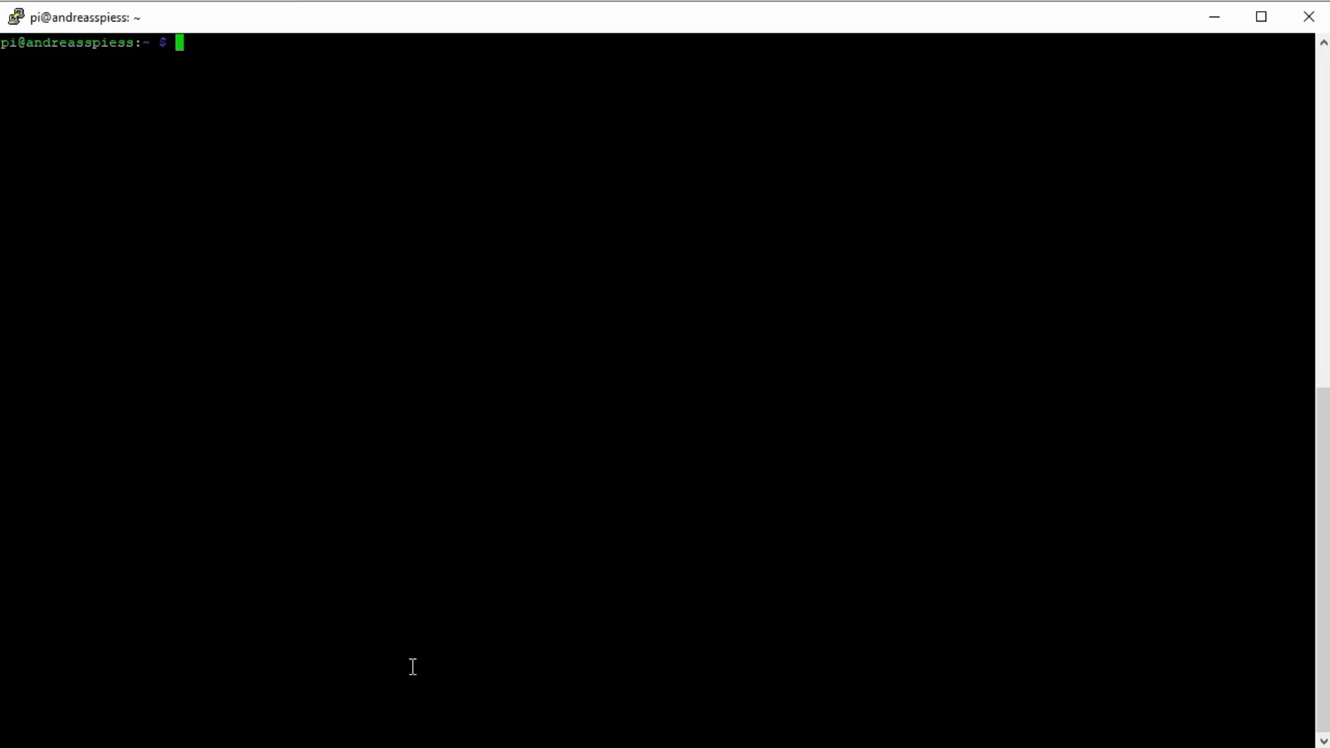
# - Print rtl_433's supported device protocols, numbered up to 125, with rtl_433 -R
pyautogui.write('rtl_433 -R')
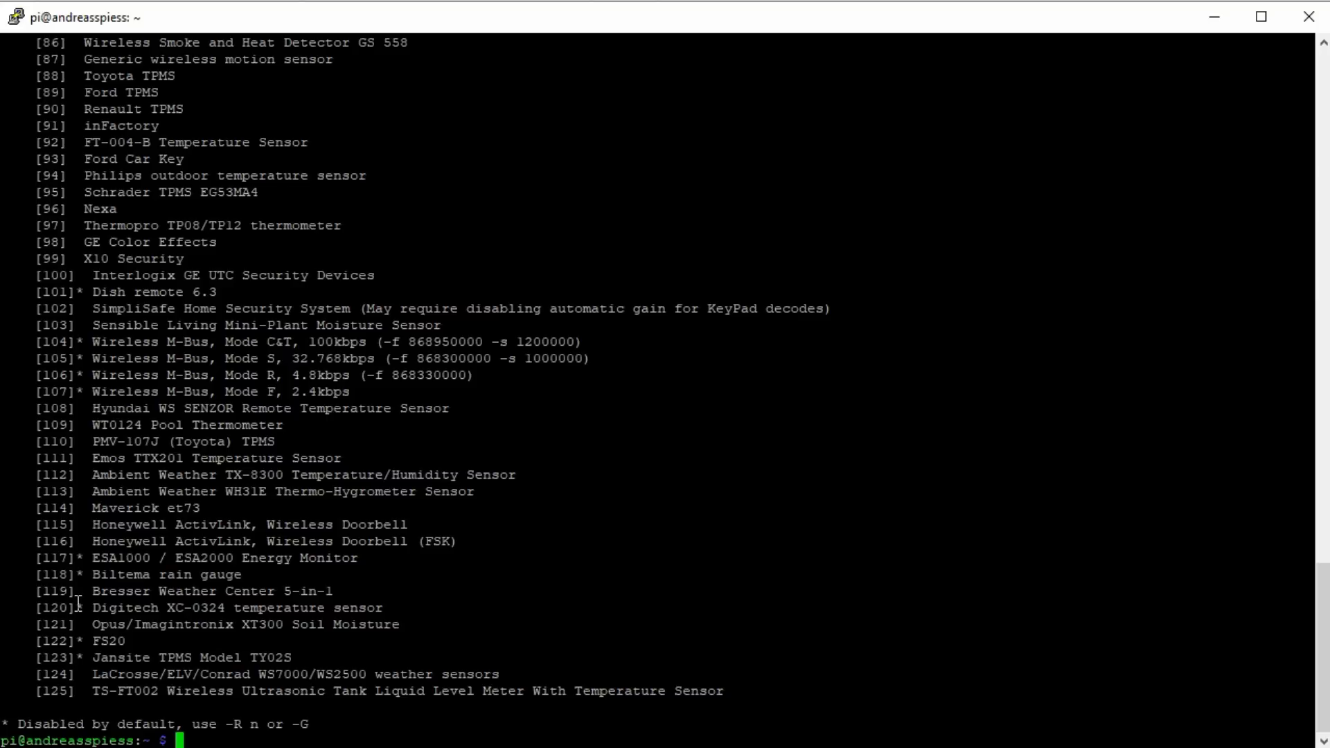
pyautogui.moveTo(462, 631)
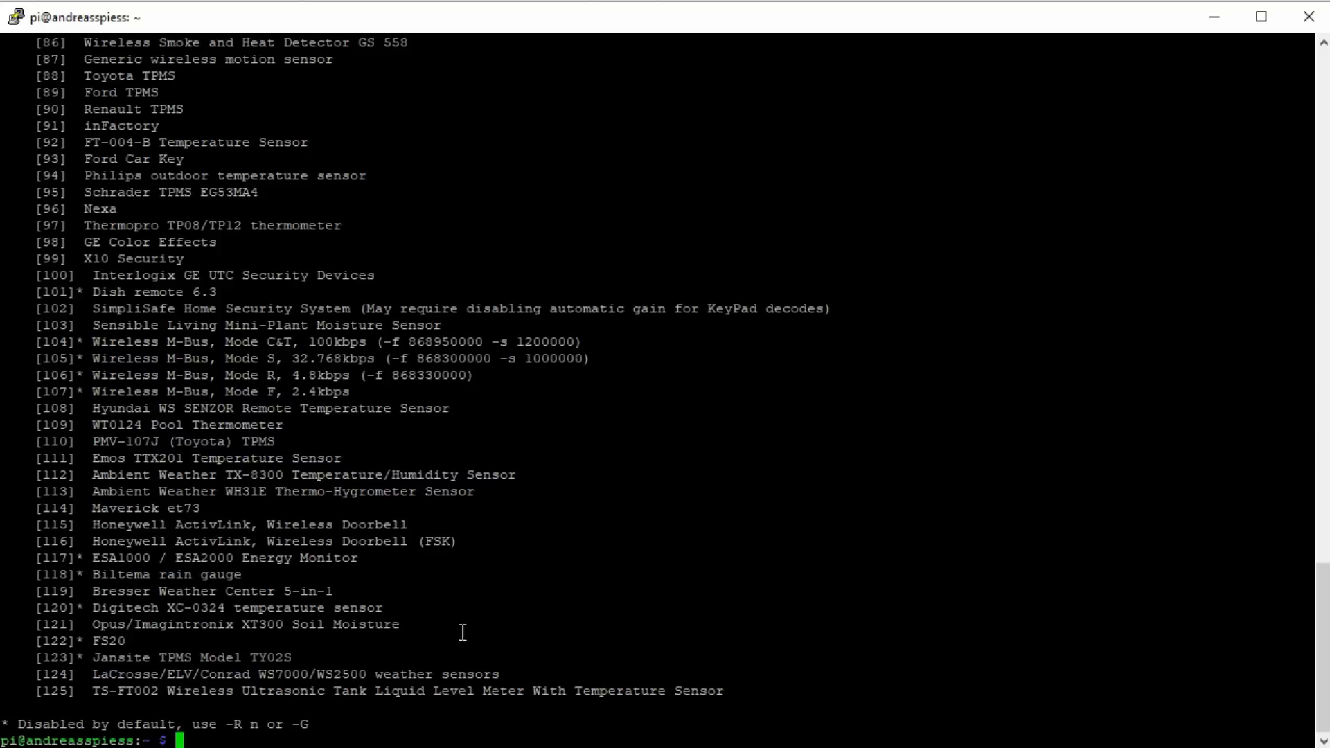
# - Run rtl_433 registering 119 of 125 protocols and scroll through its output
pyautogui.write('rtl_433 -R')
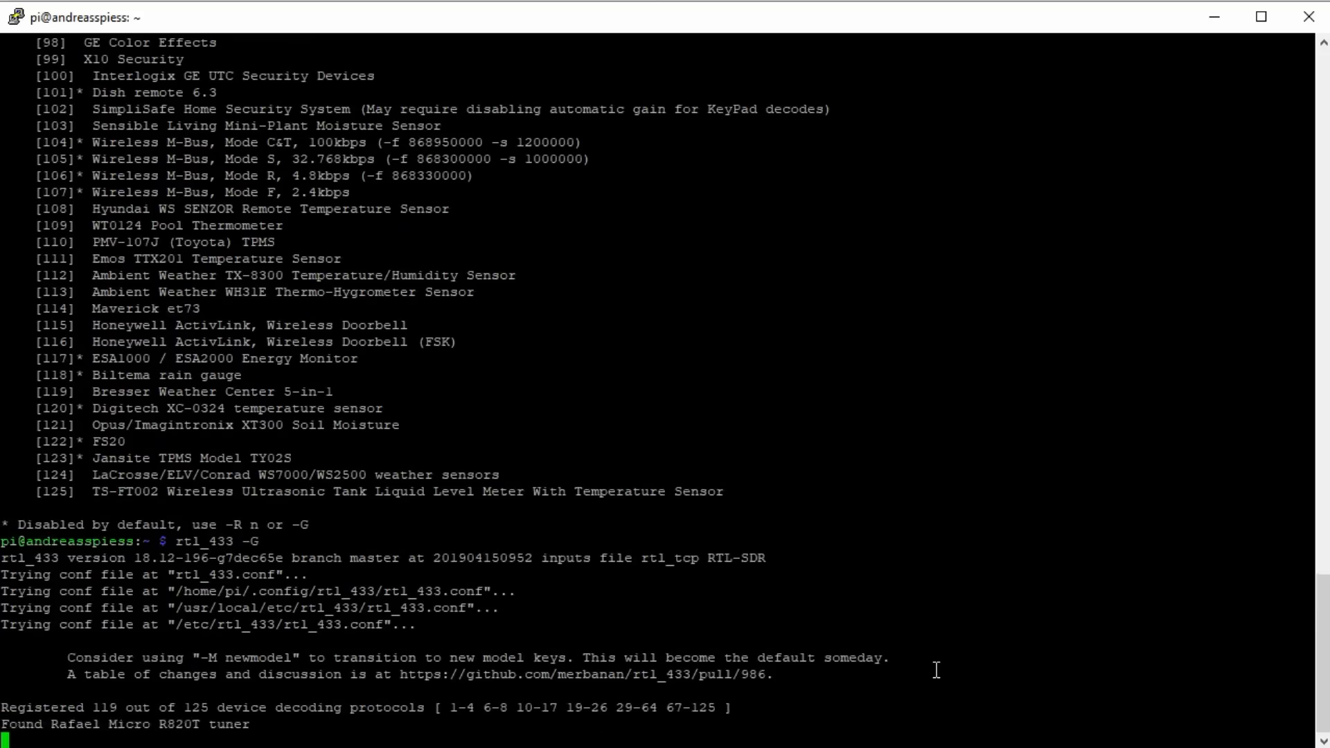
pyautogui.scroll(-3)
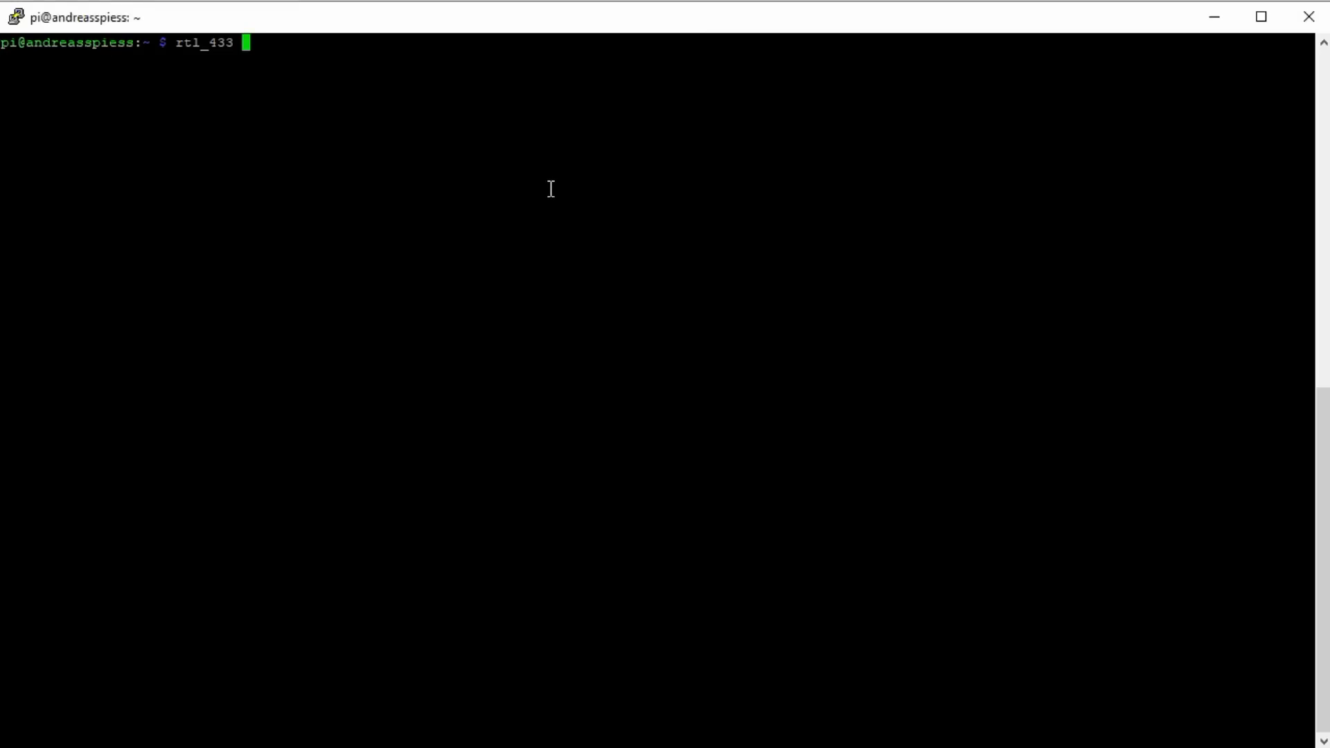
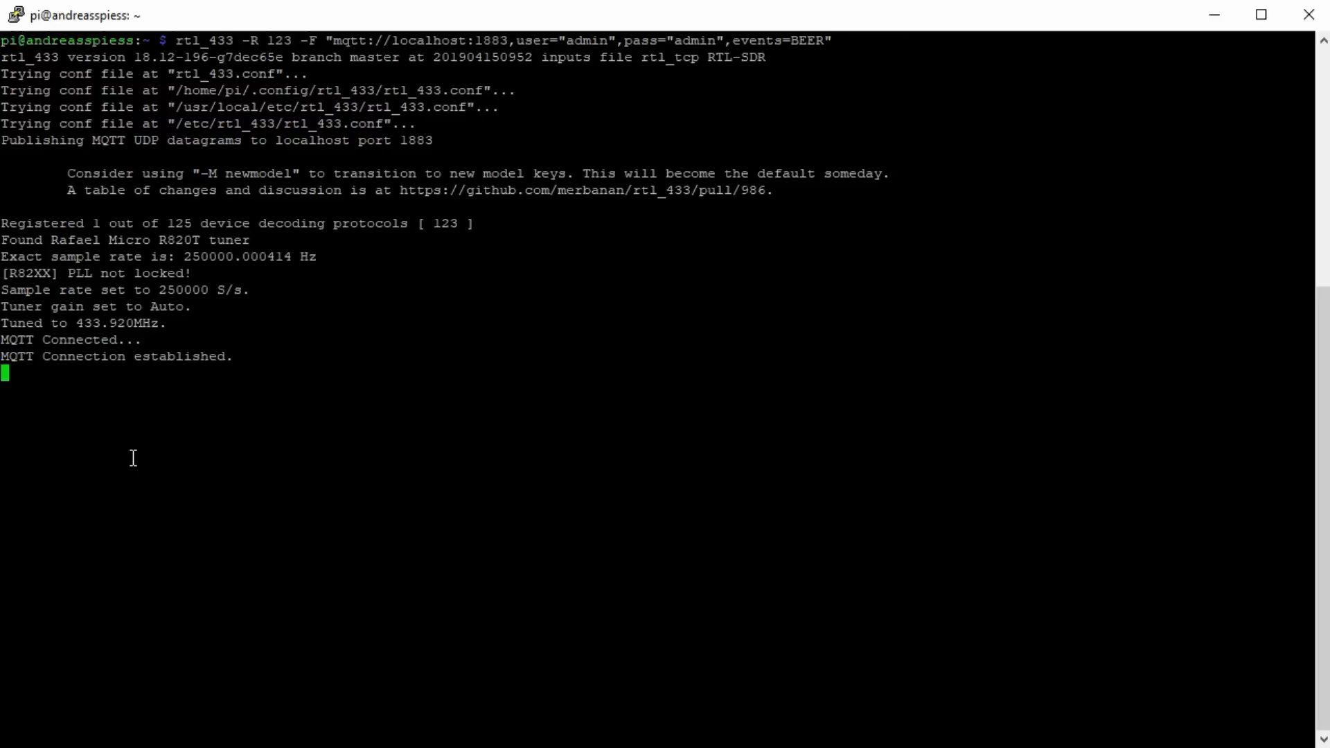
# - Stop rtl_433 and view the rtl_433 supervisor config with autostart and log paths
pyautogui.press('ctrl+c')
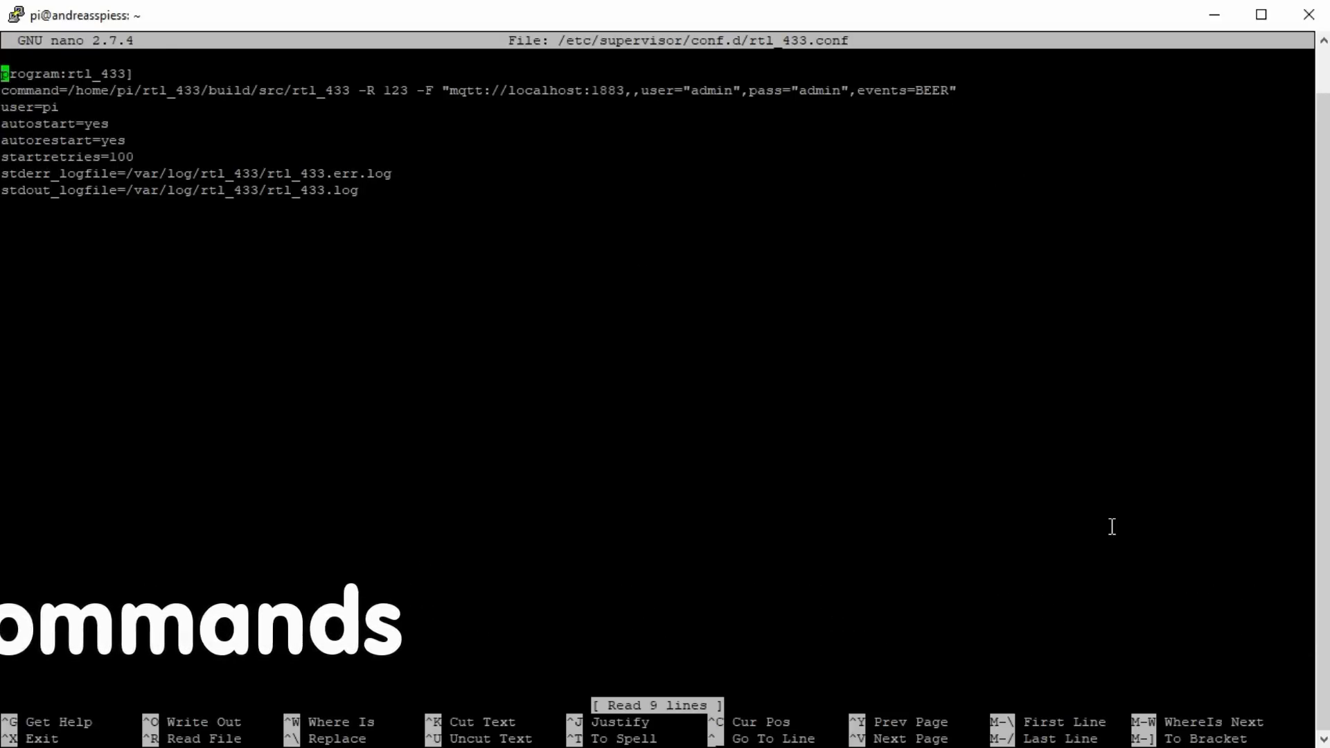
# - Close the rtl_433 config file and ask supervisor to reread its configuration
pyautogui.press('ctrl+x')
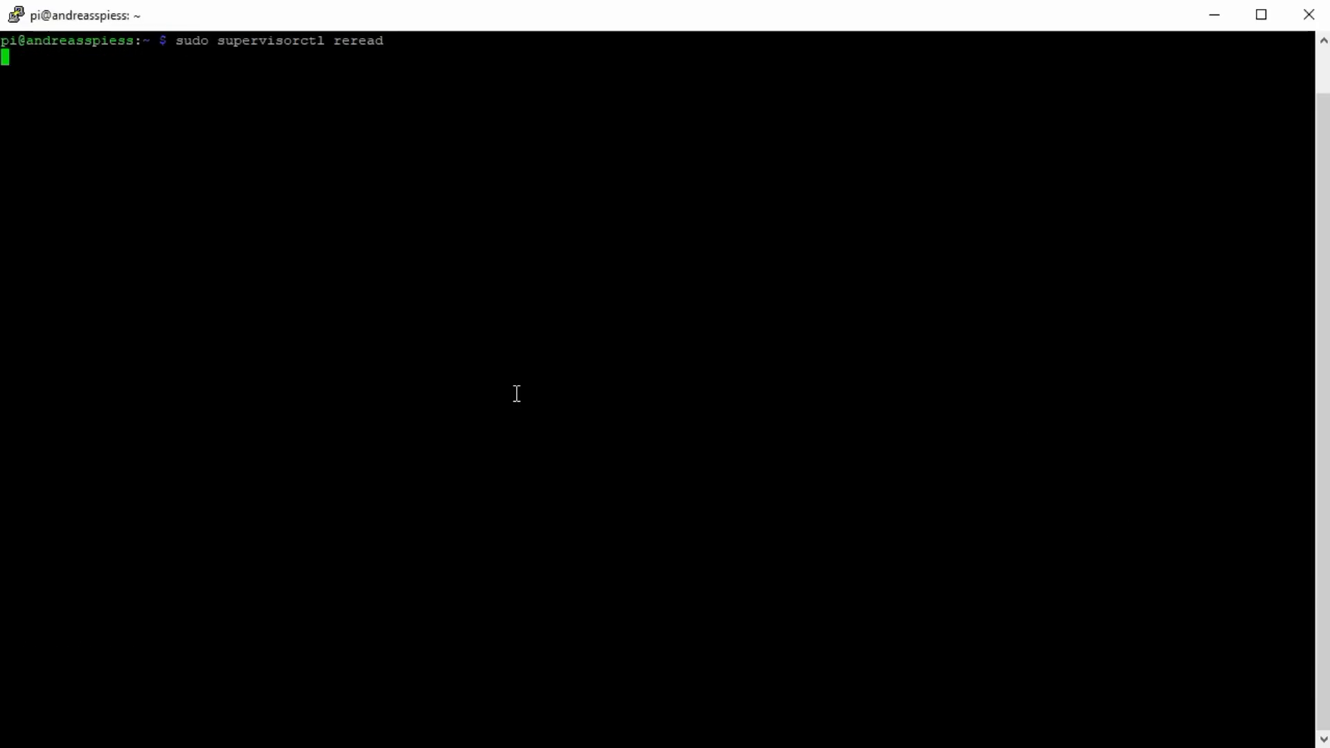
pyautogui.moveTo(519, 393)
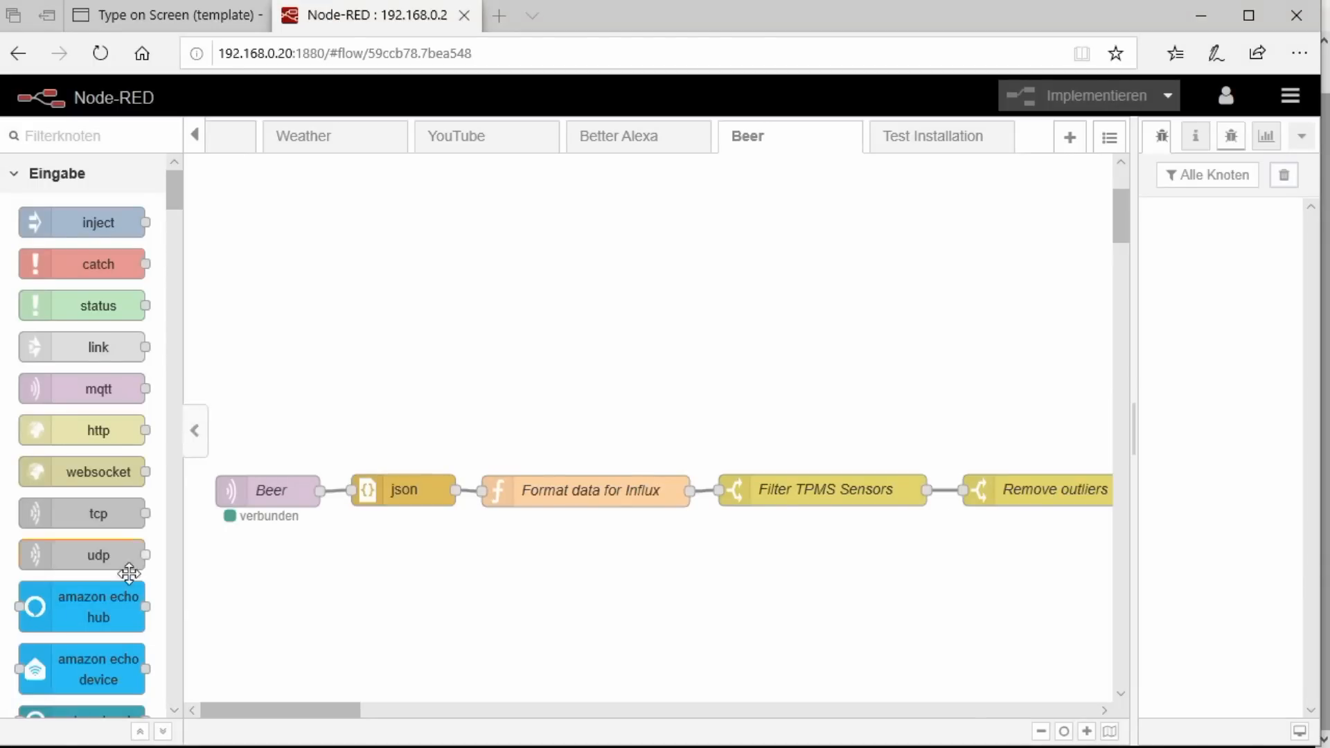
pyautogui.moveTo(253, 511)
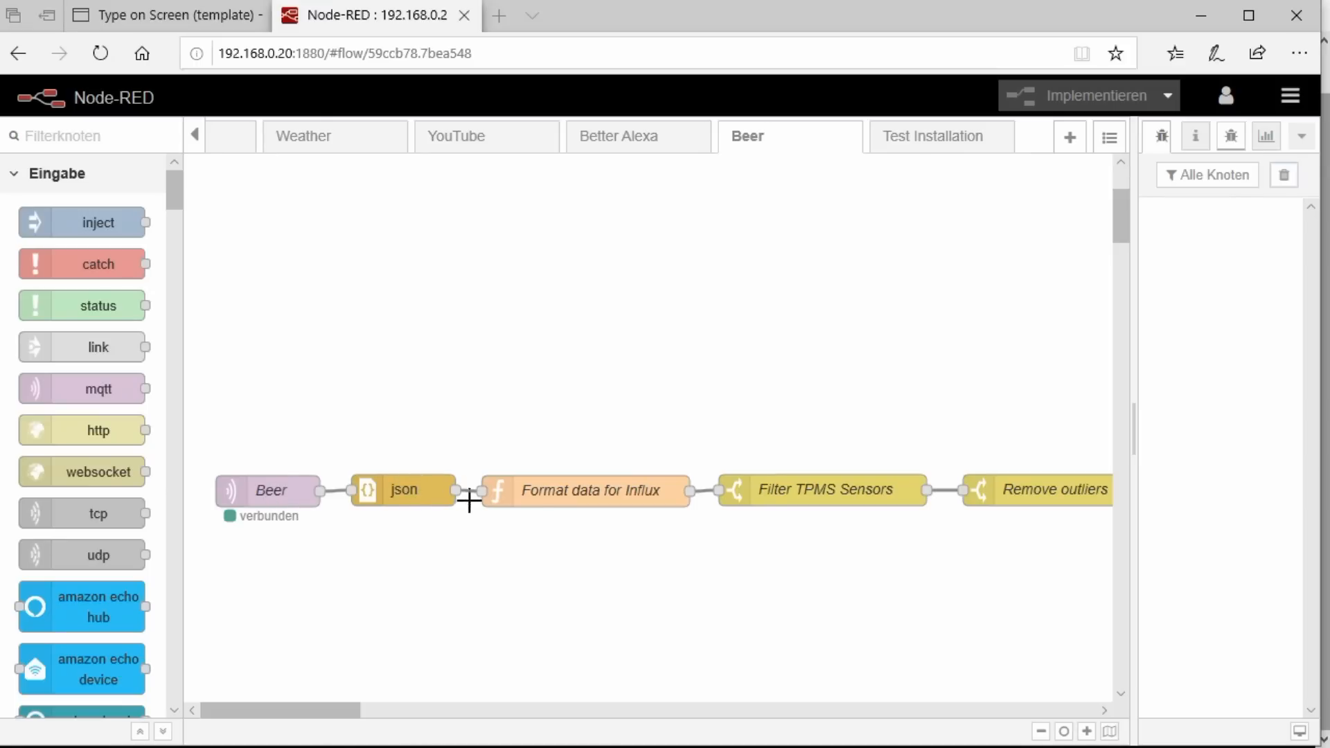
pyautogui.moveTo(577, 484)
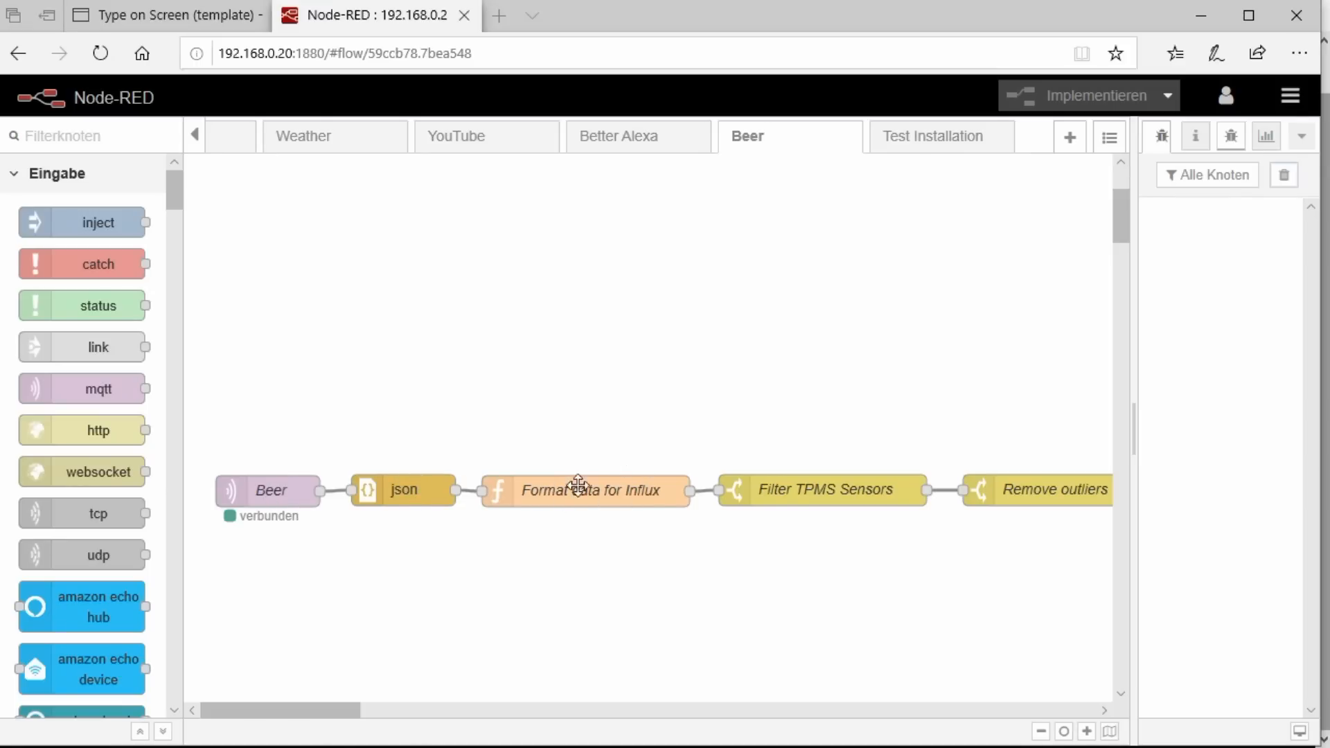
pyautogui.moveTo(805, 492)
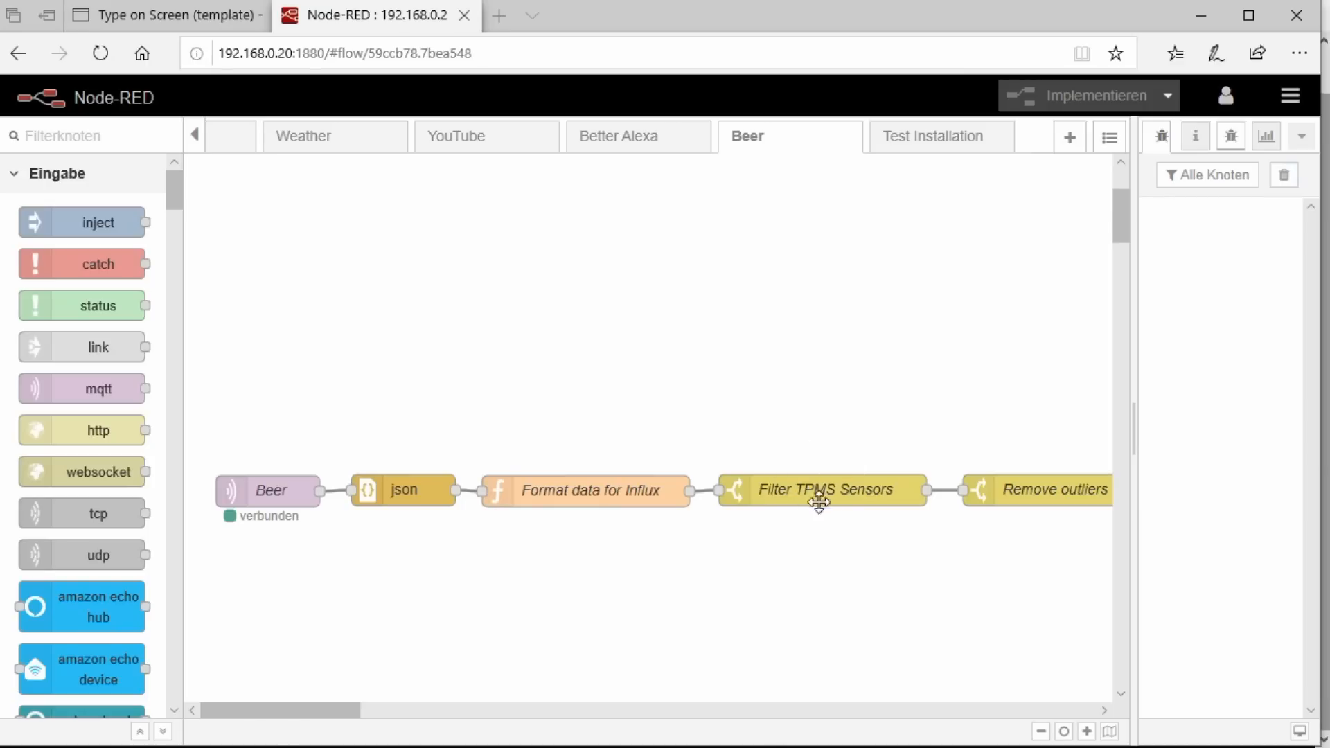
pyautogui.hscroll(3)
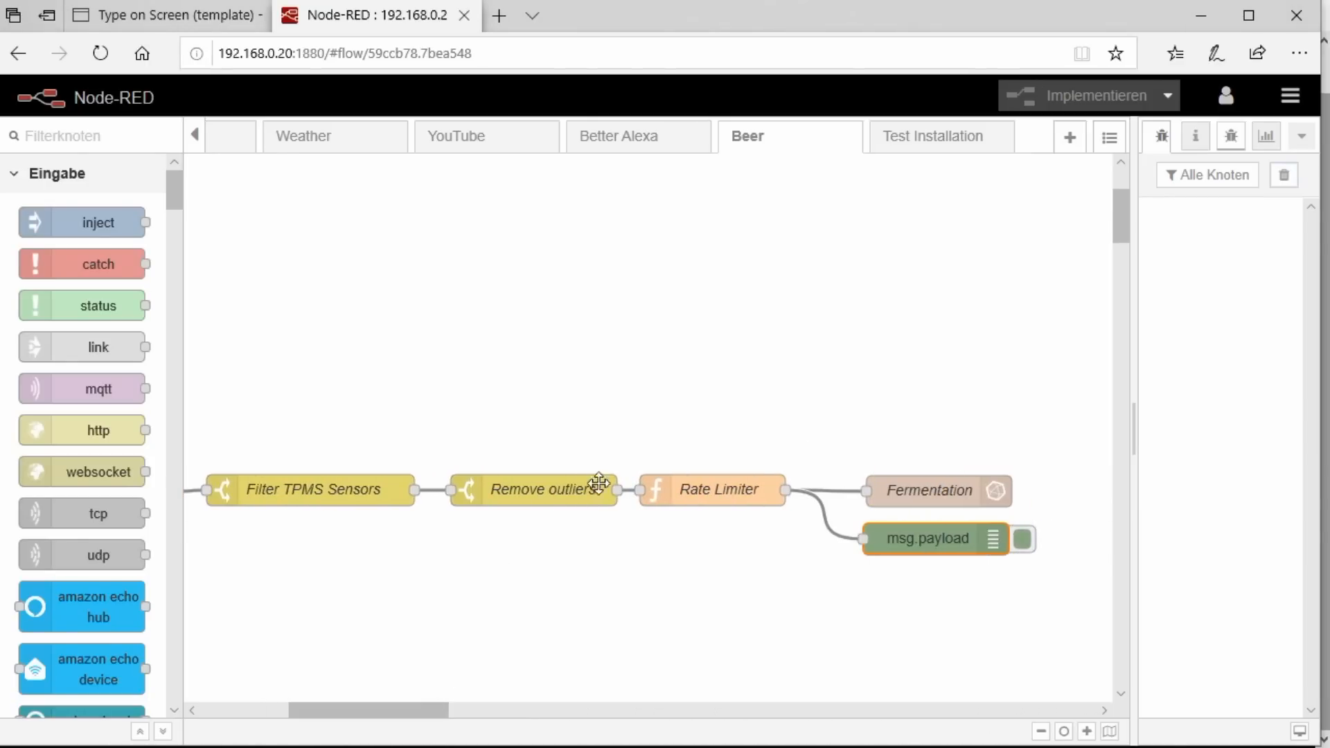
pyautogui.moveTo(549, 495)
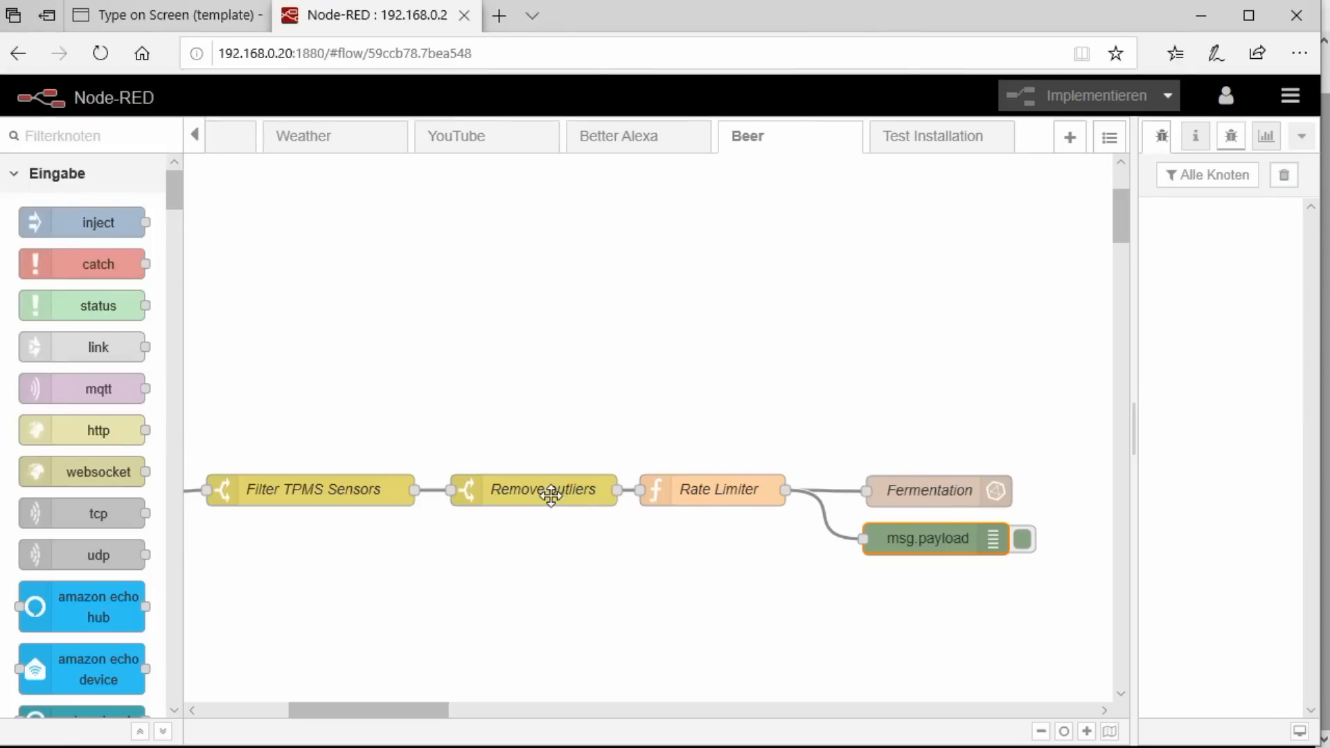
pyautogui.moveTo(756, 485)
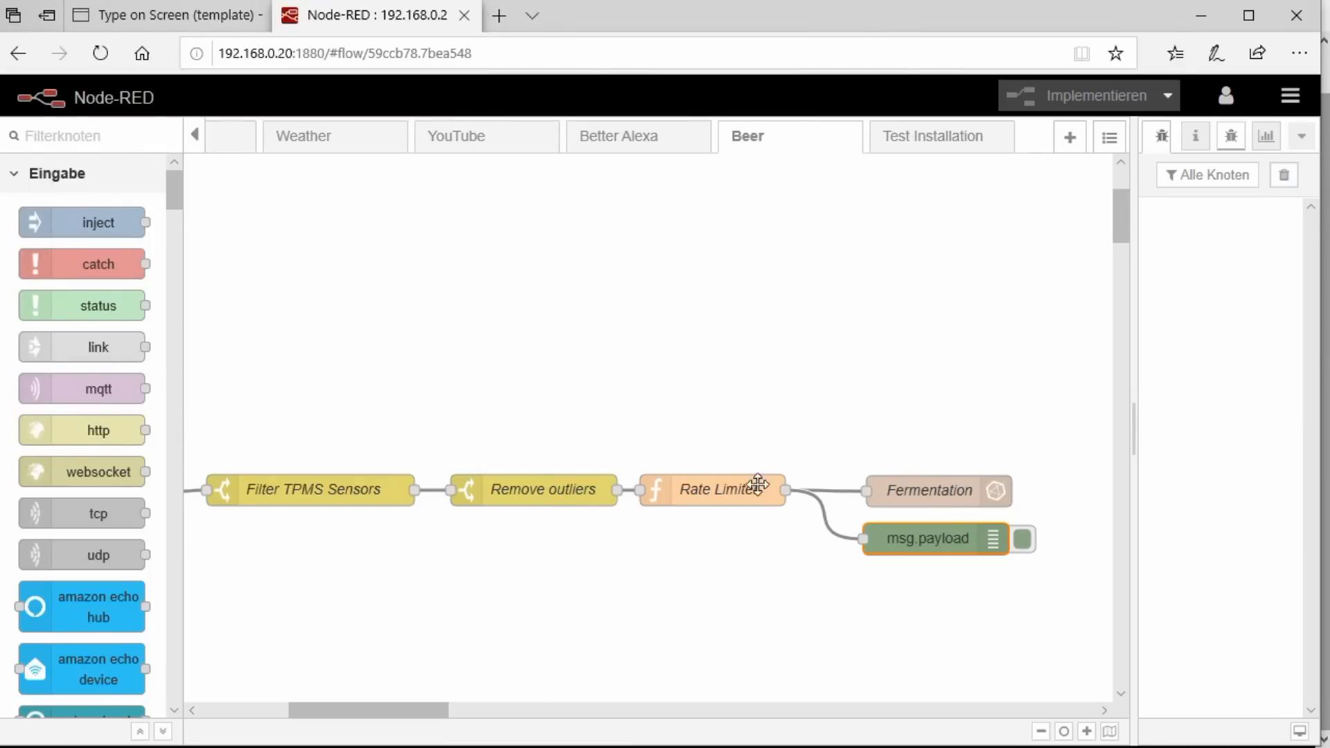
pyautogui.moveTo(737, 495)
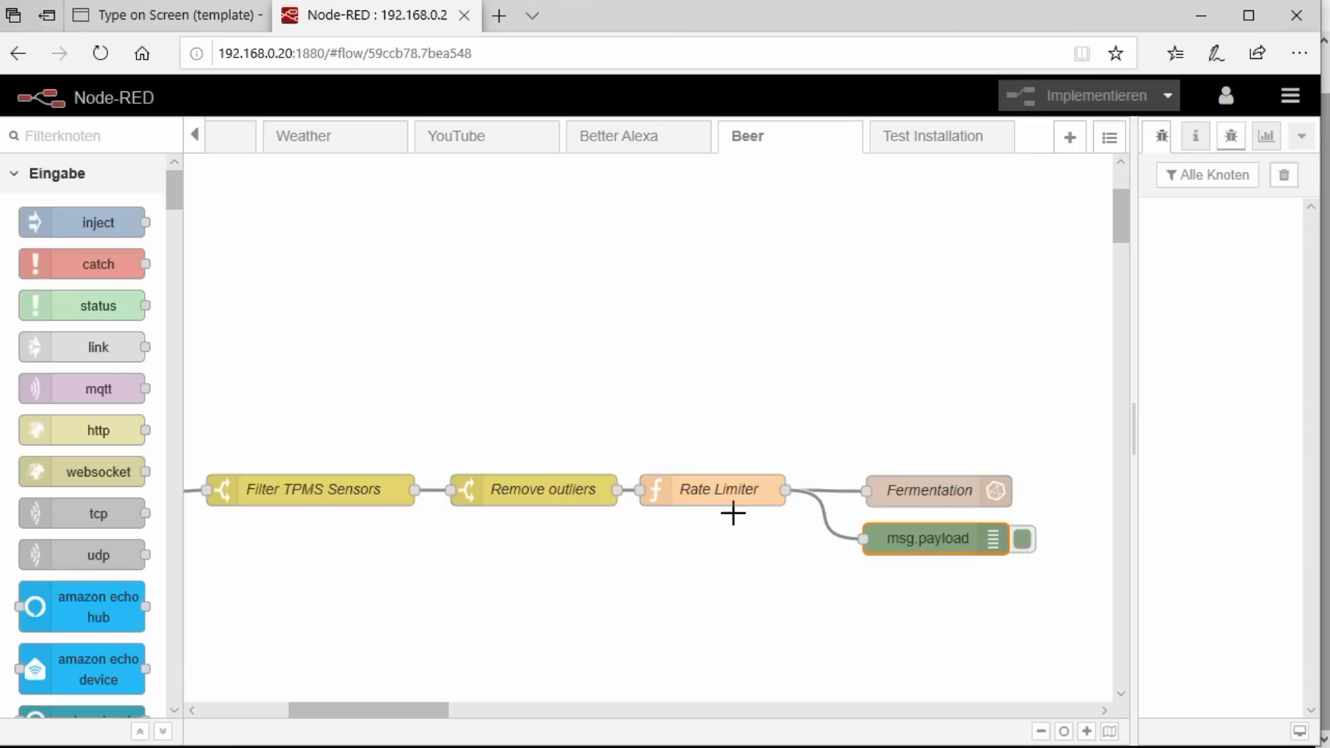
pyautogui.moveTo(972, 545)
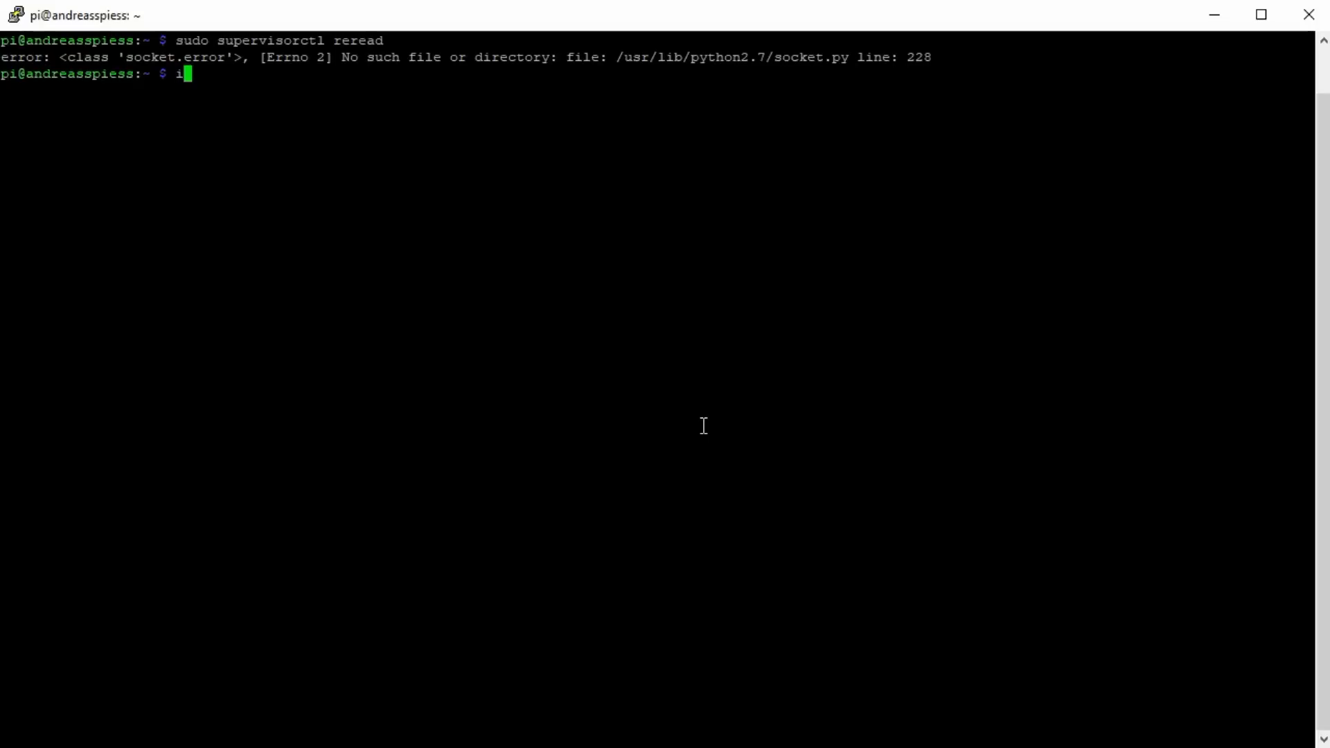
# - In the influx shell, create the TEST database and begin a show query
pyautogui.write('nflux')
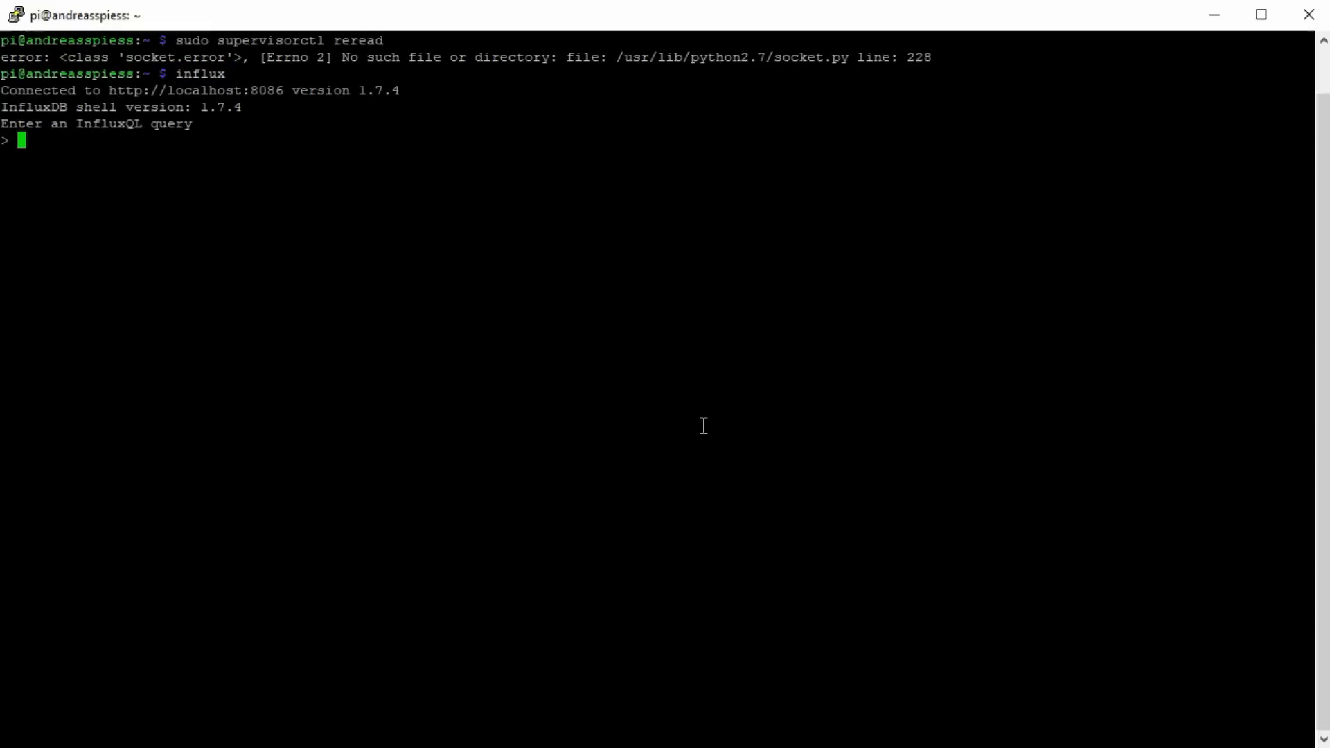
pyautogui.write('create')
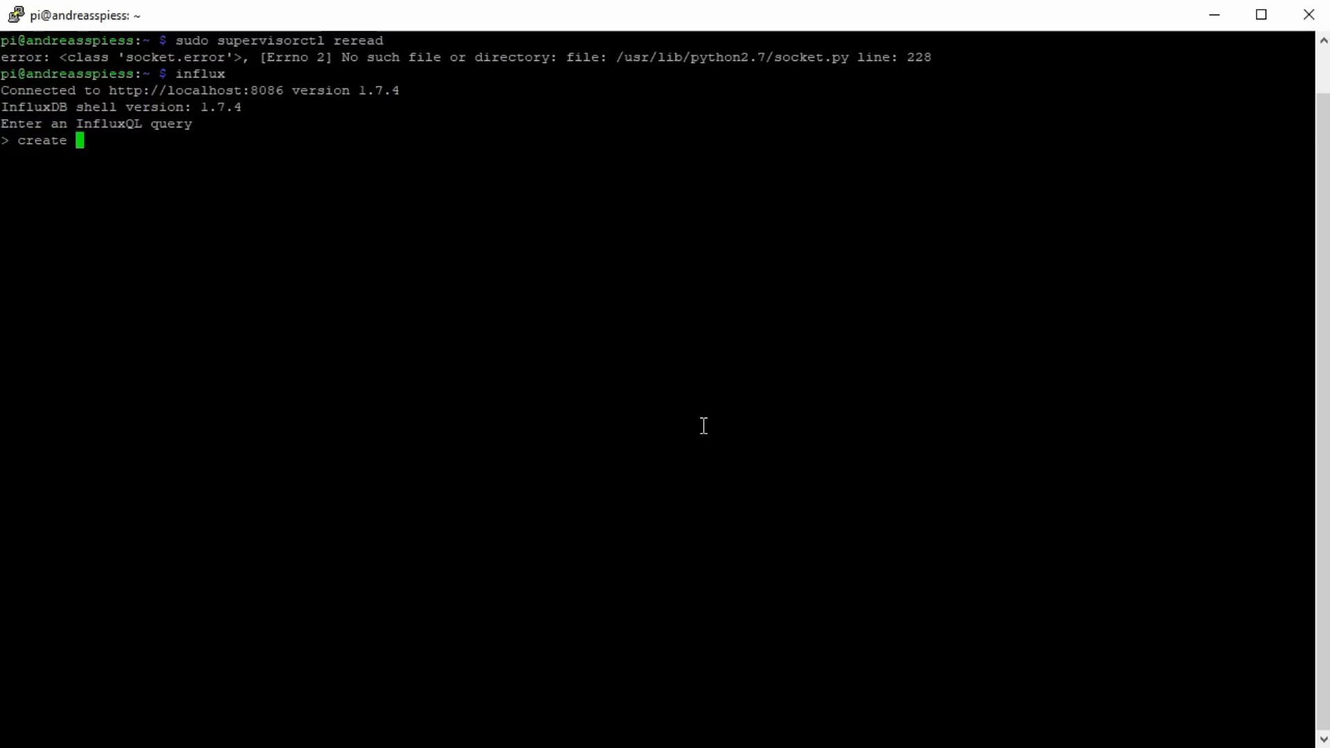
pyautogui.write('DATABASE TEST')
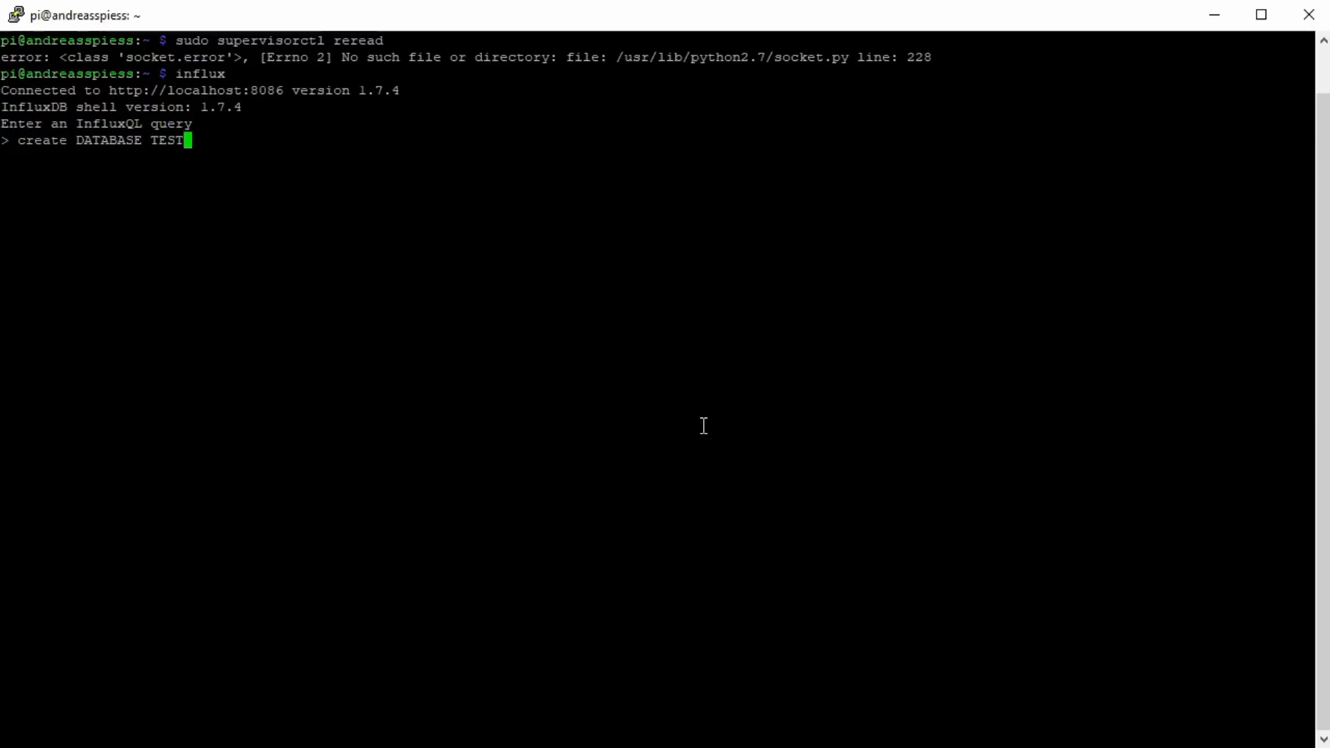
pyautogui.write('show')
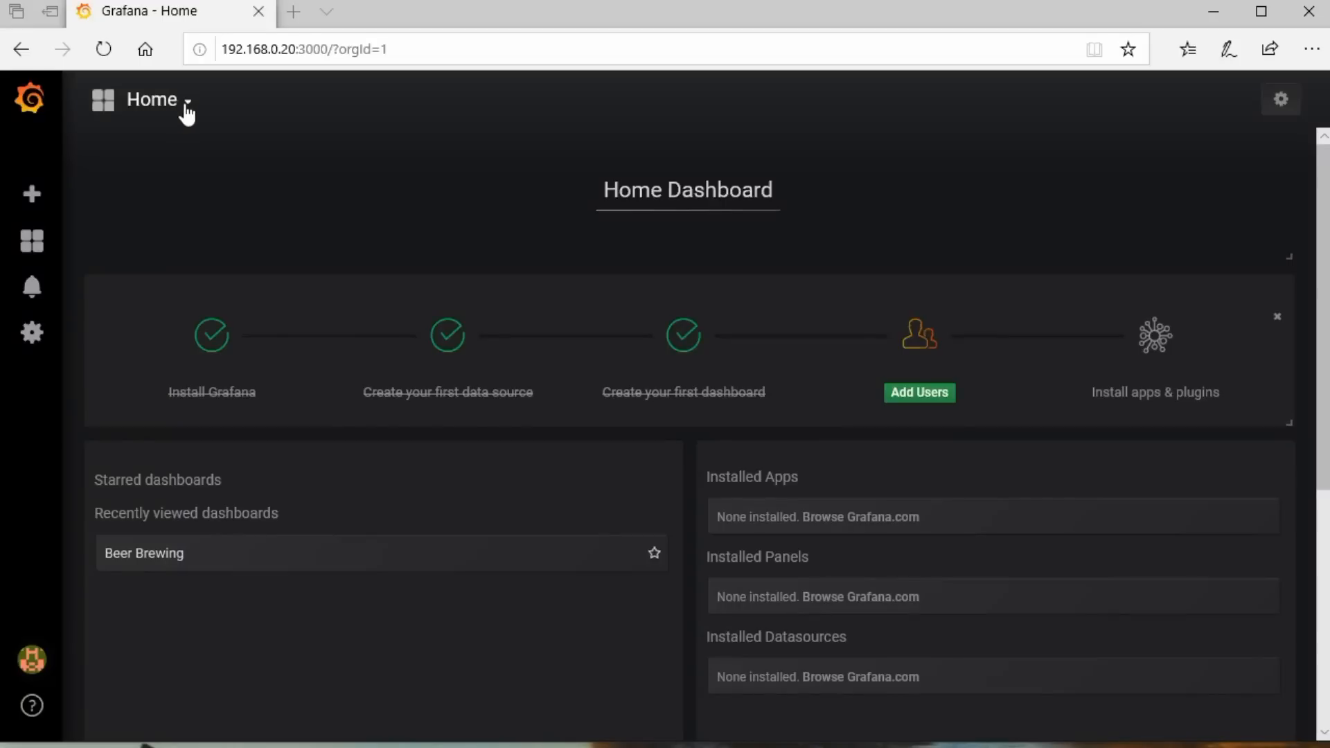
# - Open the Beer Brewing dashboard and scroll past the Pressure panel to Temperature
pyautogui.click(151, 99)
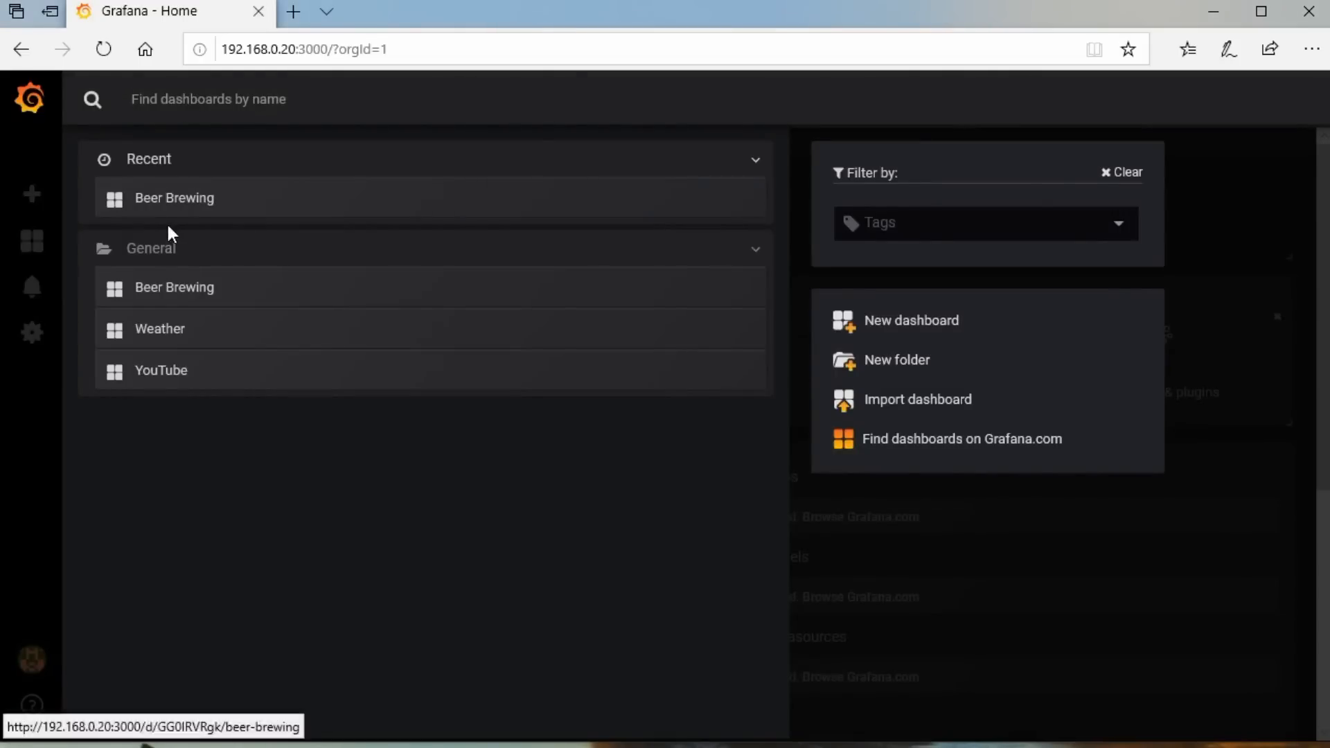
pyautogui.click(174, 198)
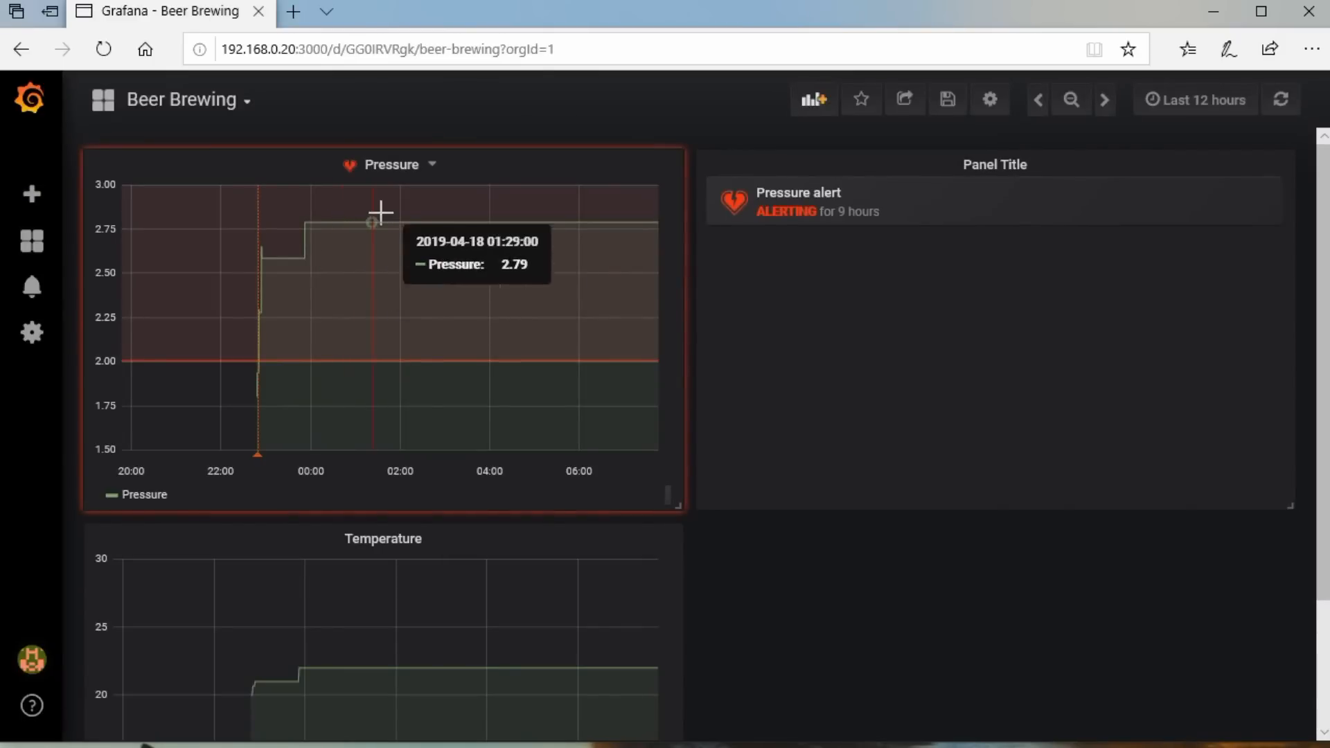
pyautogui.moveTo(383, 556)
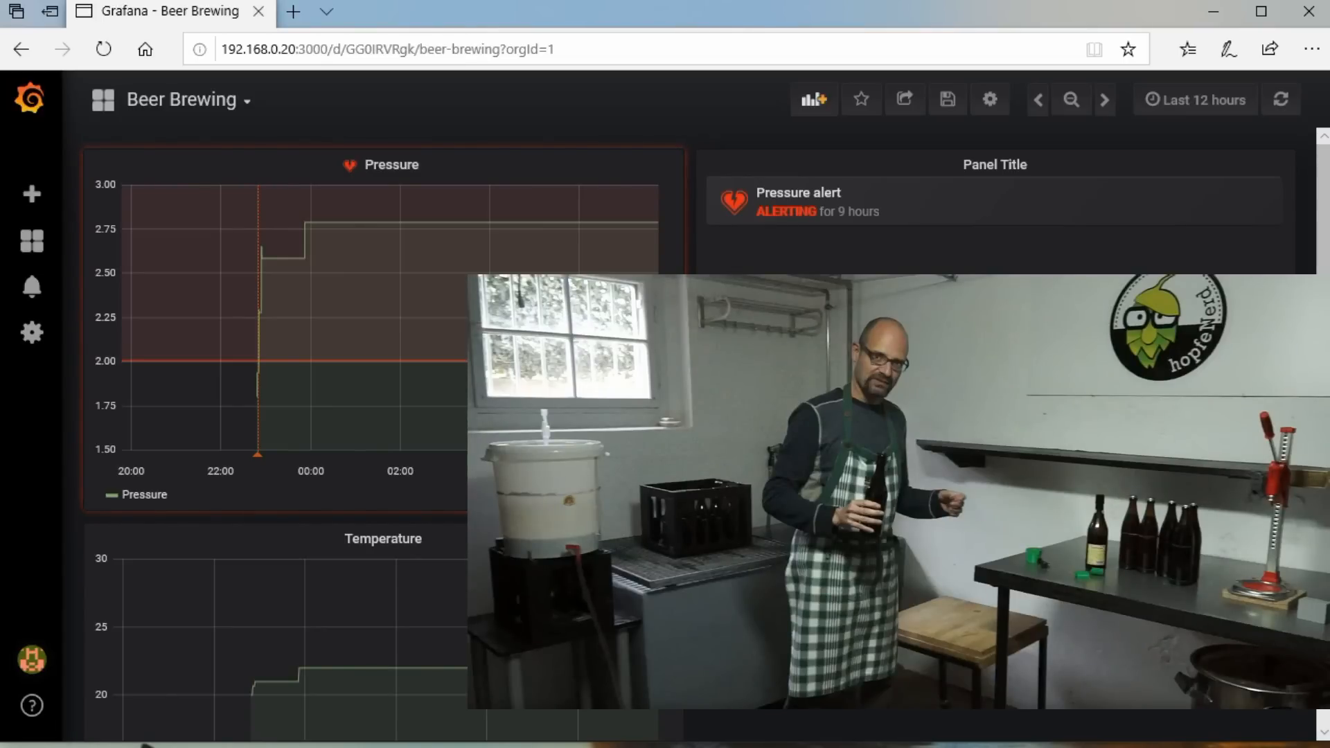
pyautogui.scroll(-3)
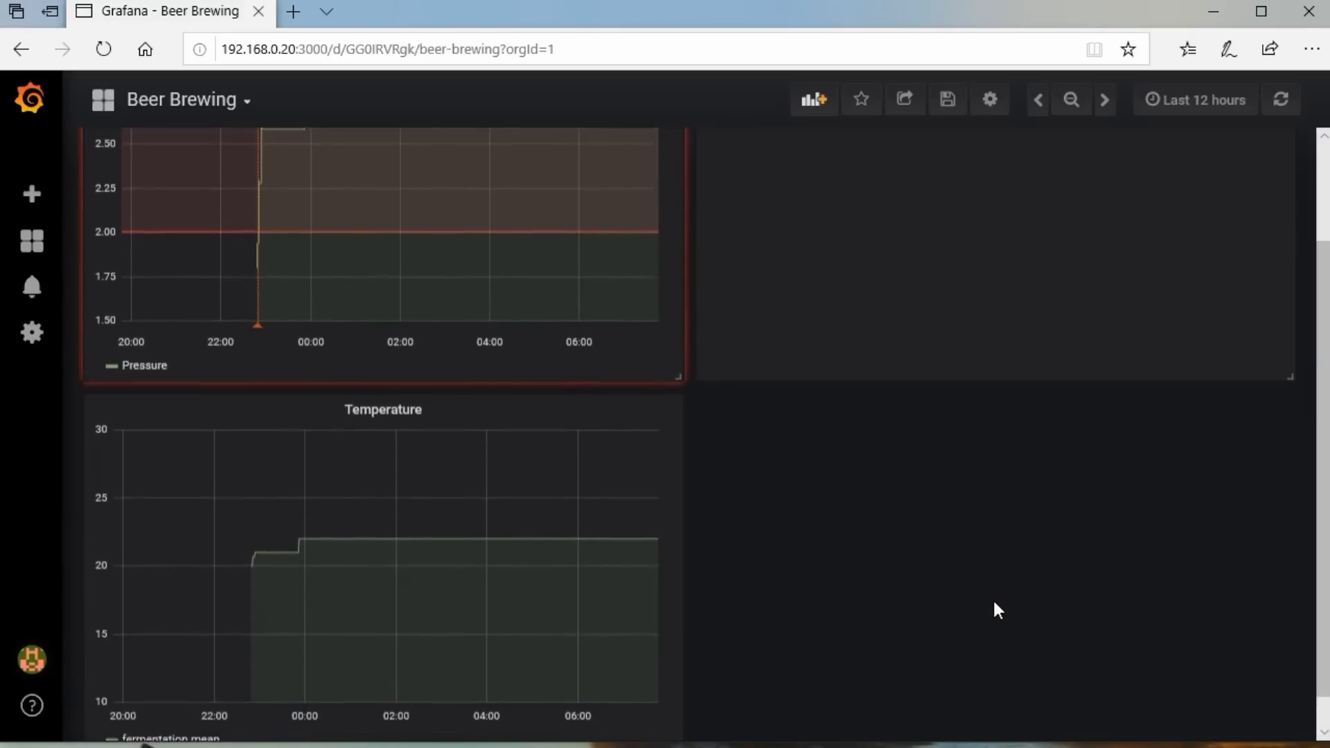
pyautogui.scroll(-3)
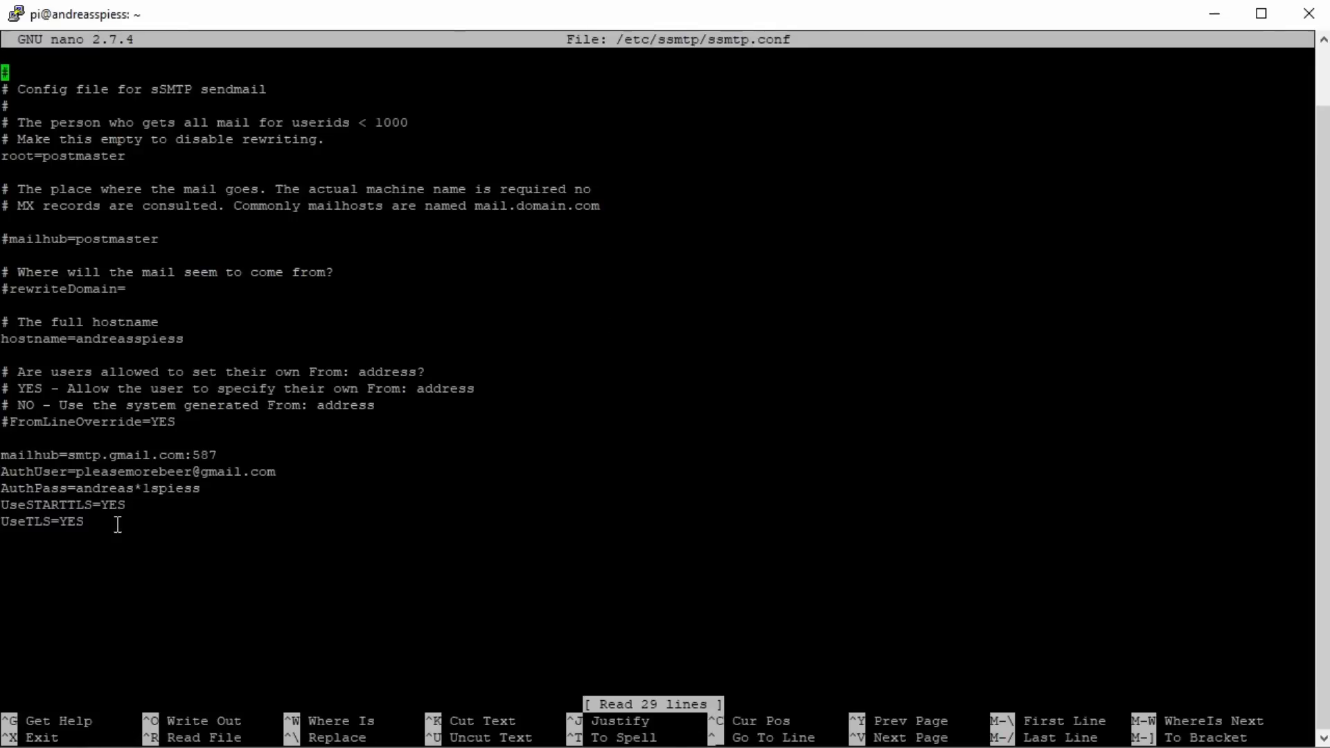
pyautogui.moveTo(0, 454); pyautogui.dragTo(85, 522)
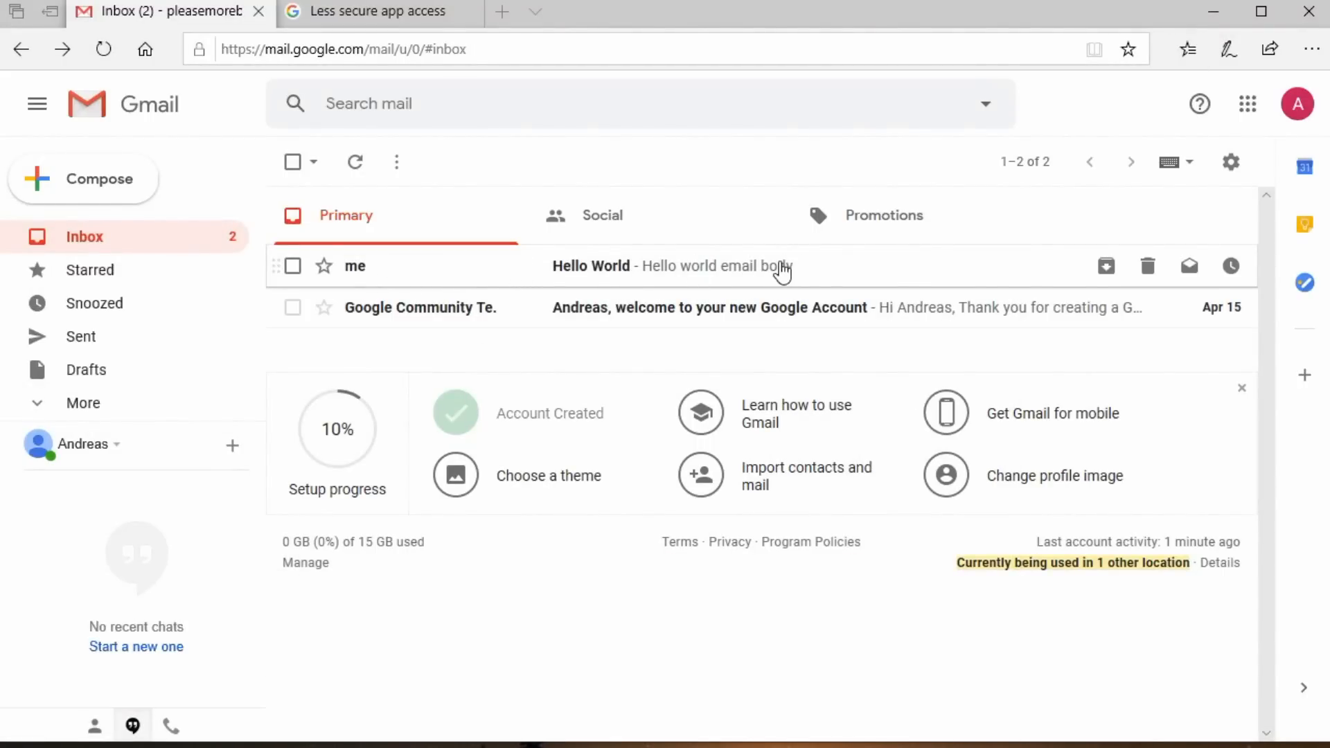
# - Confirm the Hello World test email arrived in the Gmail inbox
pyautogui.click(711, 12)
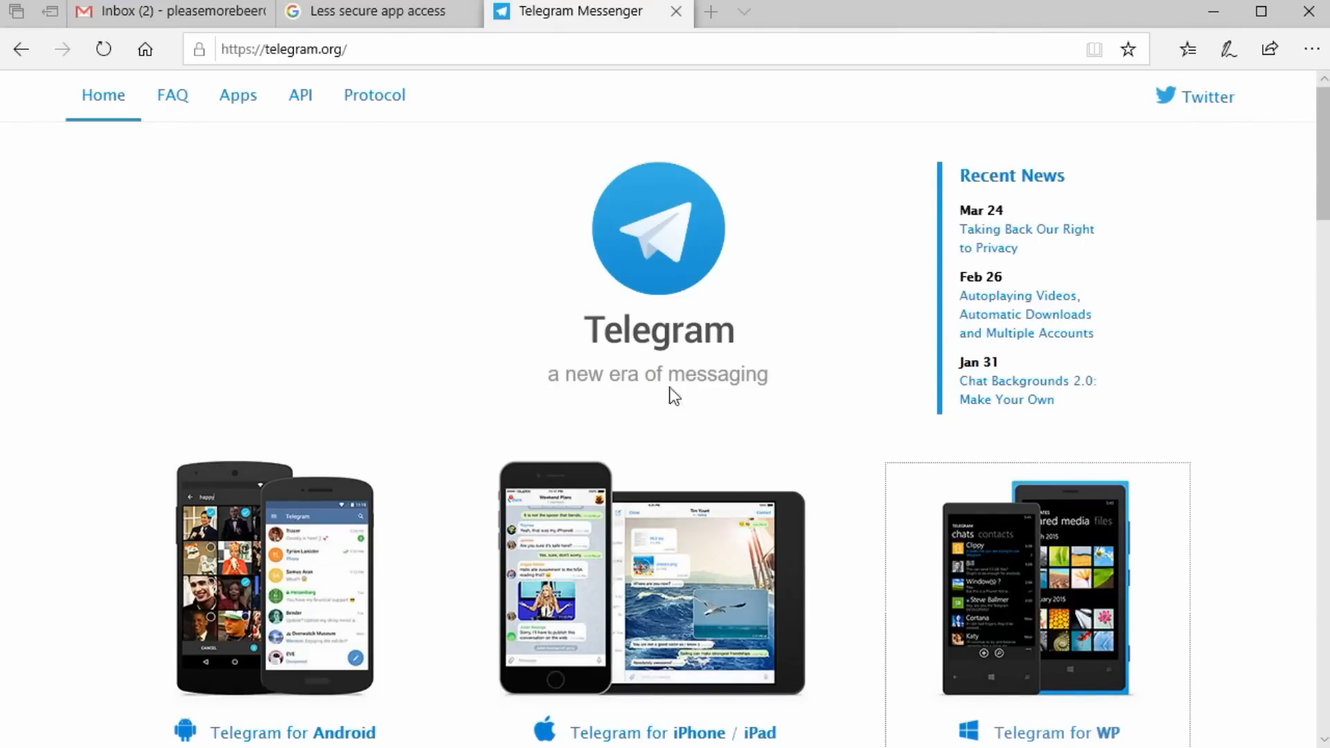
pyautogui.moveTo(744, 383)
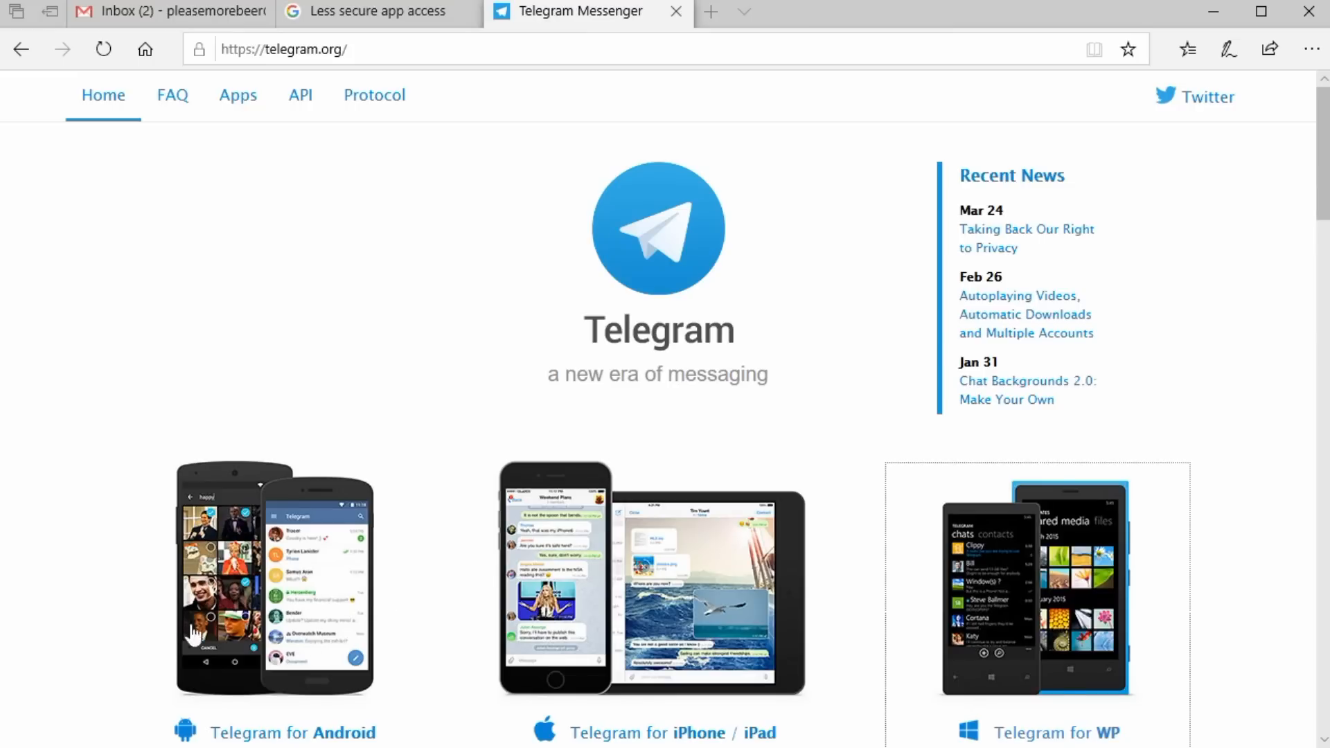
# - Skim the BotFather bot-setup guide, then reach the Telegram Desktop Windows download page
pyautogui.click(793, 12)
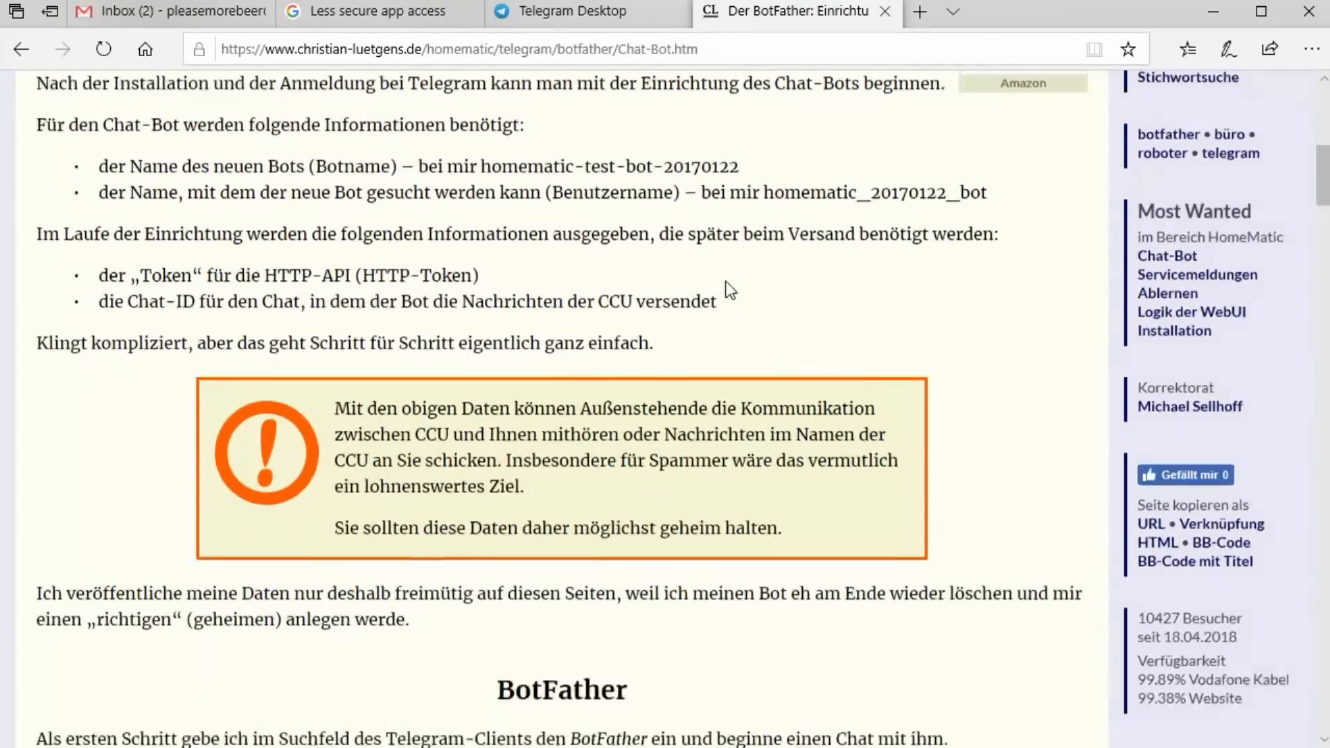
pyautogui.scroll(-3)
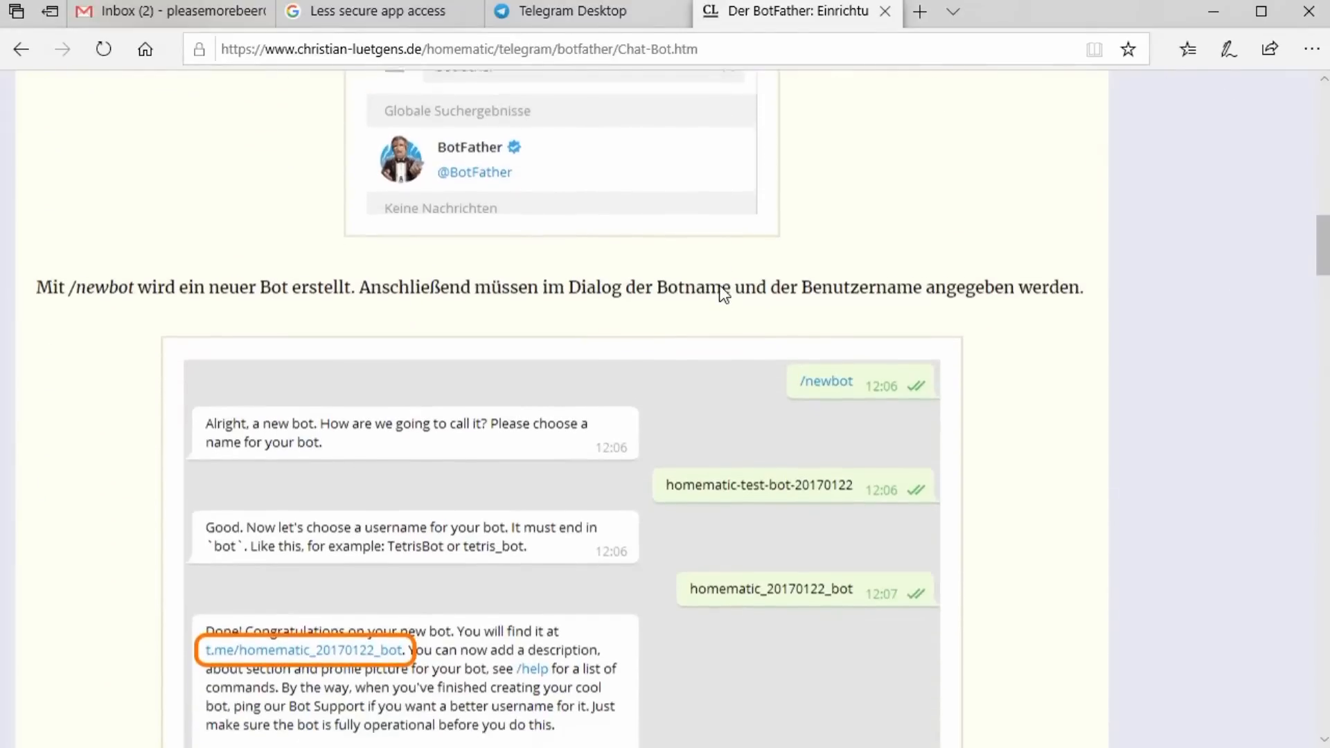
pyautogui.scroll(-3)
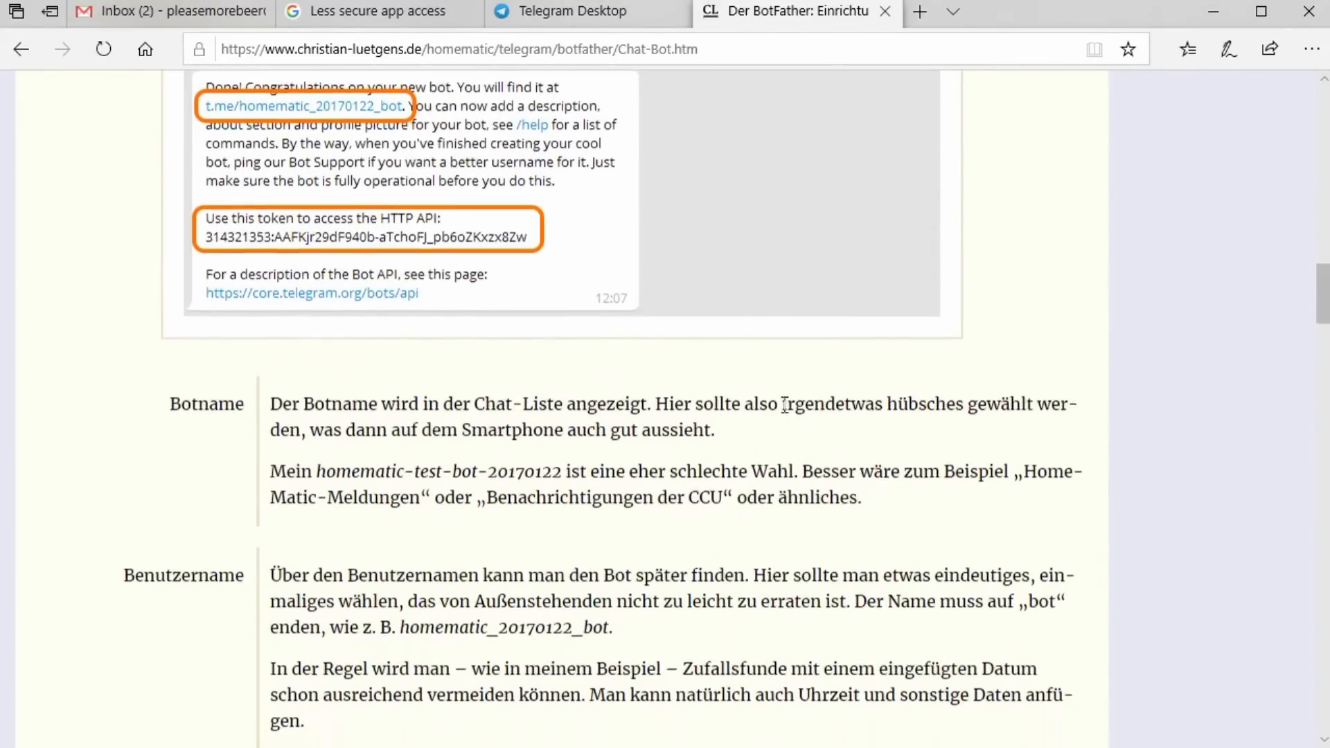
pyautogui.click(585, 11)
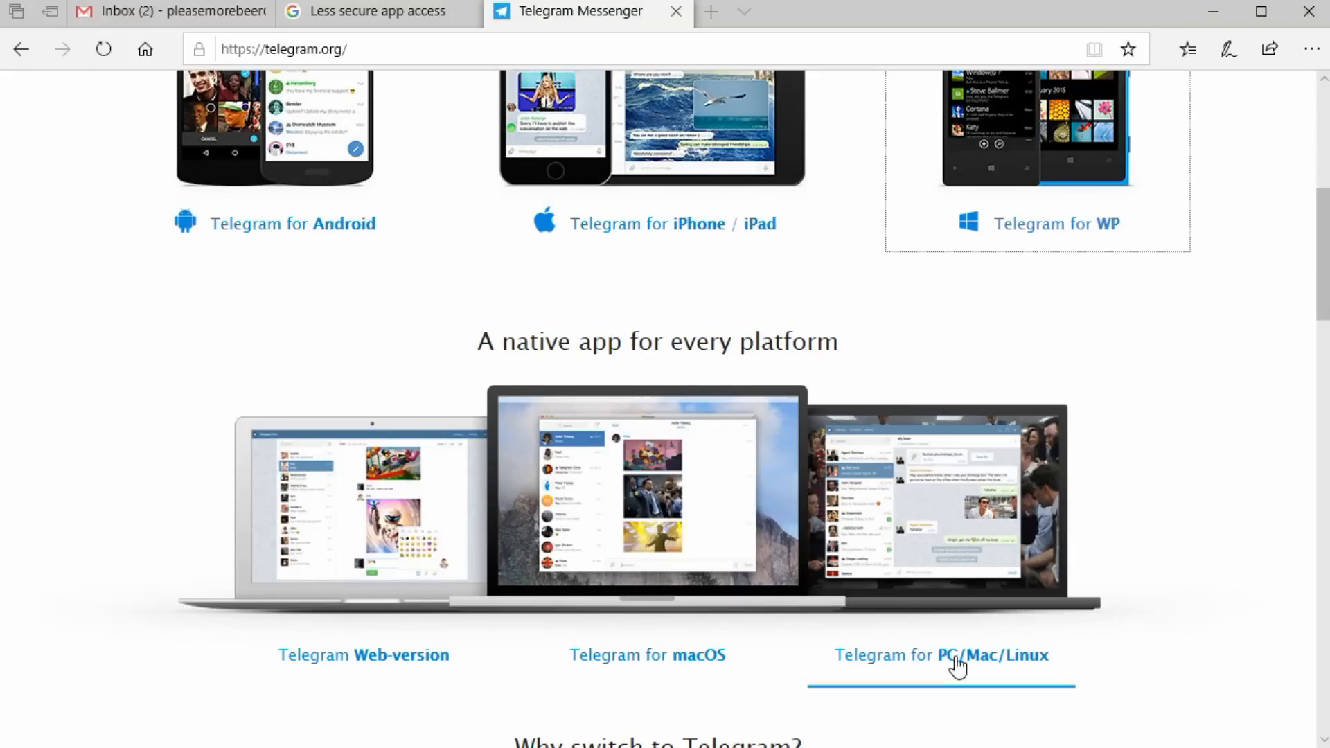
pyautogui.click(939, 654)
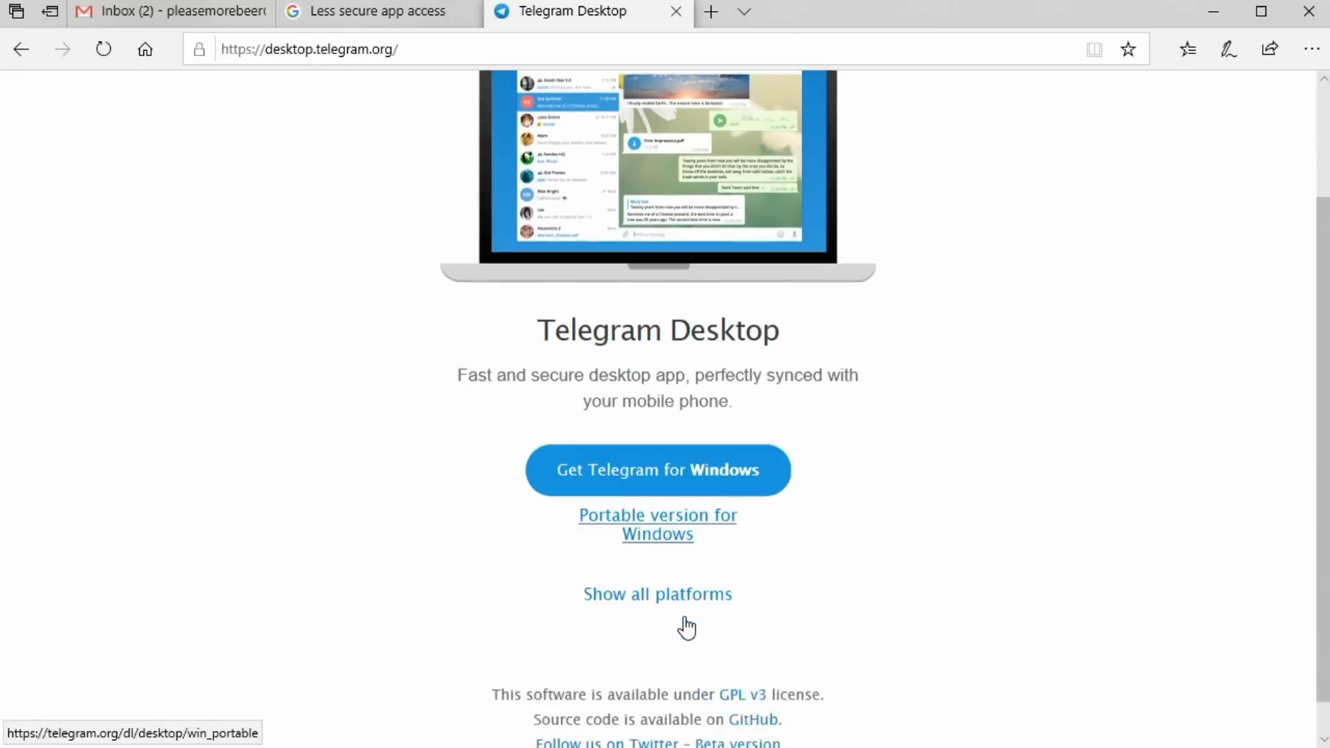
# - Via BotFather, create bot BeerinDanger with username BeerinDangerBot and get its API token
pyautogui.click(657, 524)
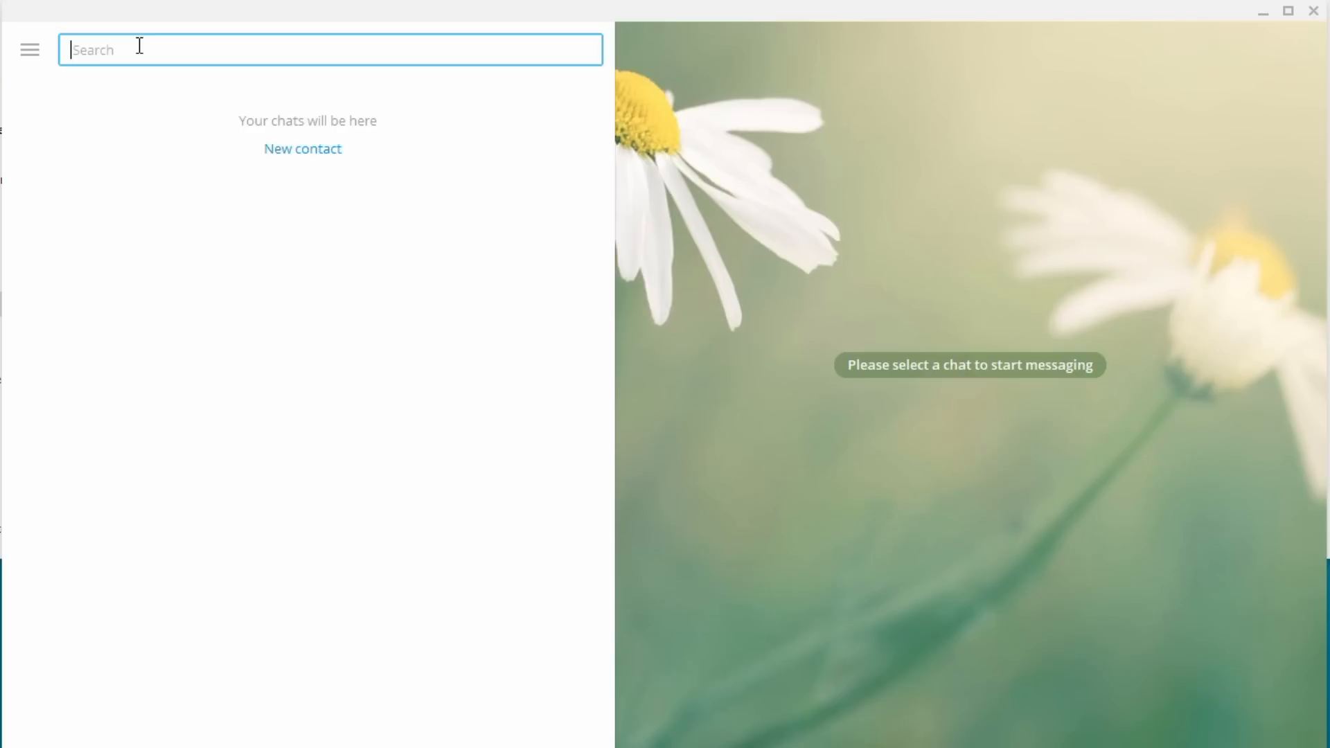
pyautogui.write('bot')
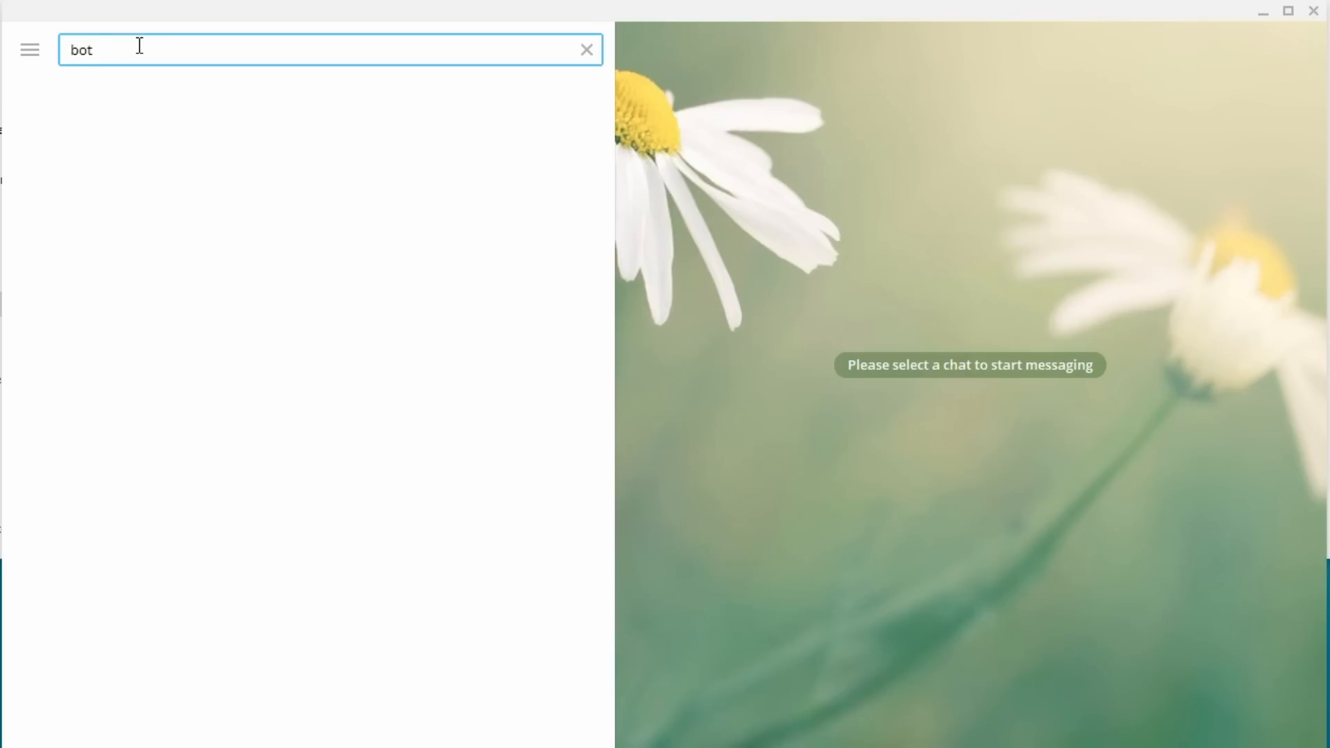
pyautogui.write('father')
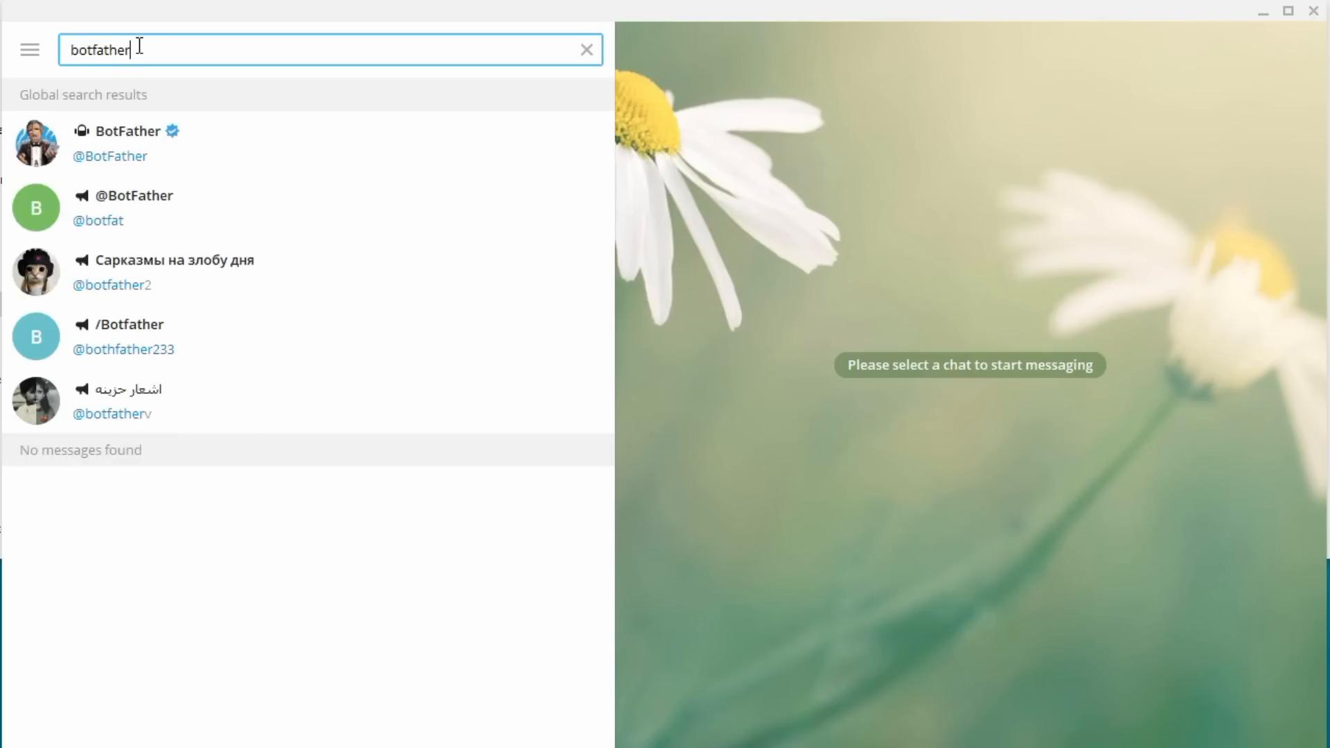
pyautogui.click(127, 143)
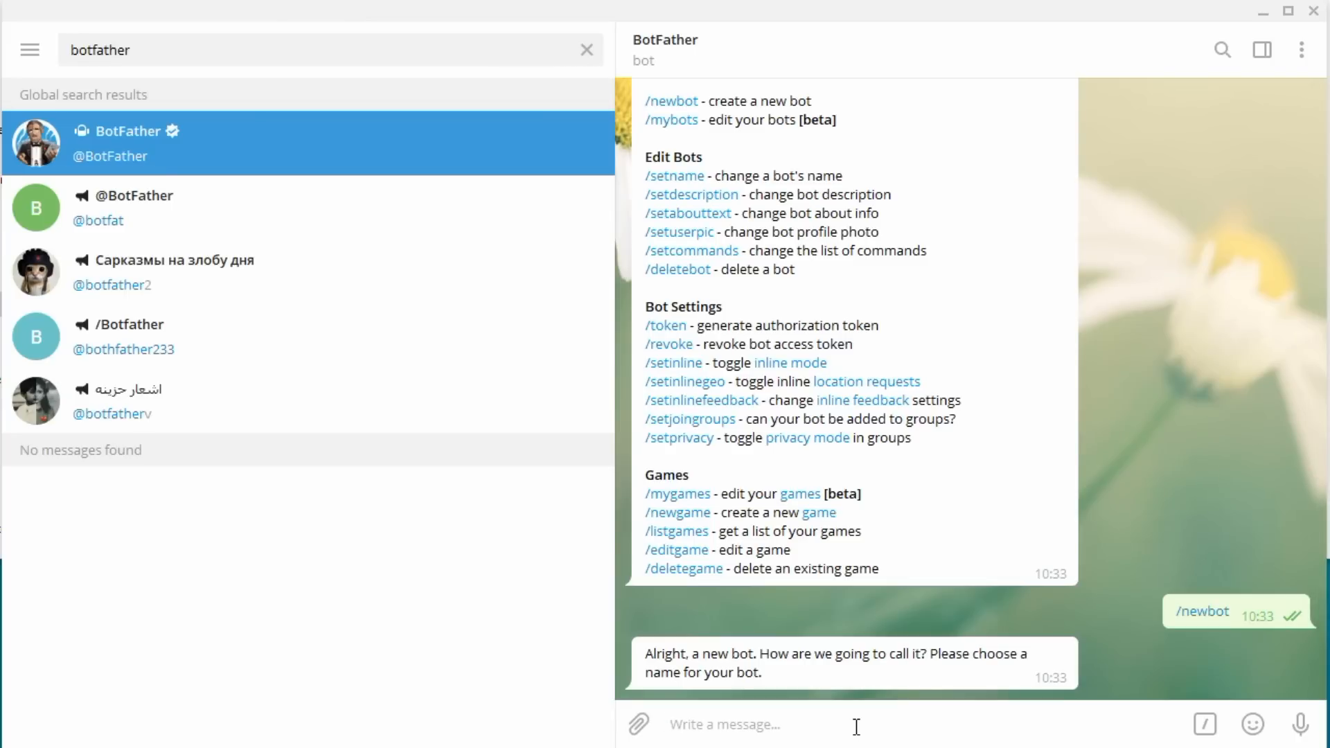
pyautogui.write('Beerin')
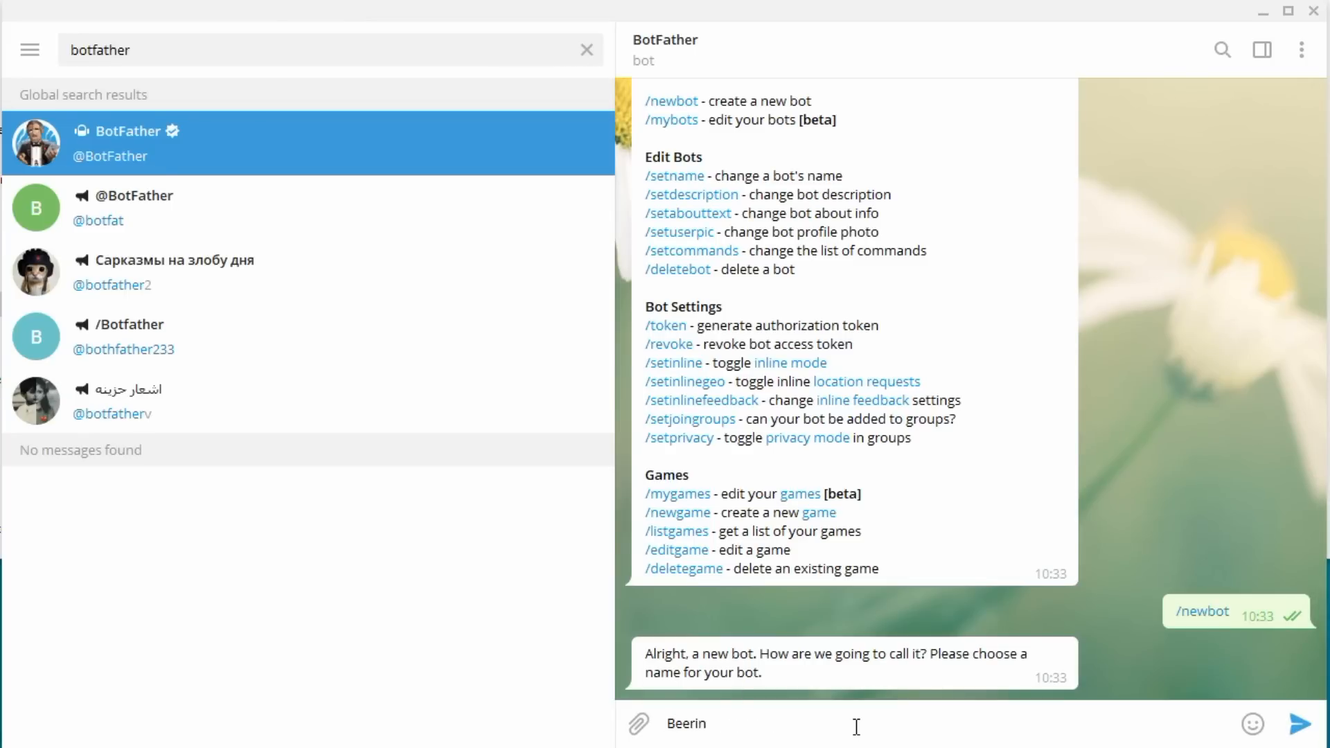
pyautogui.write('Danger')
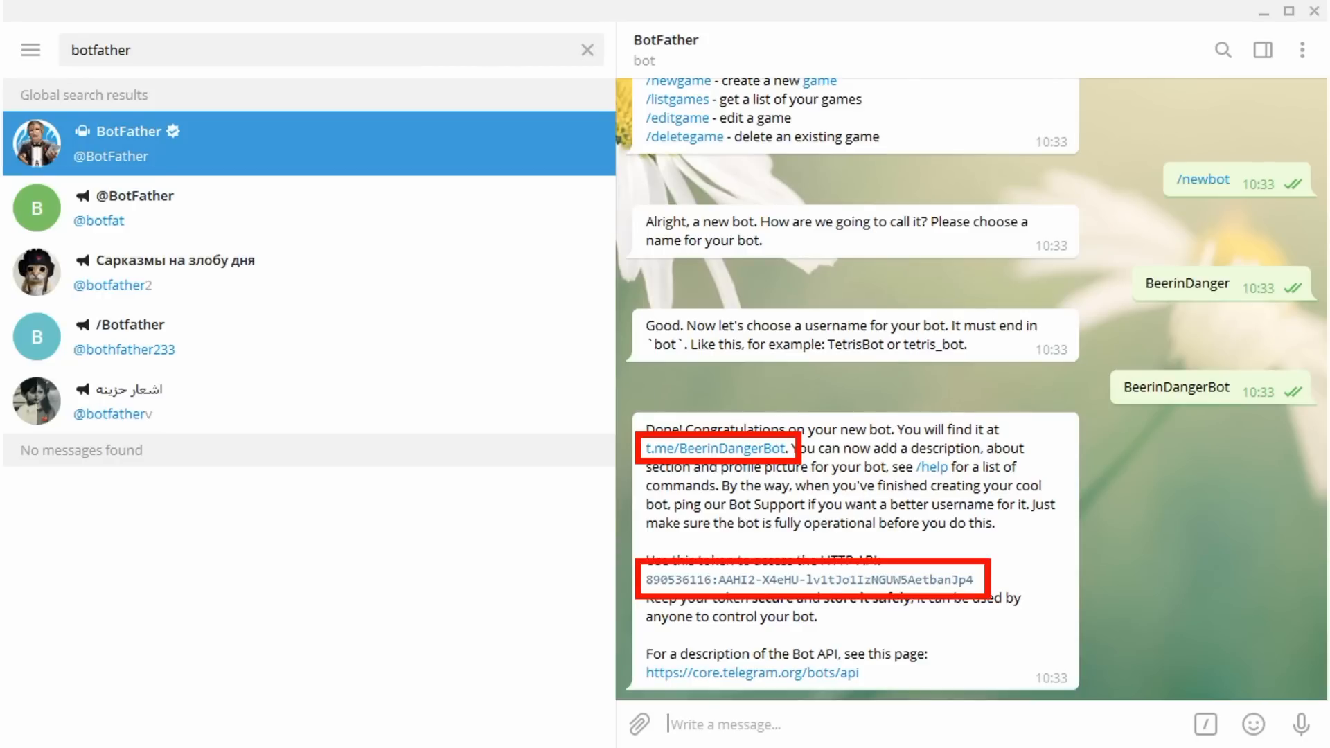
# - Find the beerindanger bot, start its chat, and send 'Hello' with a hand emoji
pyautogui.write('beerindanger')
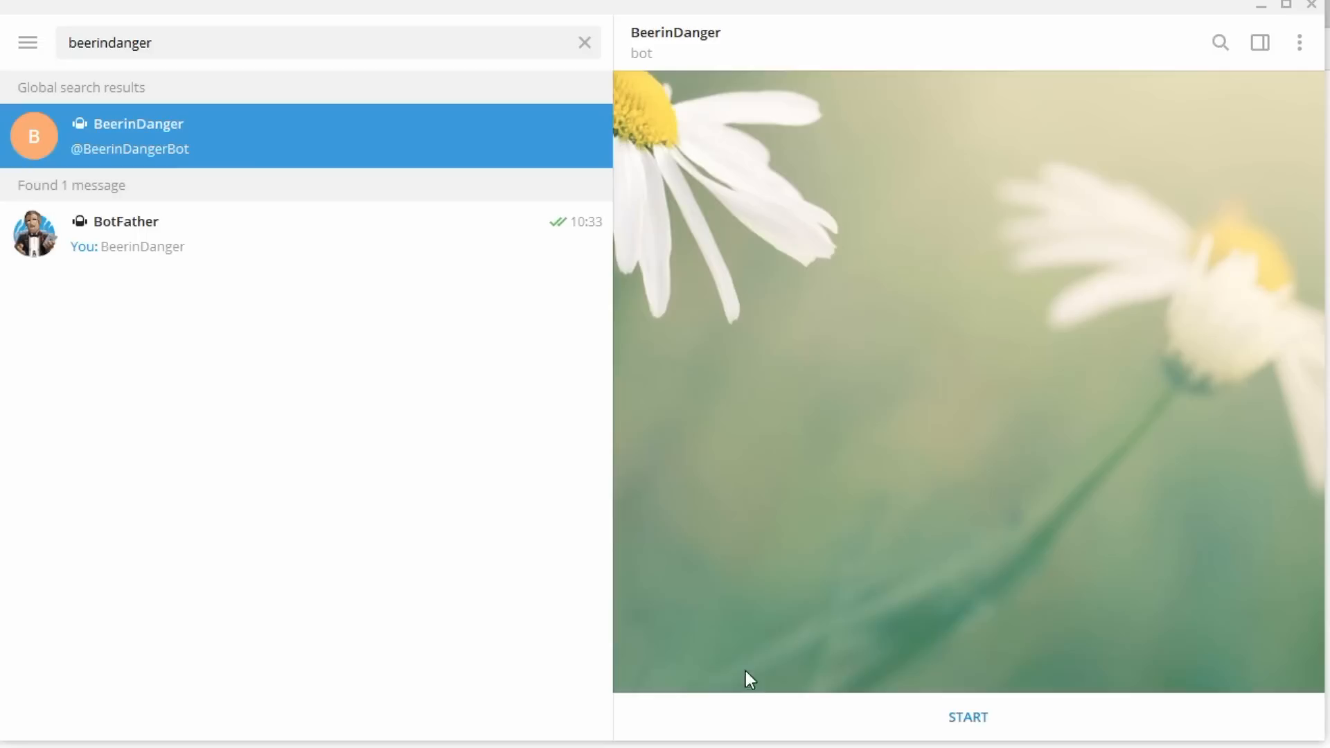
pyautogui.click(967, 717)
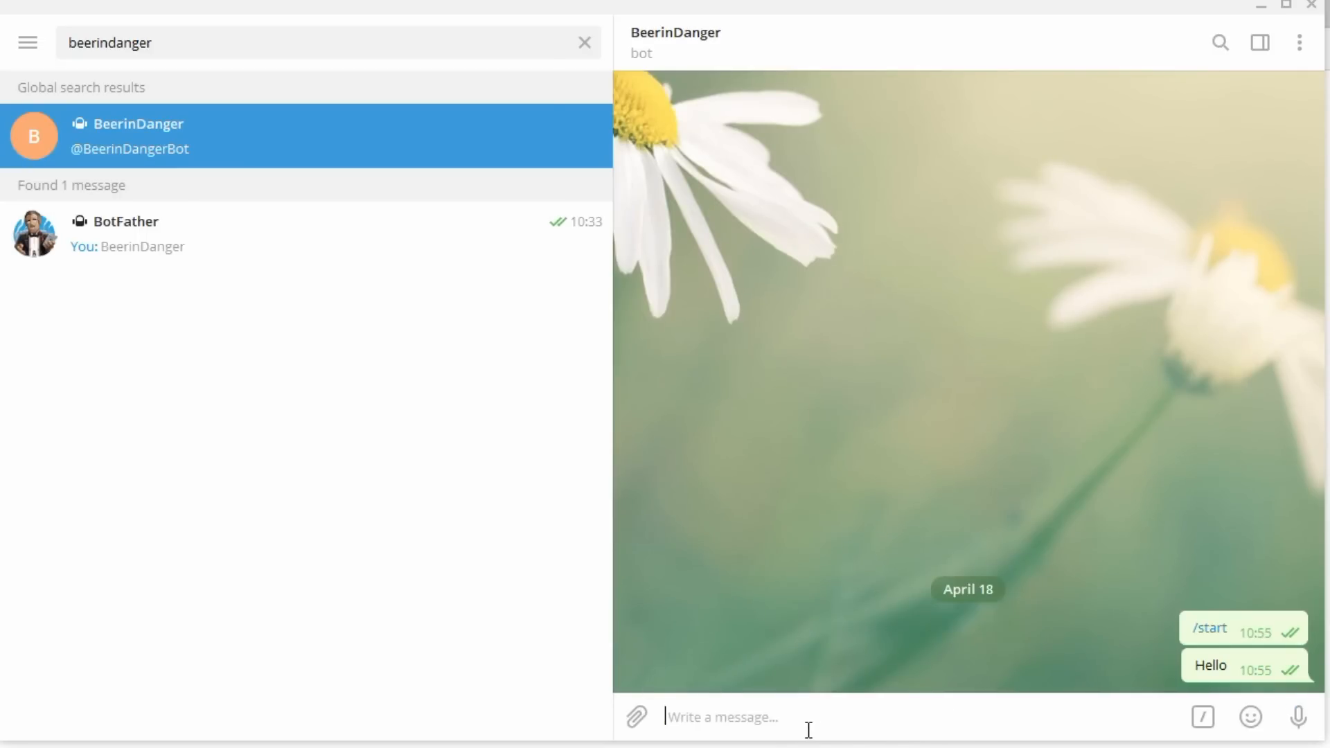
pyautogui.write('hell')
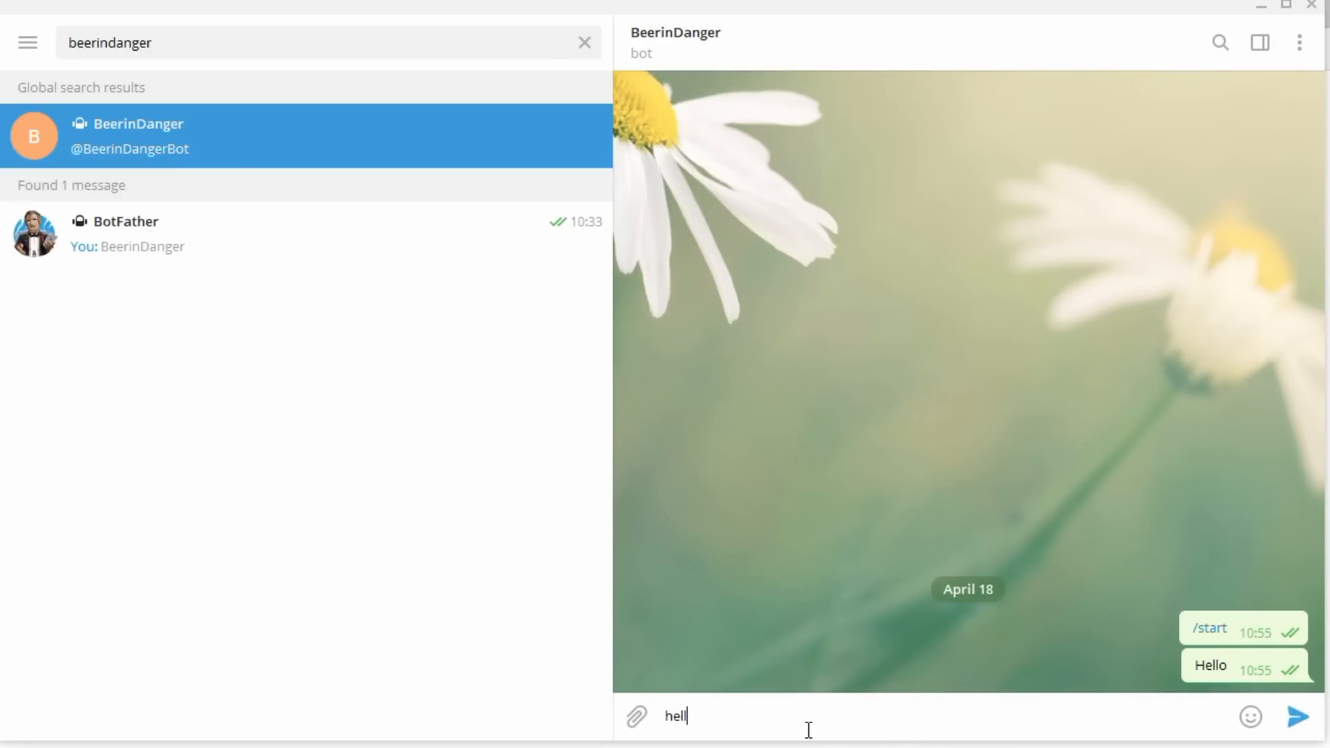
pyautogui.write('o')
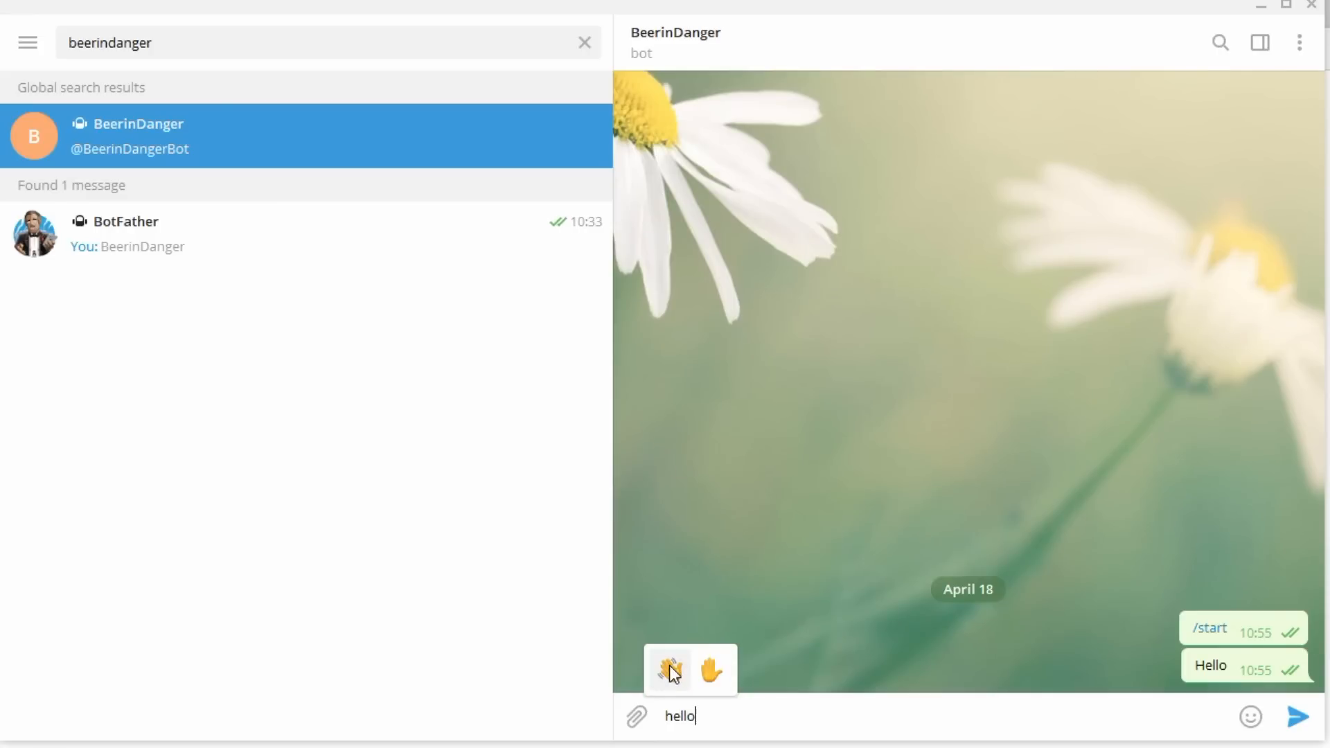
pyautogui.click(793, 16)
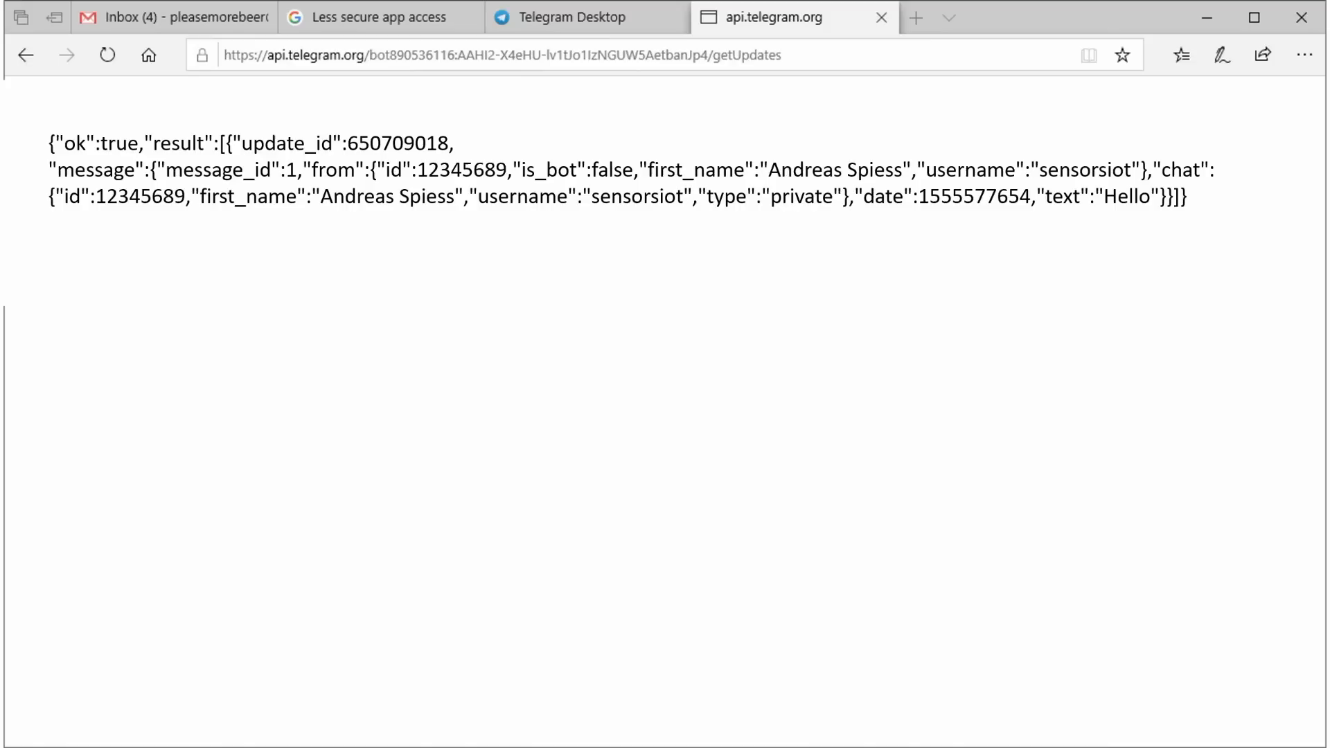
# - Select the chat id in the getUpdates response, then return to the Grafana home dashboard
pyautogui.doubleClick(140, 196)
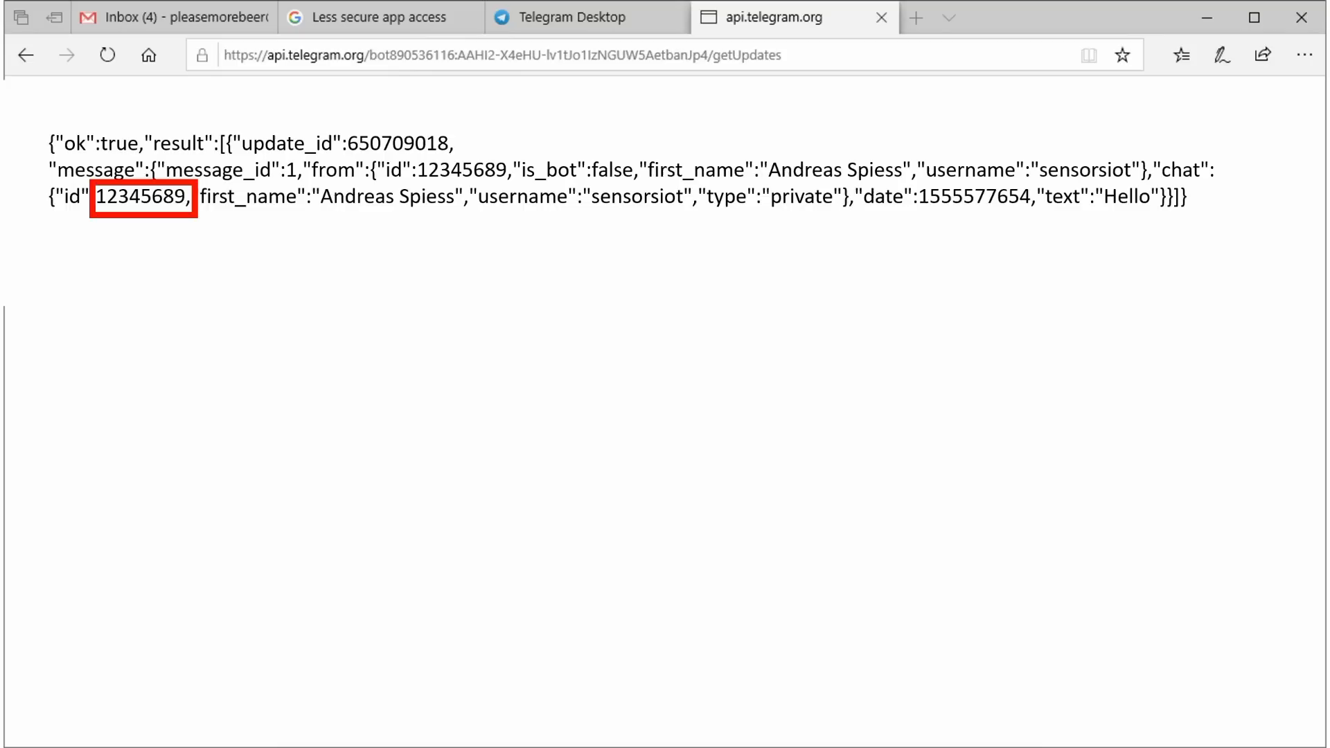
pyautogui.click(377, 14)
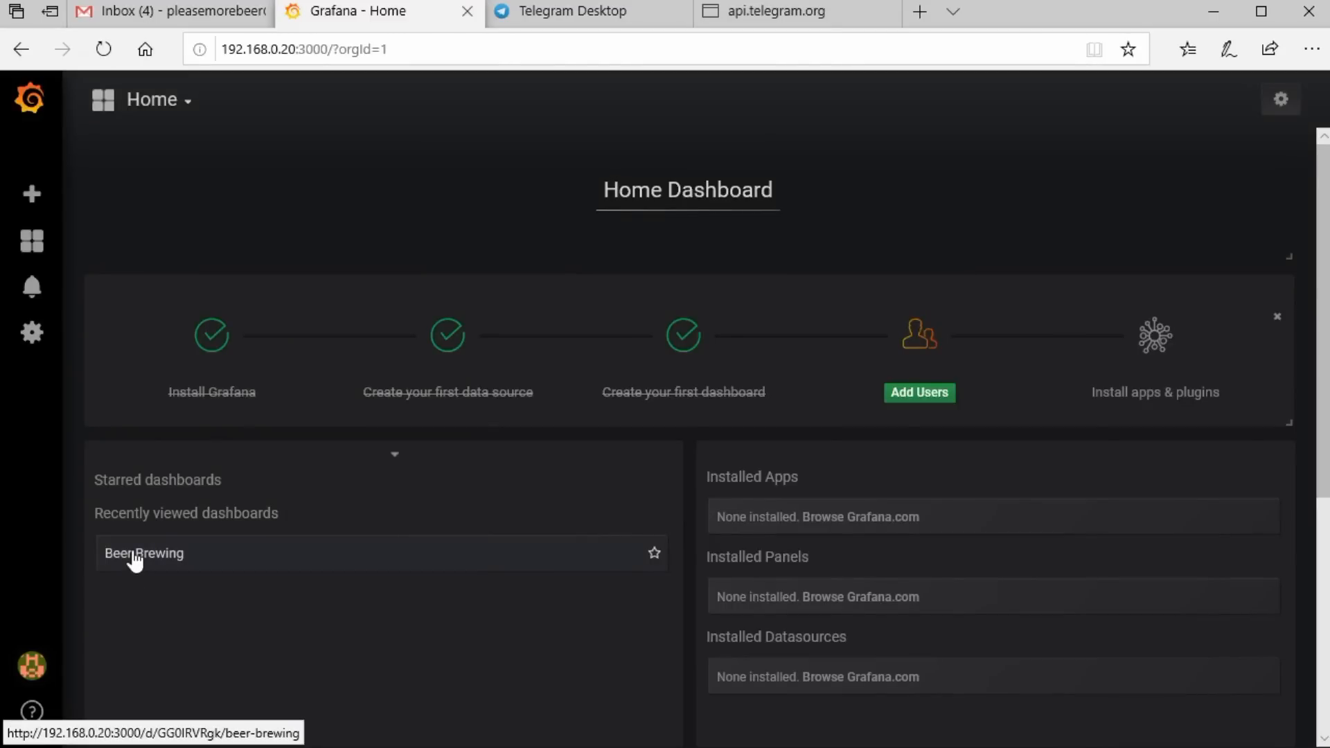
# - From the Beer Brewing dashboard, go to Notification channels and begin adding a channel
pyautogui.click(143, 553)
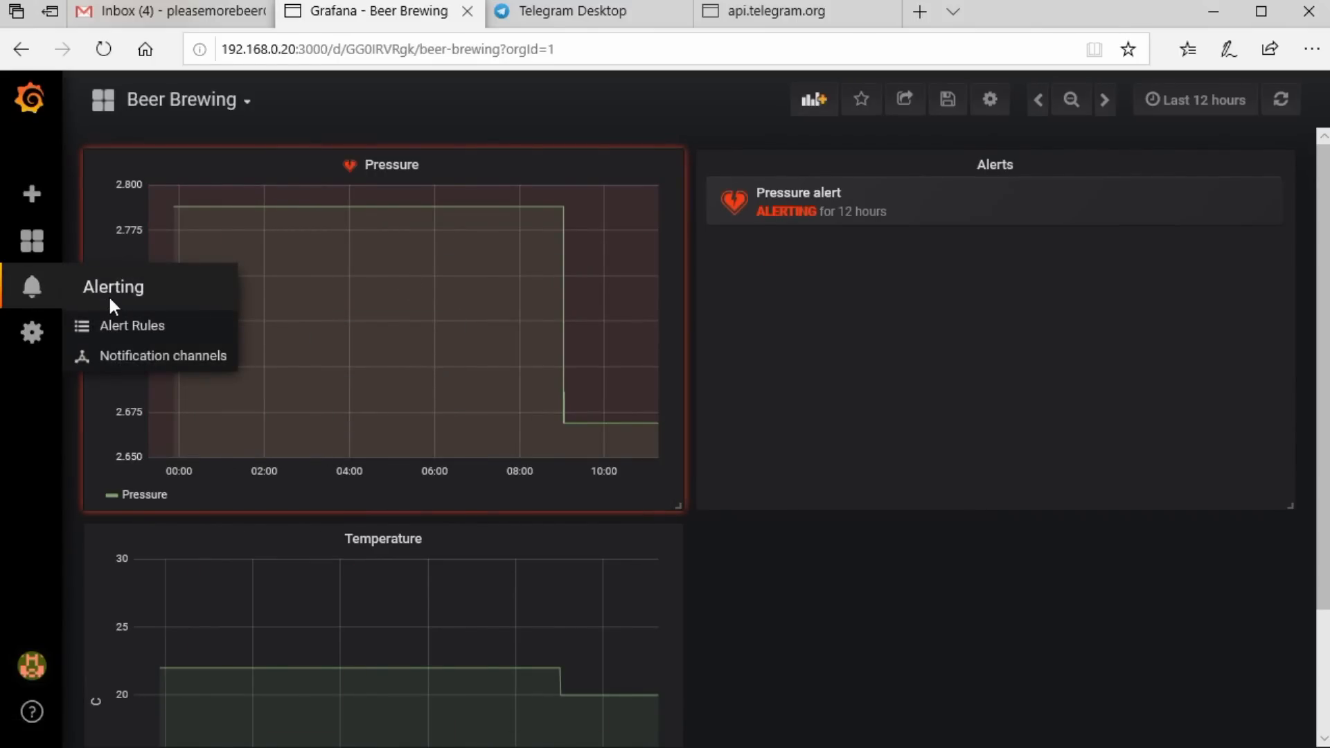
pyautogui.click(162, 356)
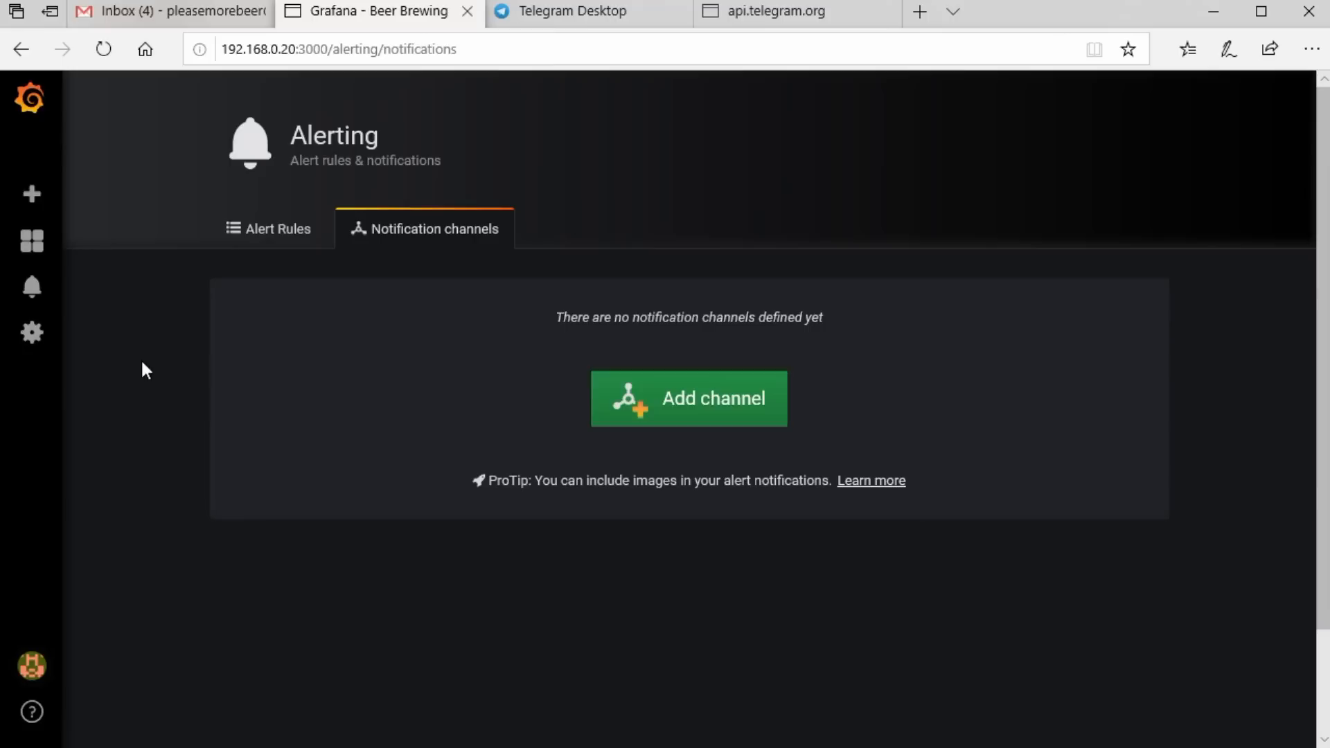
pyautogui.moveTo(687, 399)
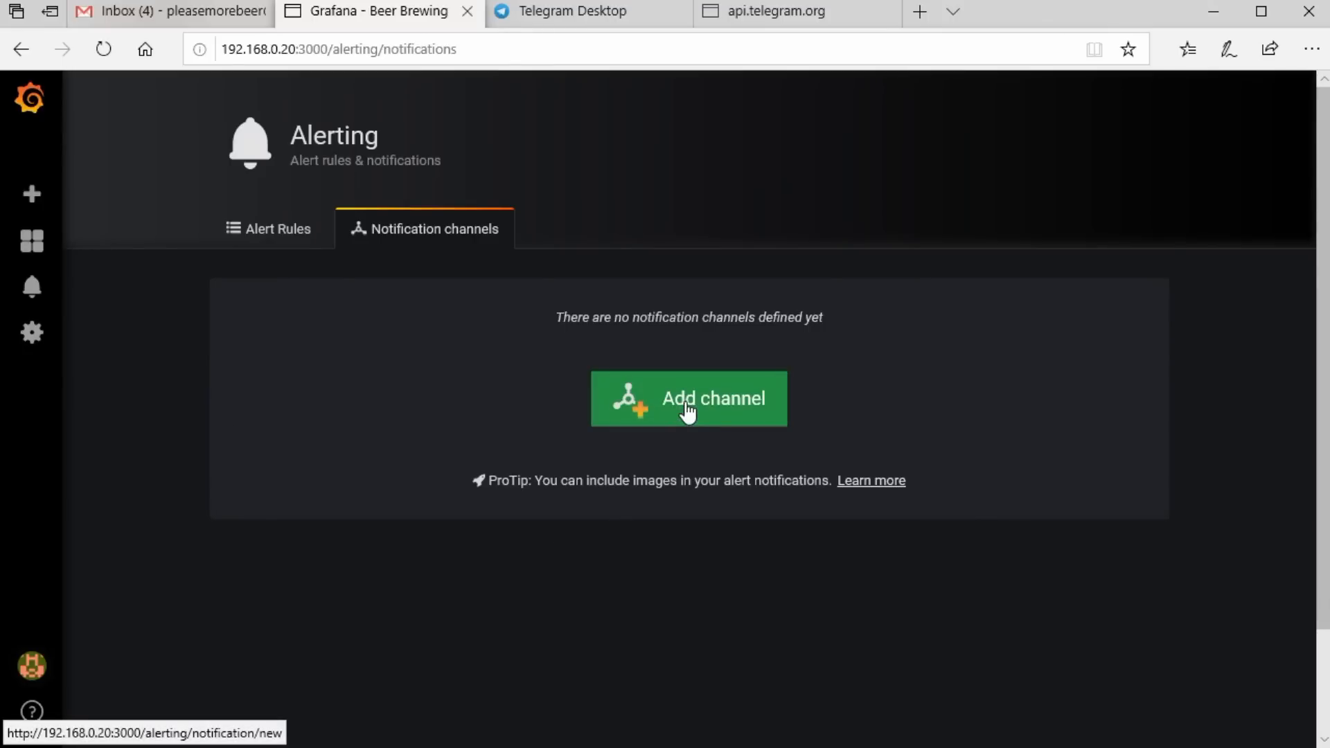
pyautogui.click(687, 399)
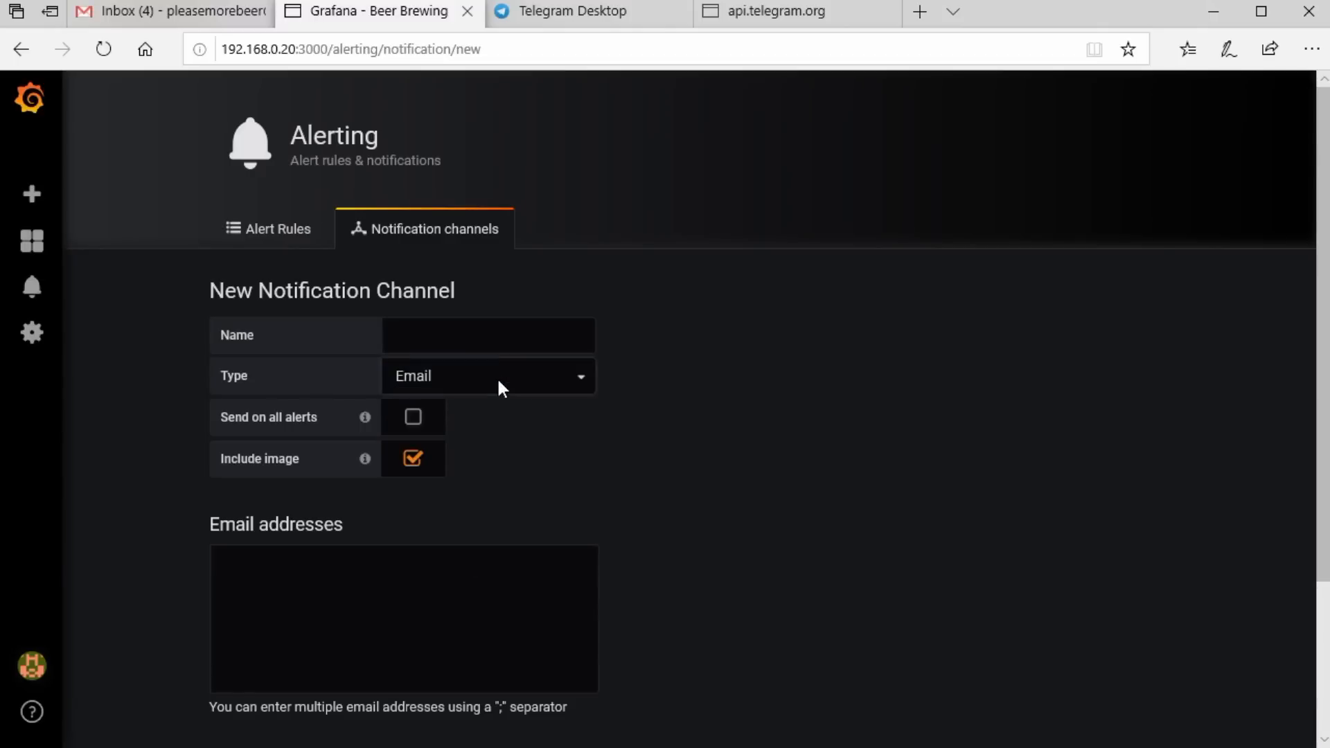
pyautogui.click(488, 334)
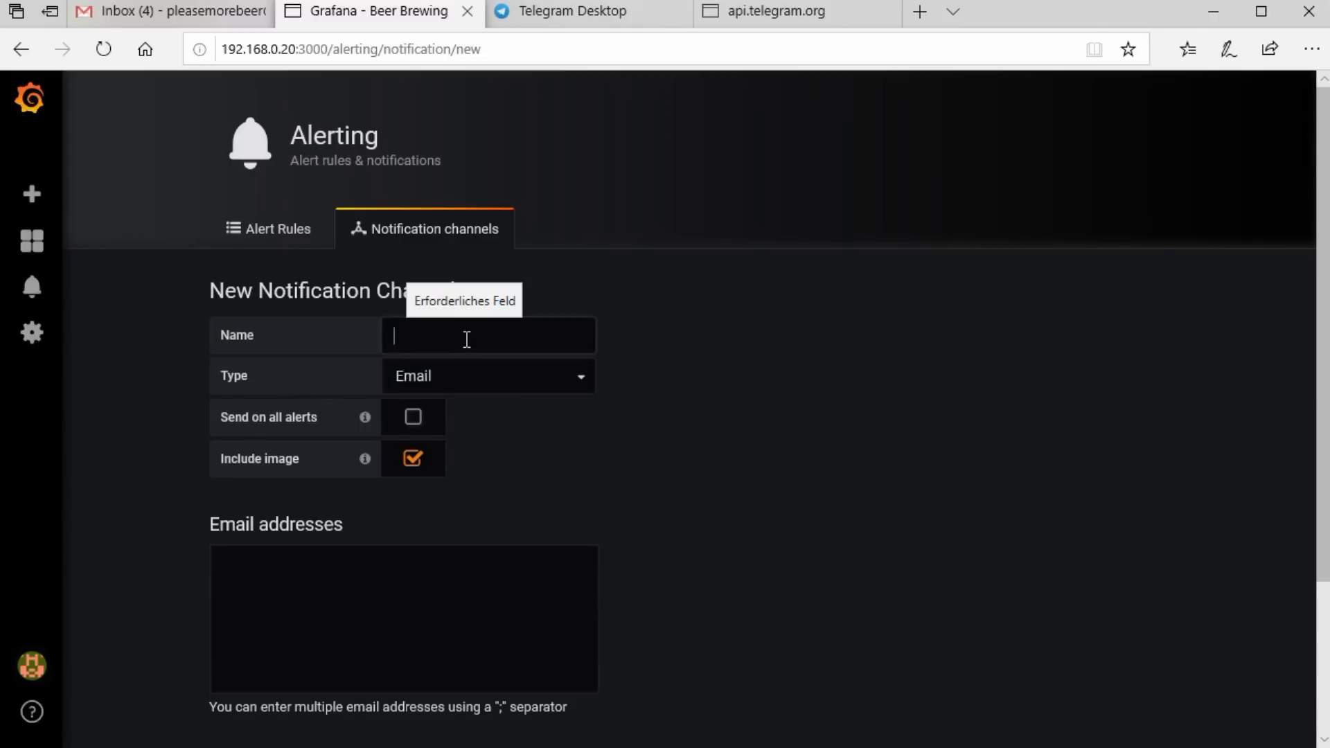
pyautogui.write('Mail')
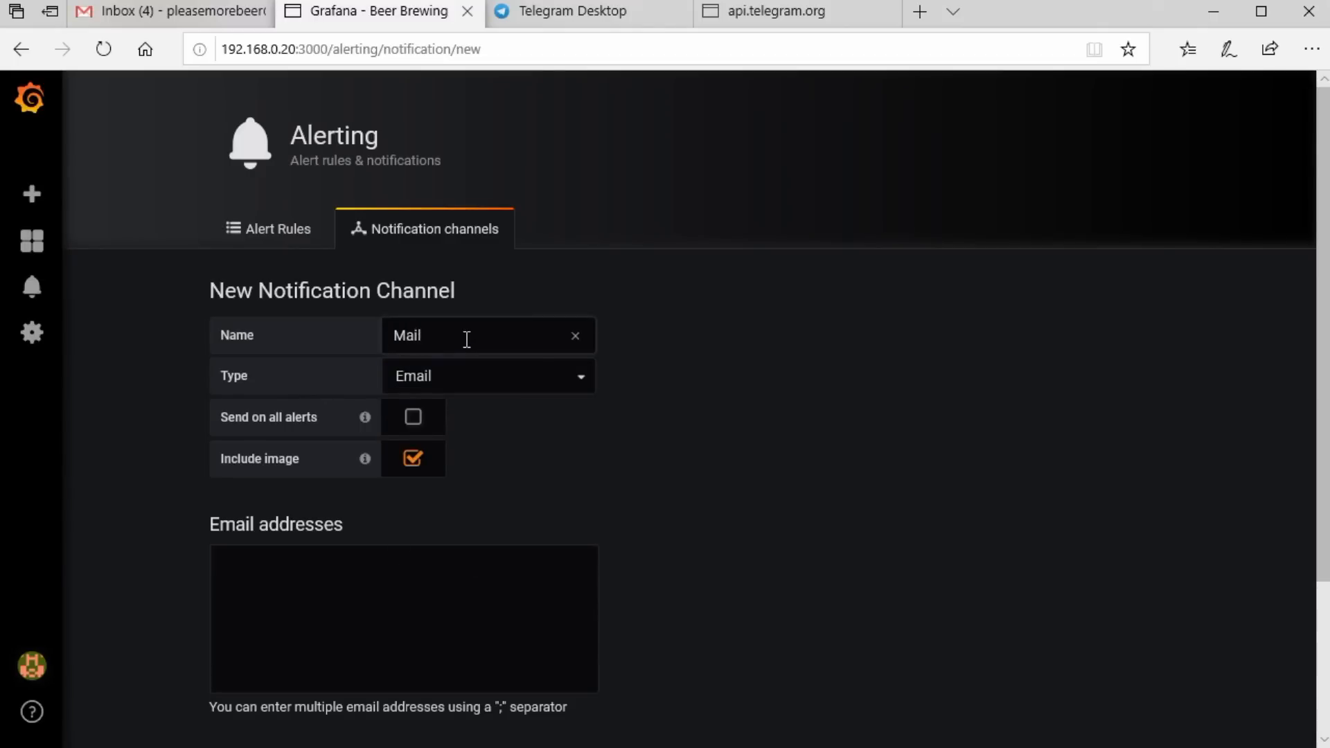
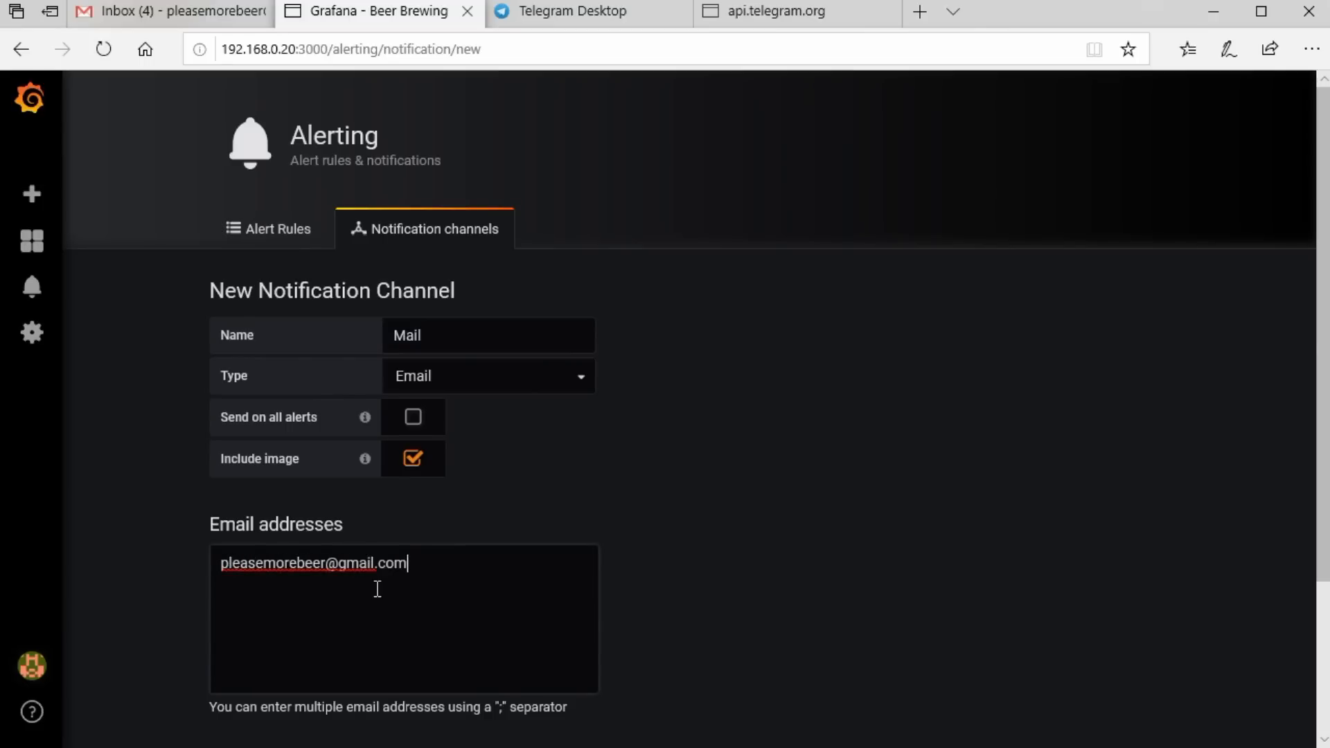
pyautogui.scroll(-3)
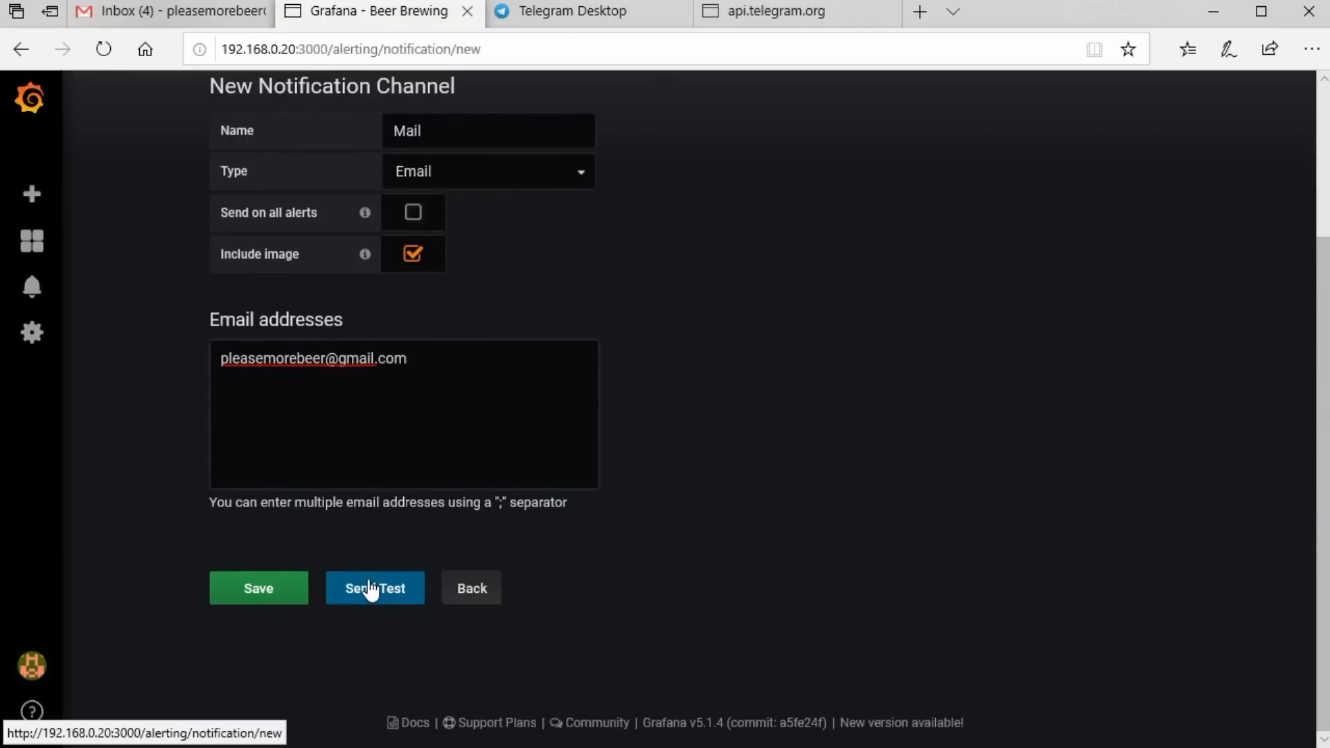
pyautogui.click(374, 588)
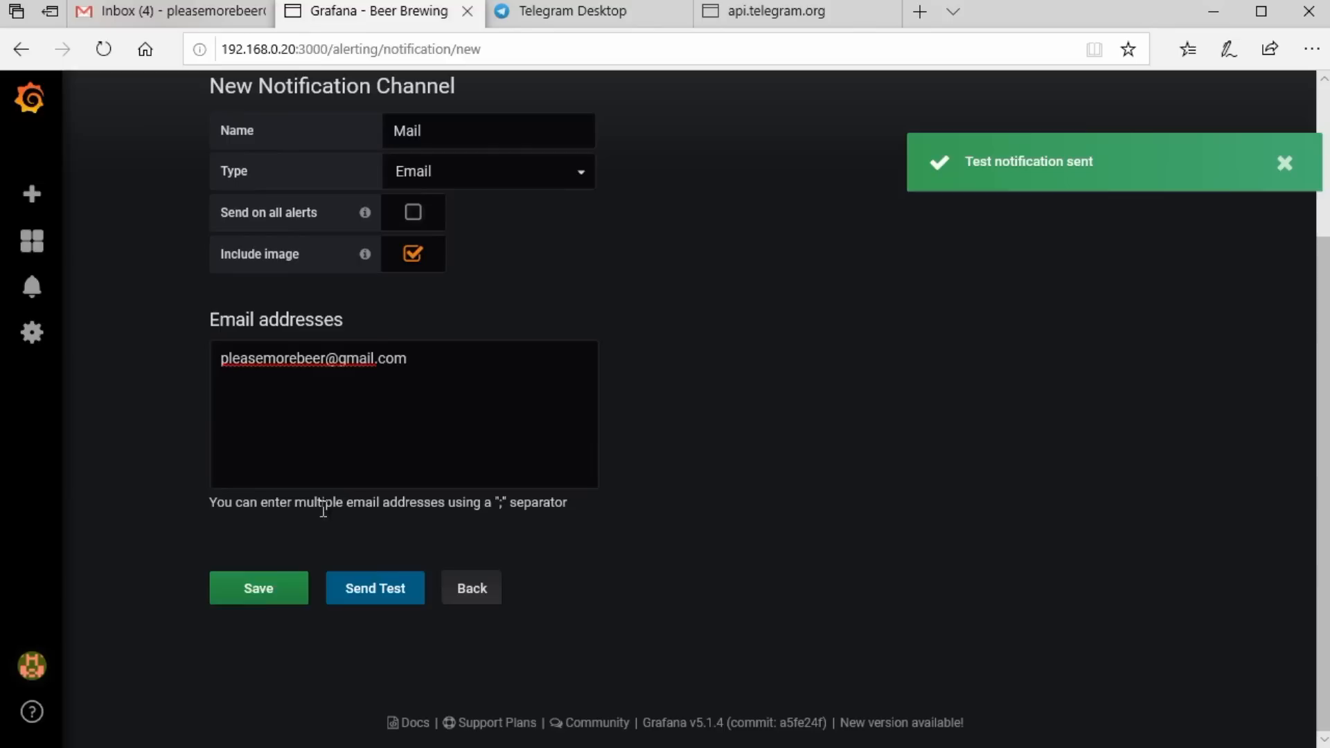
pyautogui.click(258, 588)
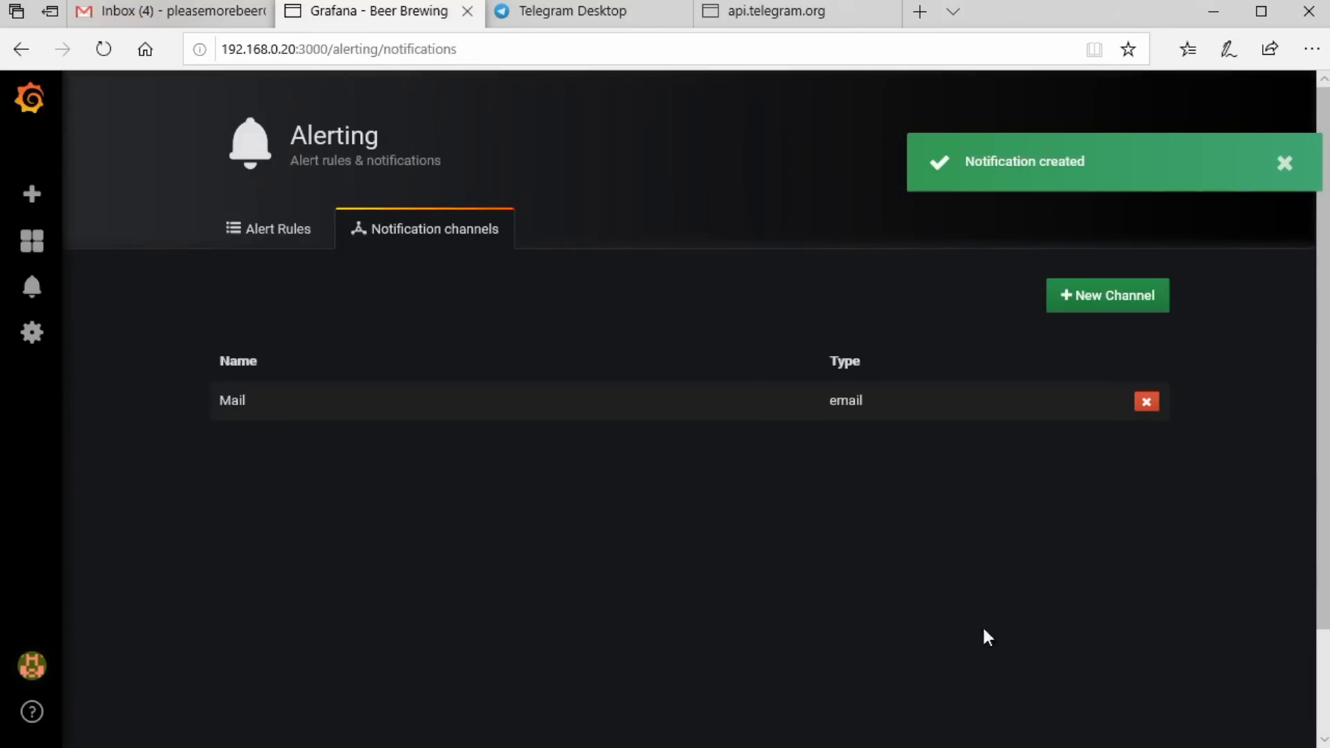
# - Confirm the test notification email arrived in Gmail, then return to Grafana
pyautogui.click(162, 12)
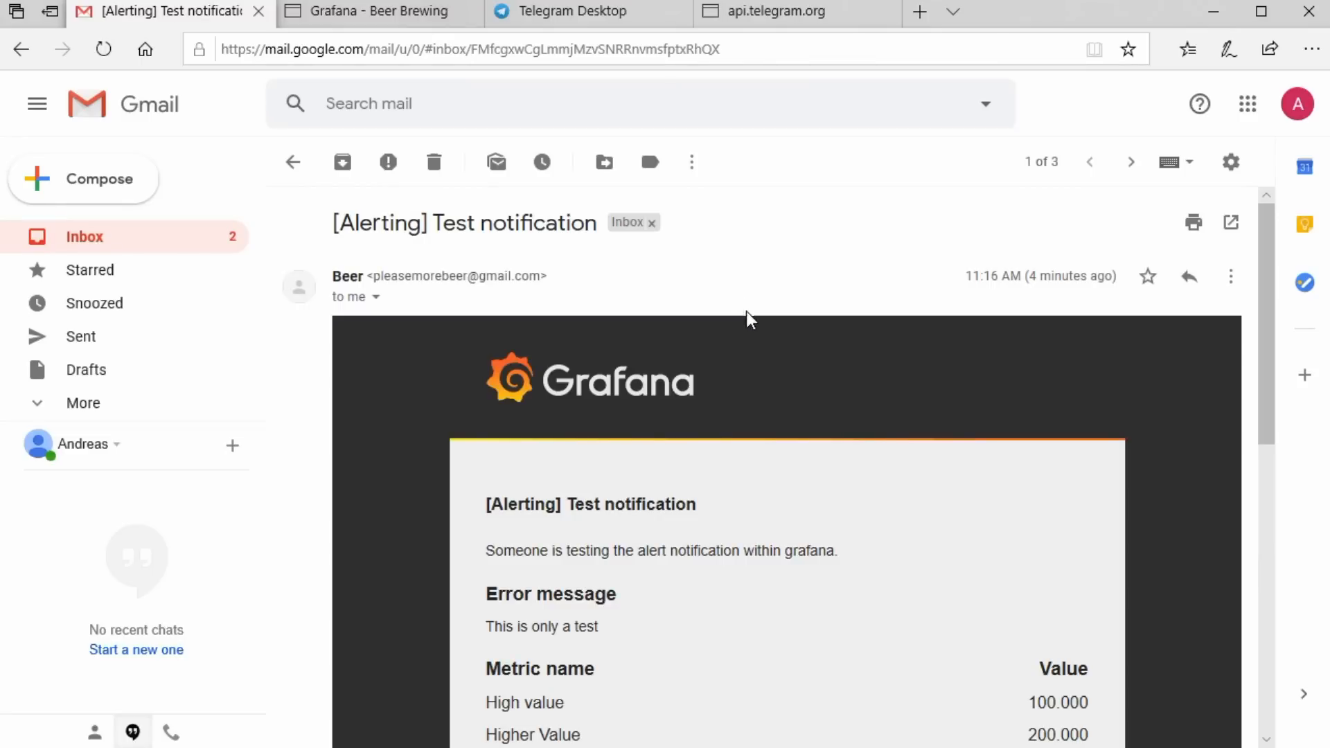
pyautogui.scroll(-3)
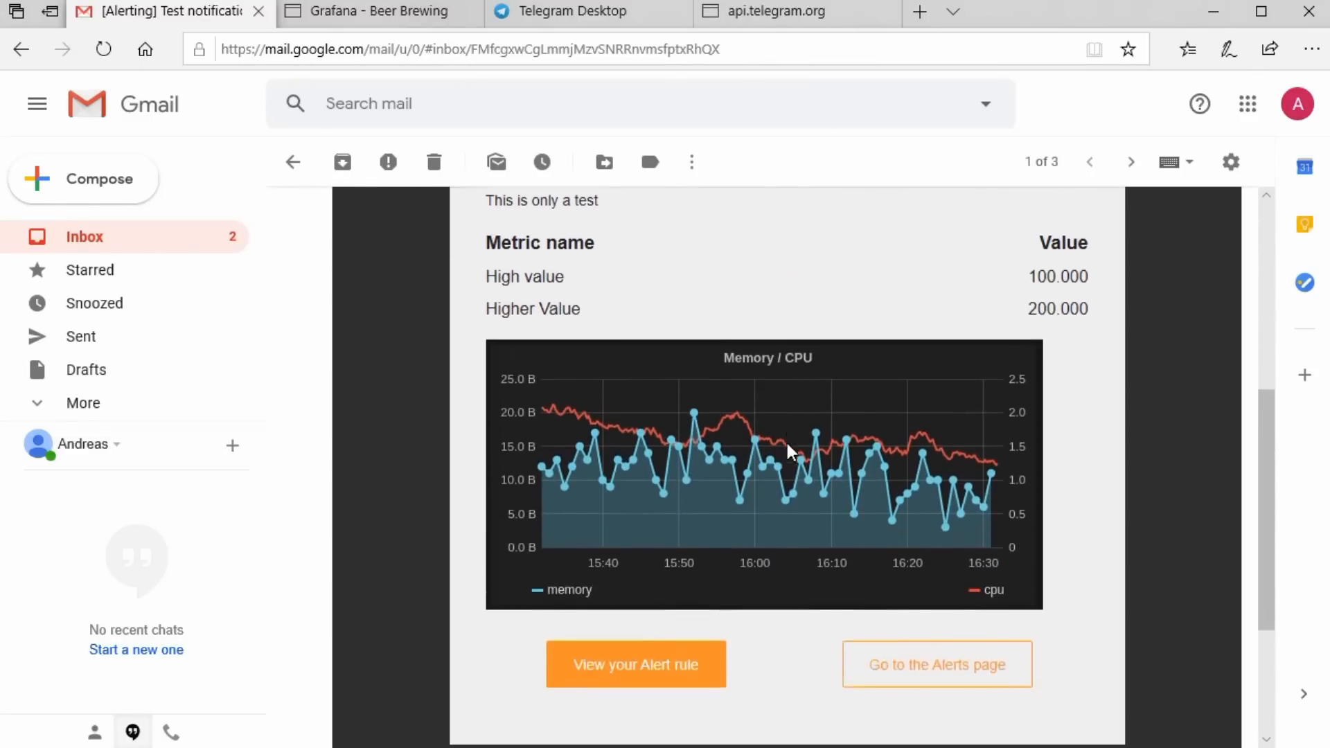
pyautogui.scroll(-3)
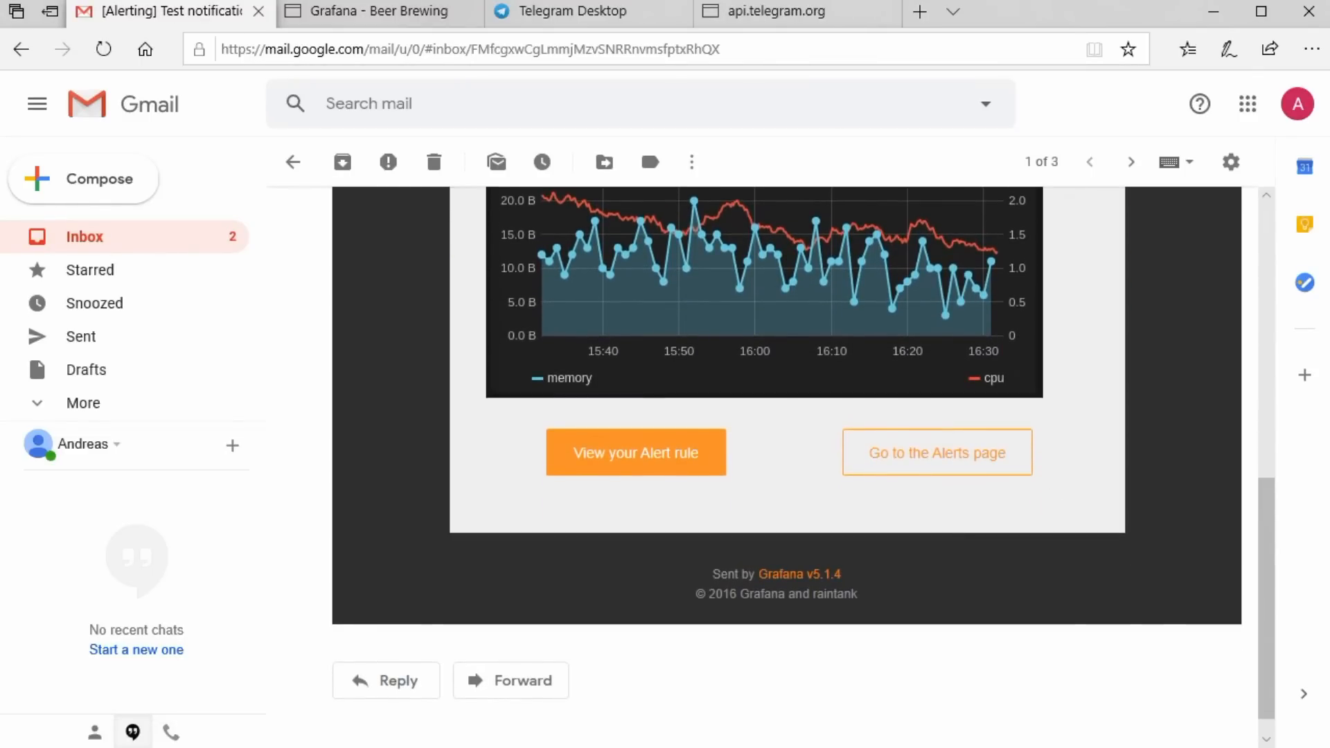
pyautogui.click(375, 12)
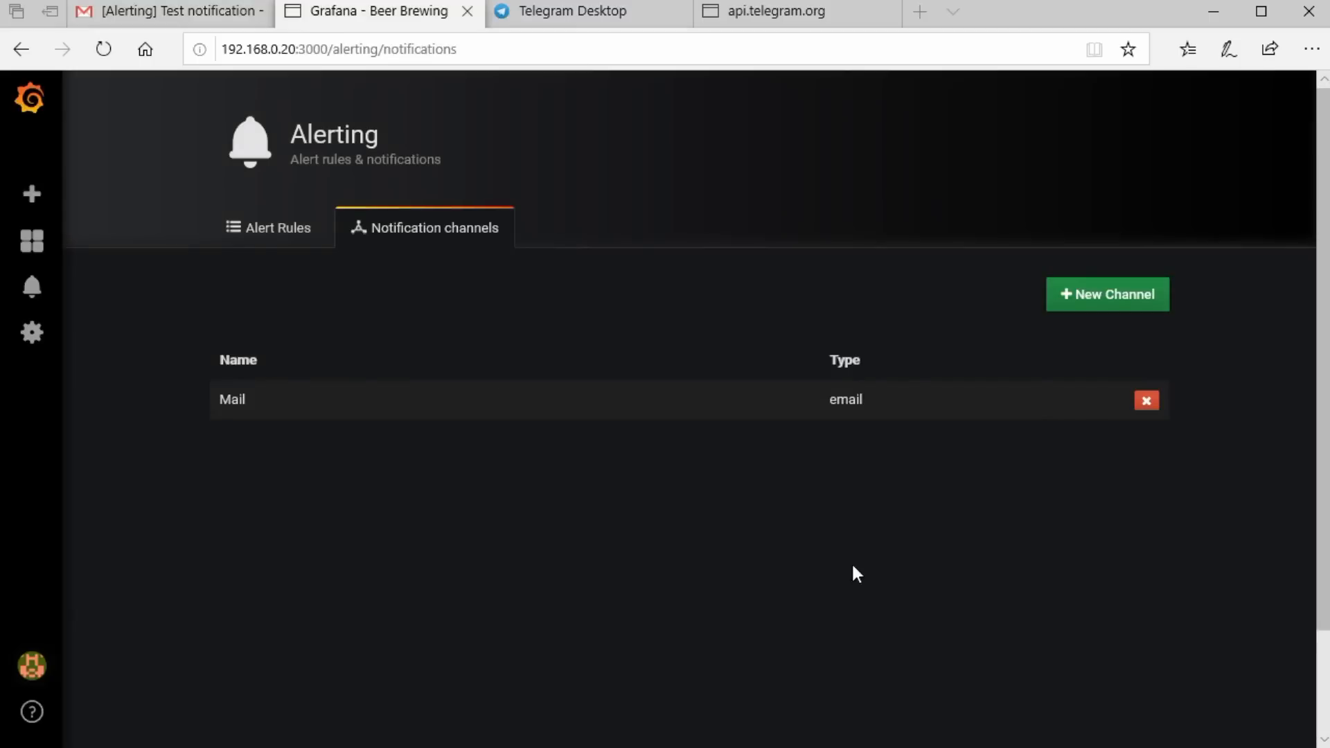
pyautogui.click(1106, 295)
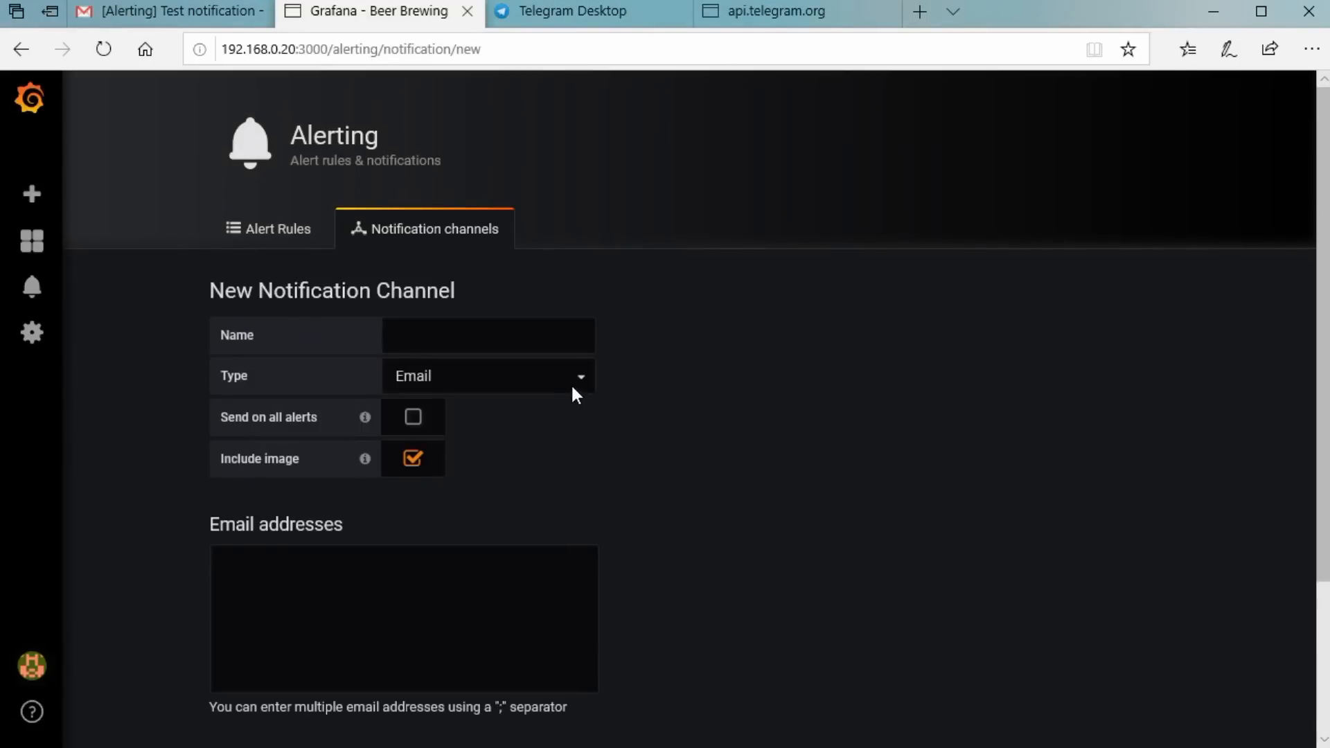
pyautogui.click(486, 375)
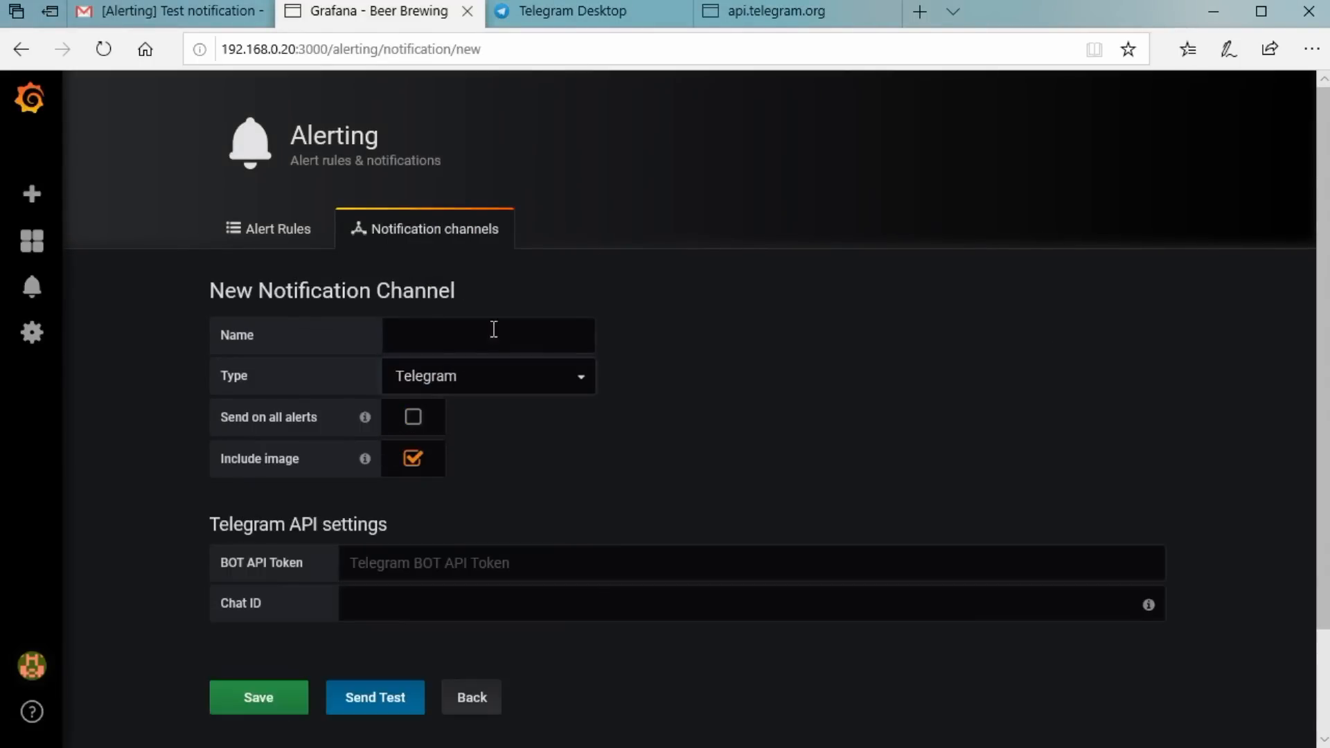
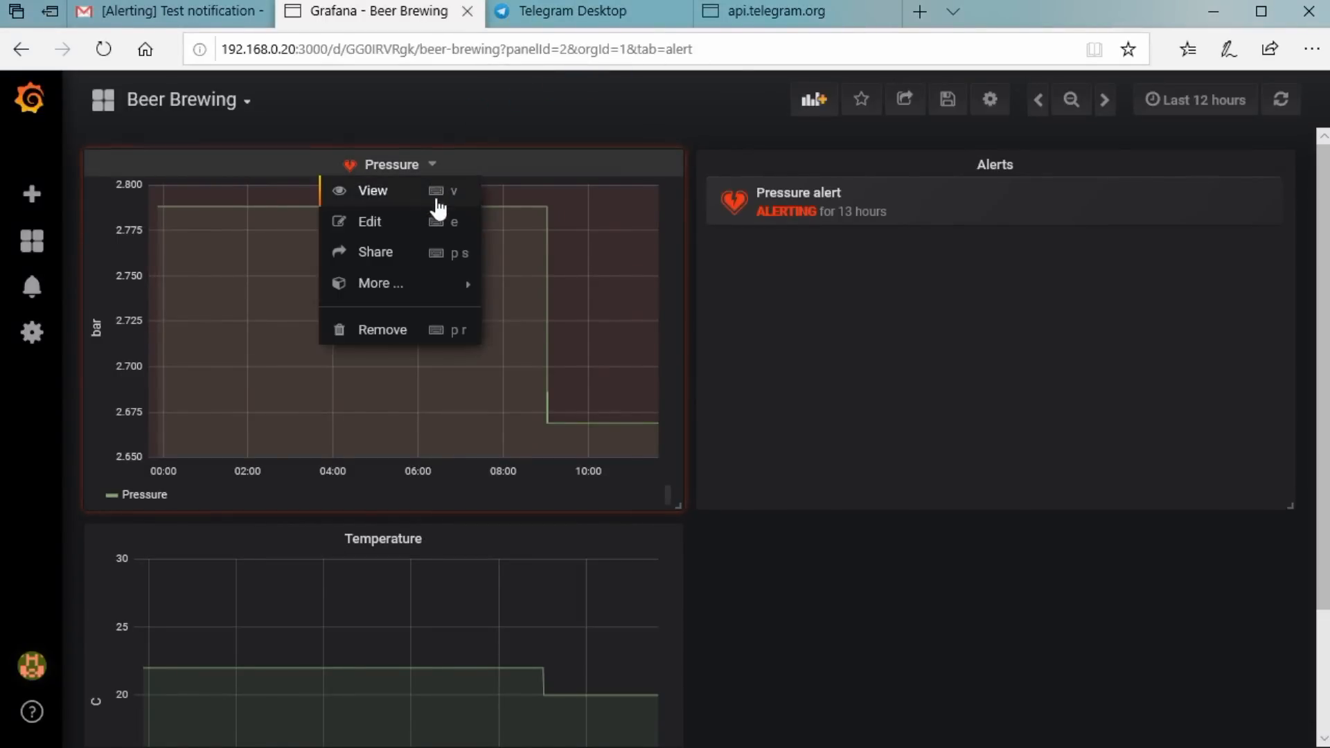
# - Edit the Pressure panel and review its alert rule: every 10s, average above 2
pyautogui.click(370, 222)
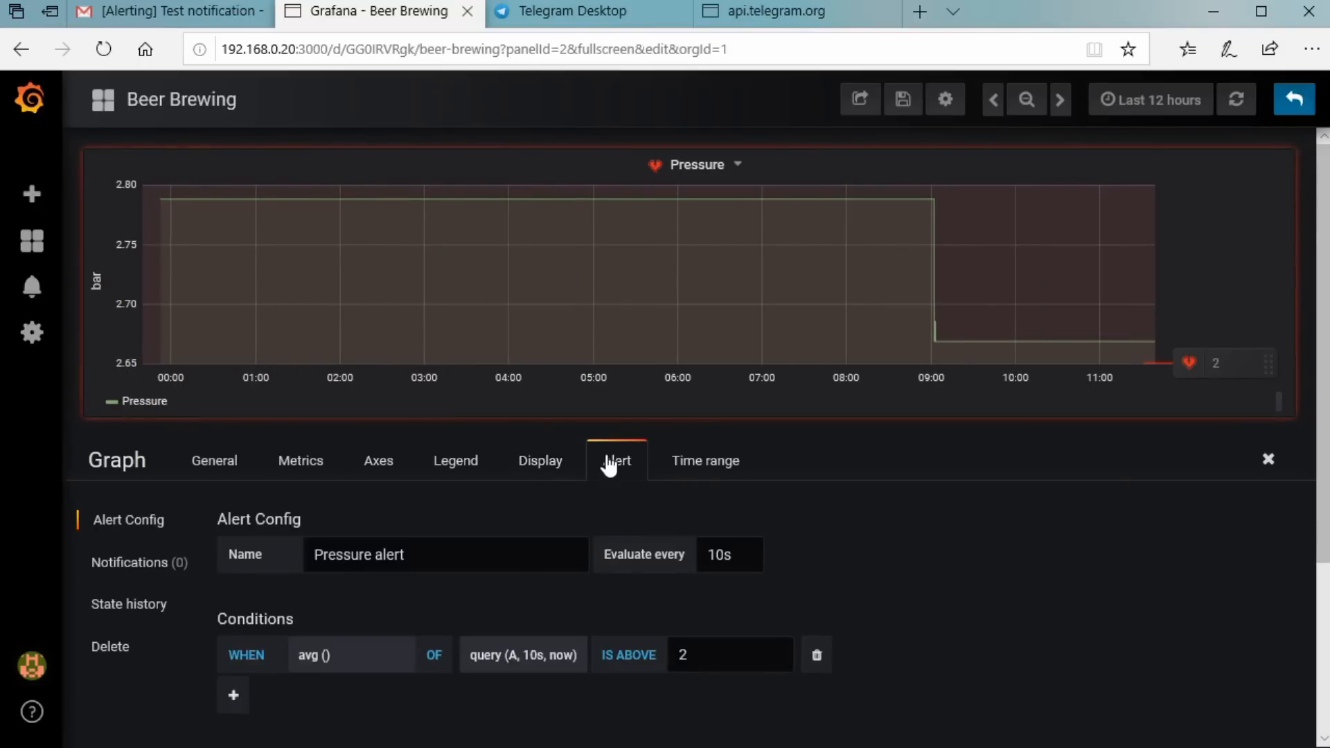
pyautogui.scroll(-3)
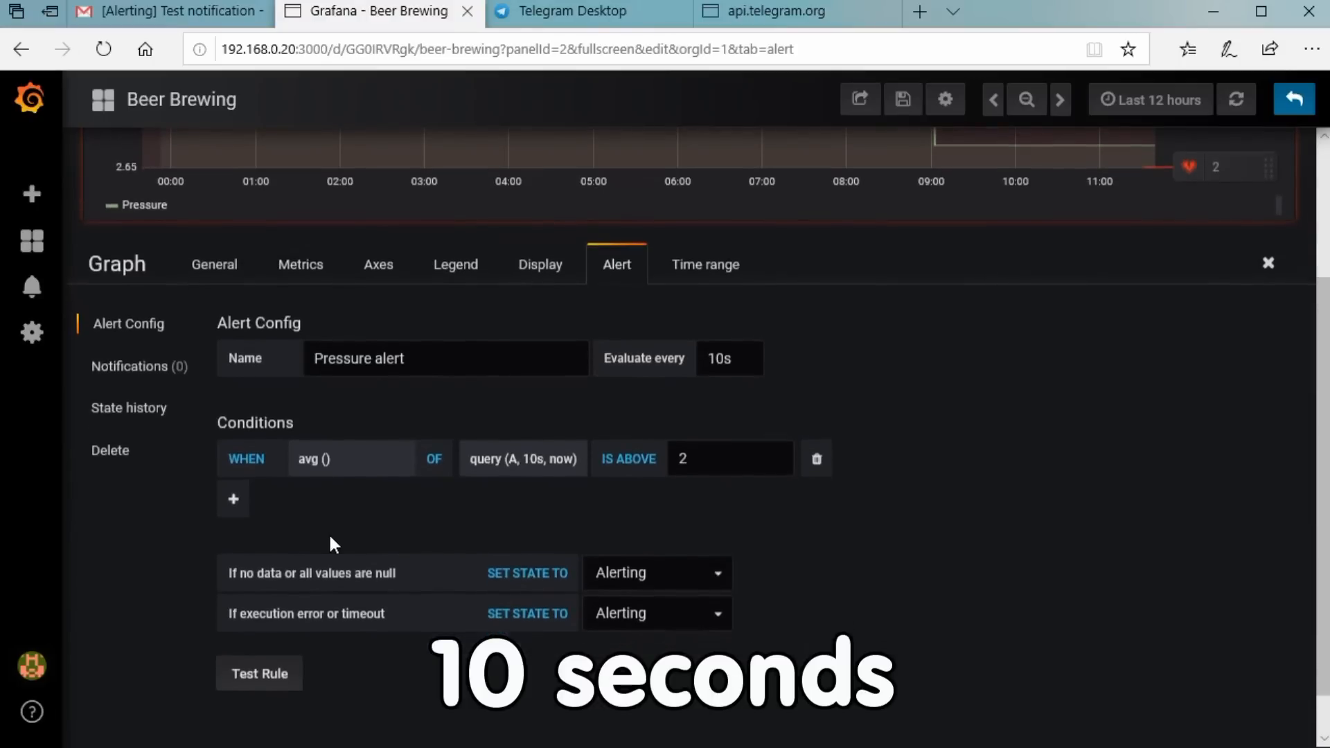
pyautogui.scroll(-3)
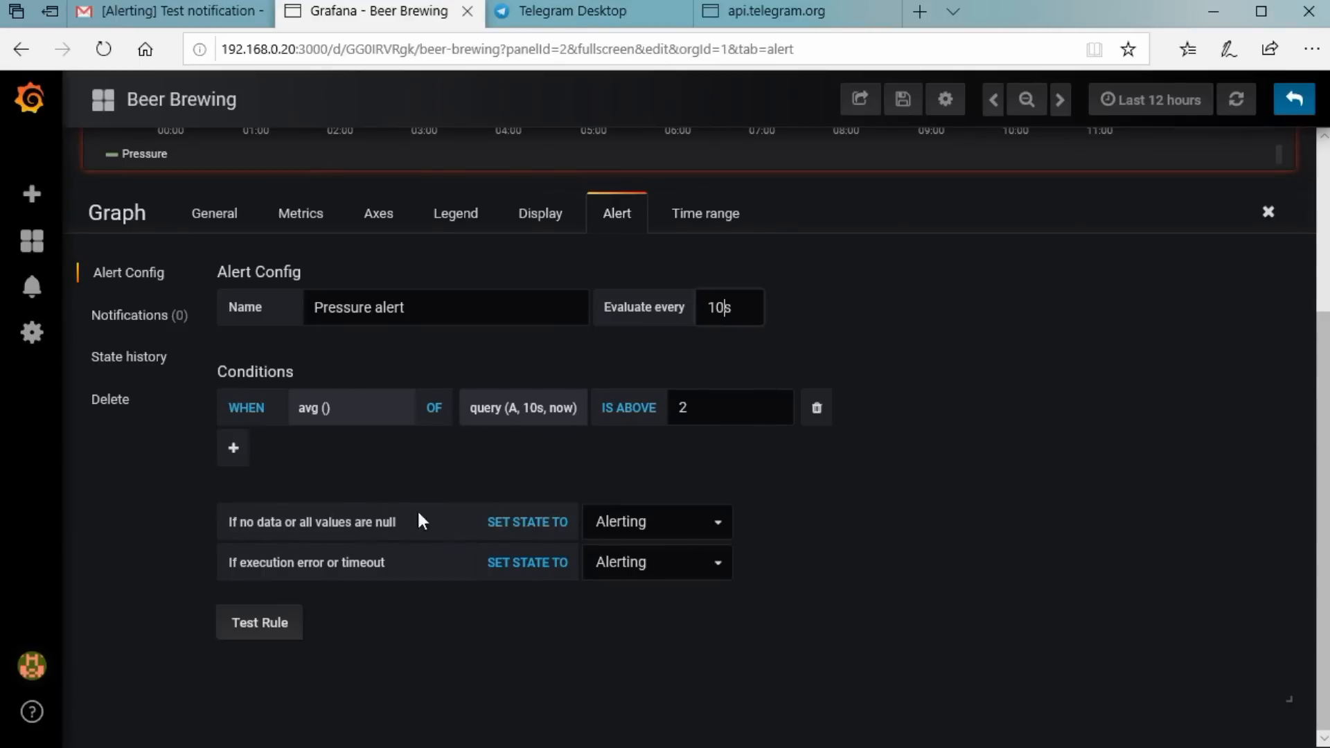
pyautogui.moveTo(914, 506)
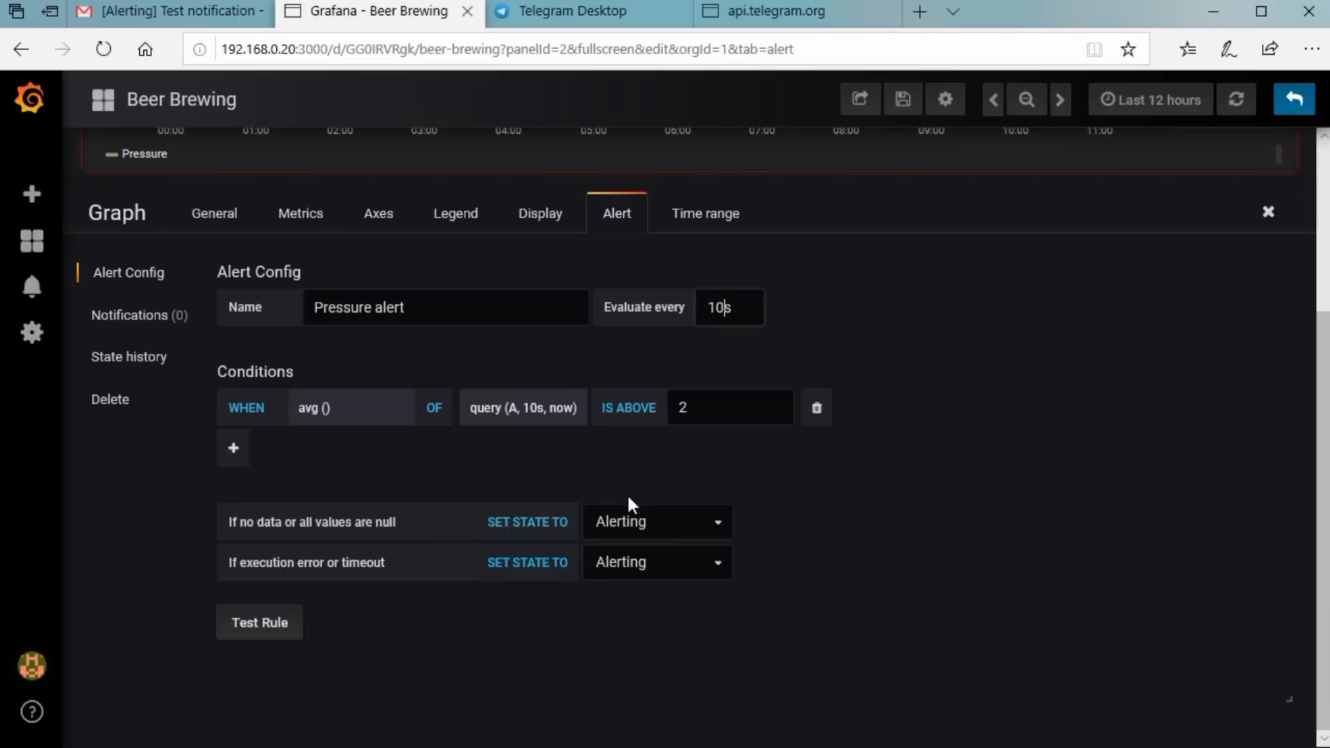
pyautogui.moveTo(210, 483)
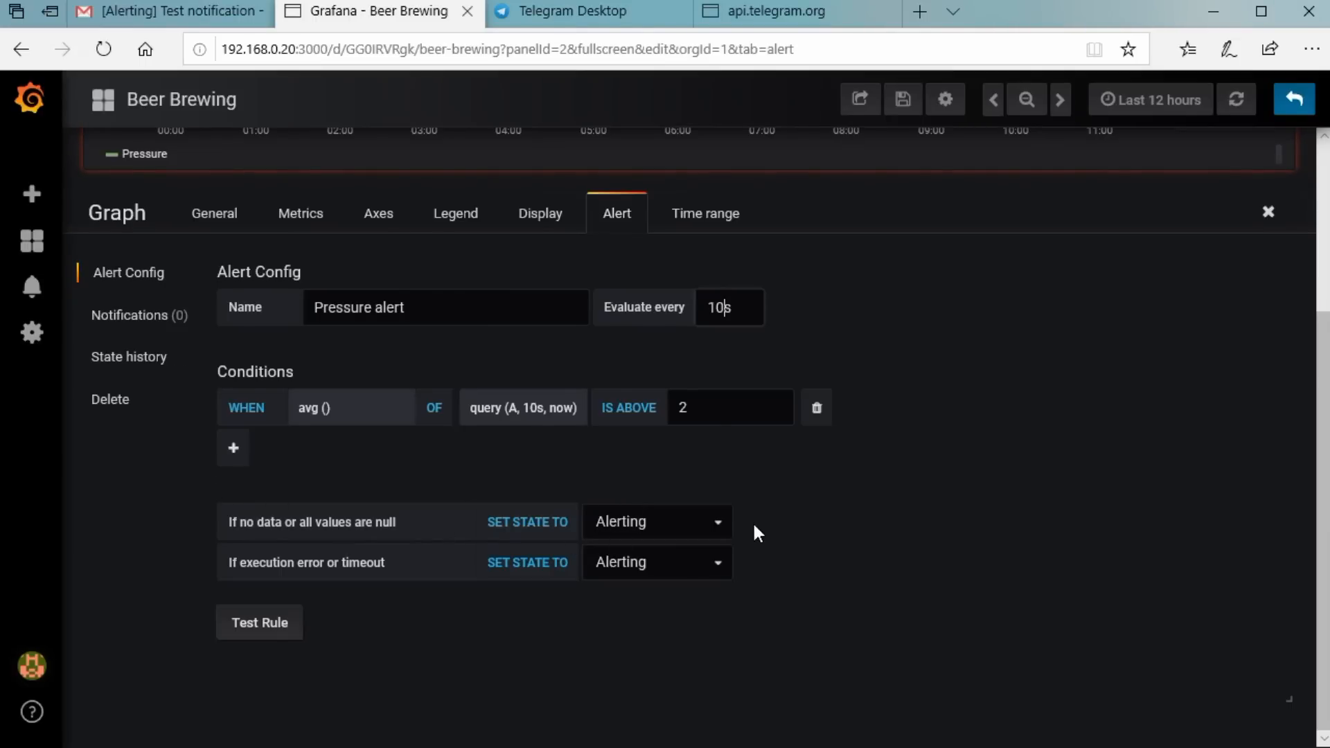
# - Set no-data handling to Keep Last State and test the rule, which reports not firing
pyautogui.click(658, 521)
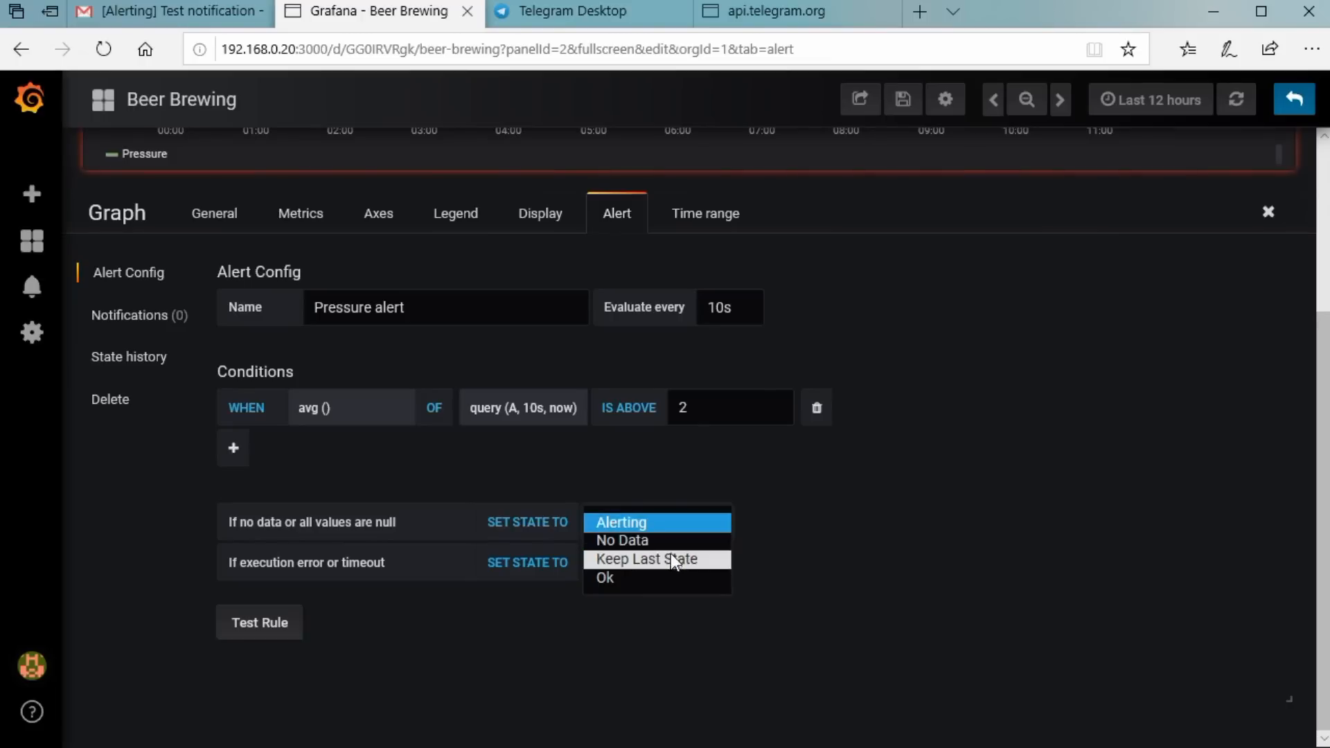
pyautogui.click(645, 559)
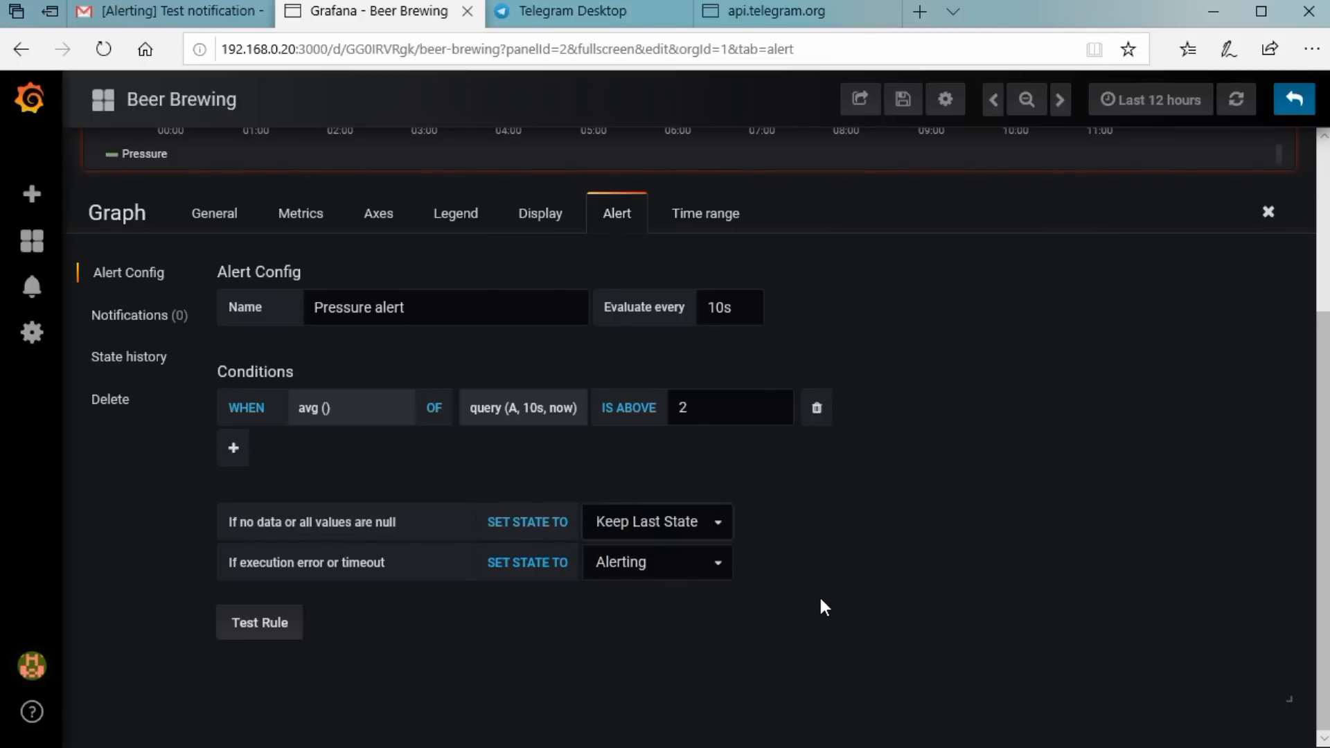
pyautogui.click(259, 622)
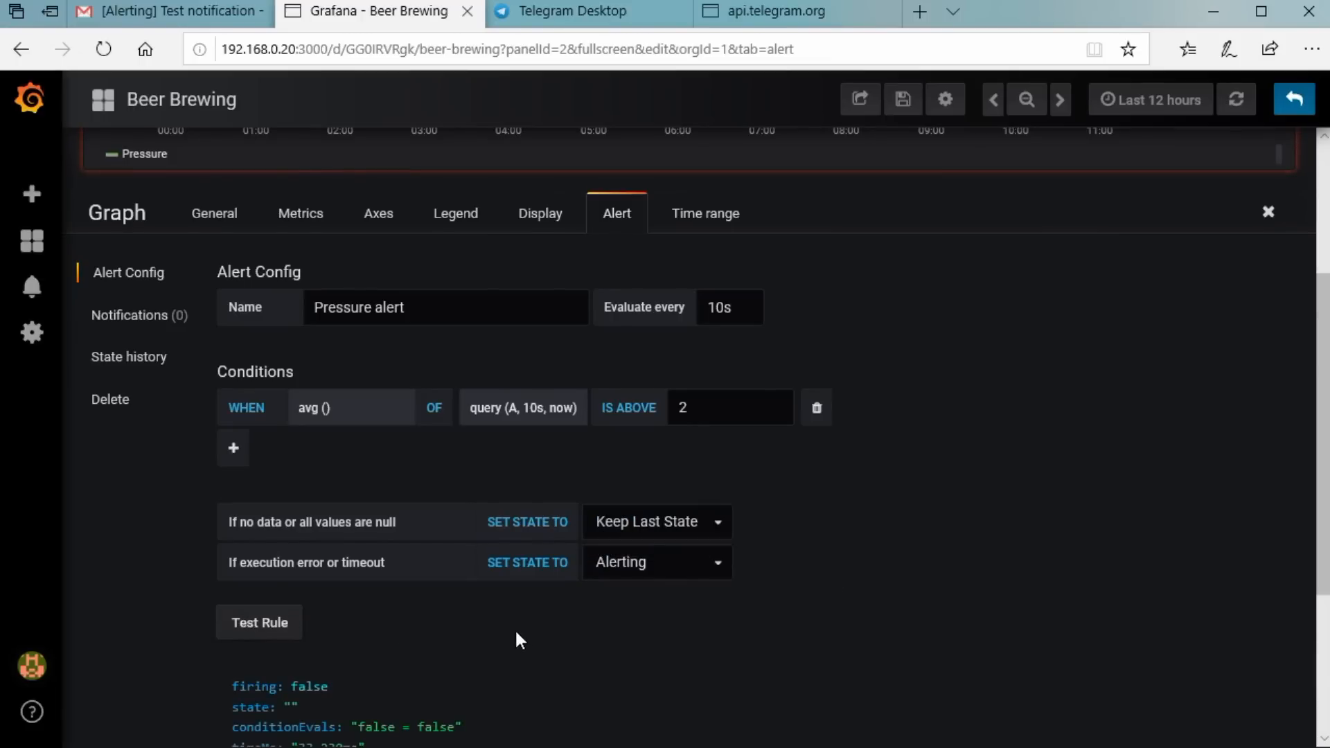
pyautogui.scroll(-3)
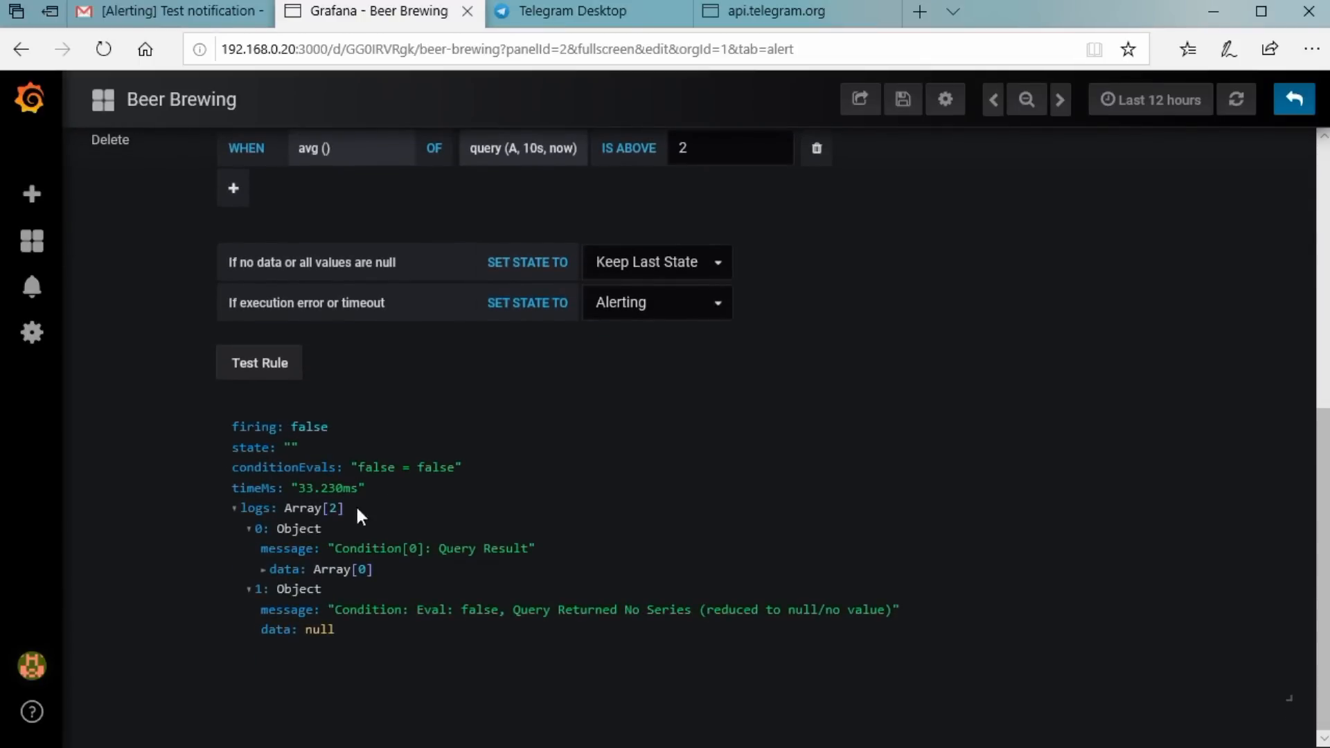
pyautogui.click(259, 362)
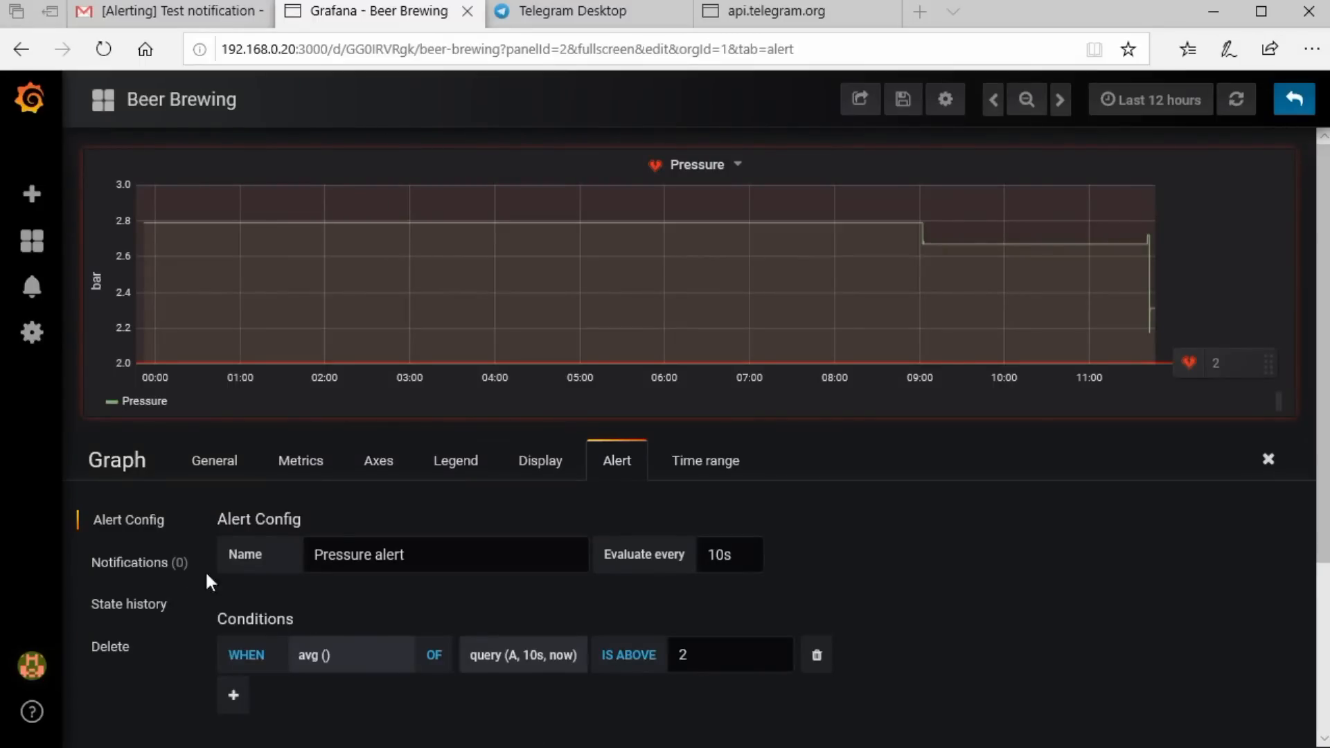
# - Add Mail and Telegram as recipients in the Pressure alert's notification settings
pyautogui.click(129, 562)
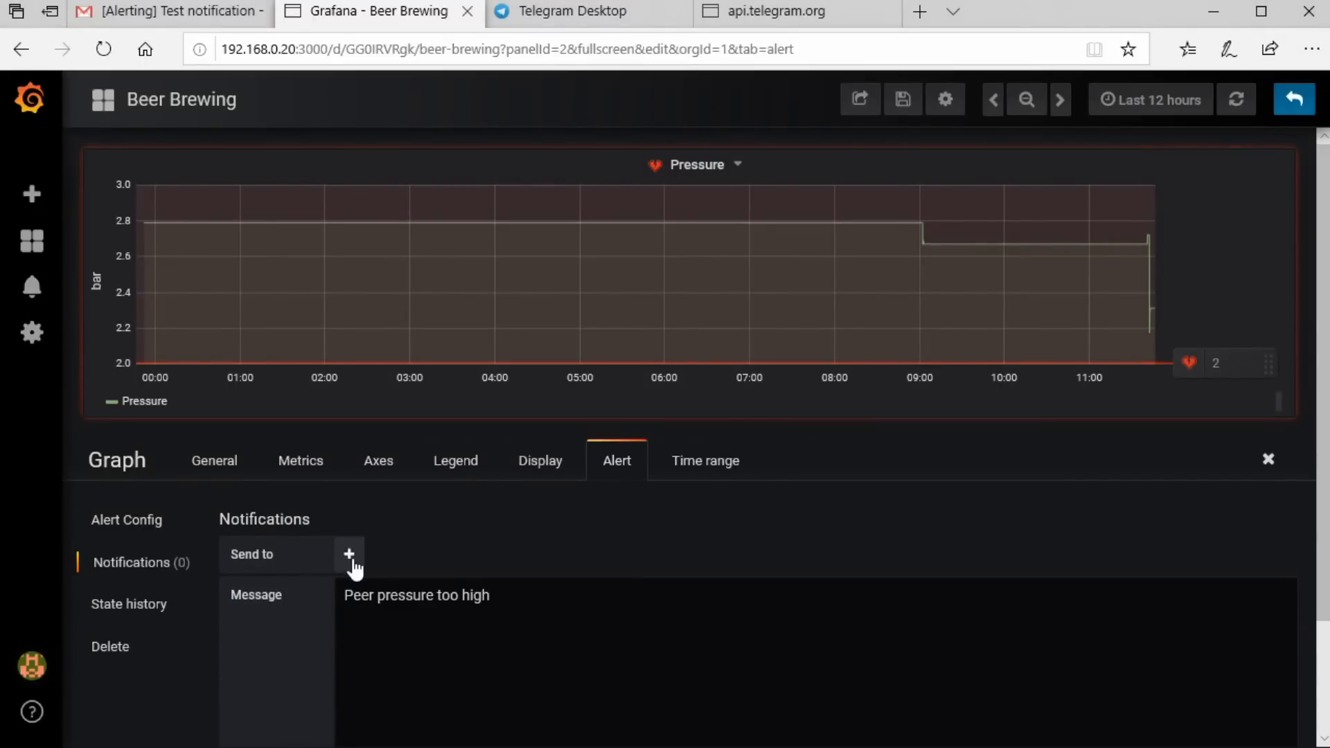
pyautogui.click(348, 554)
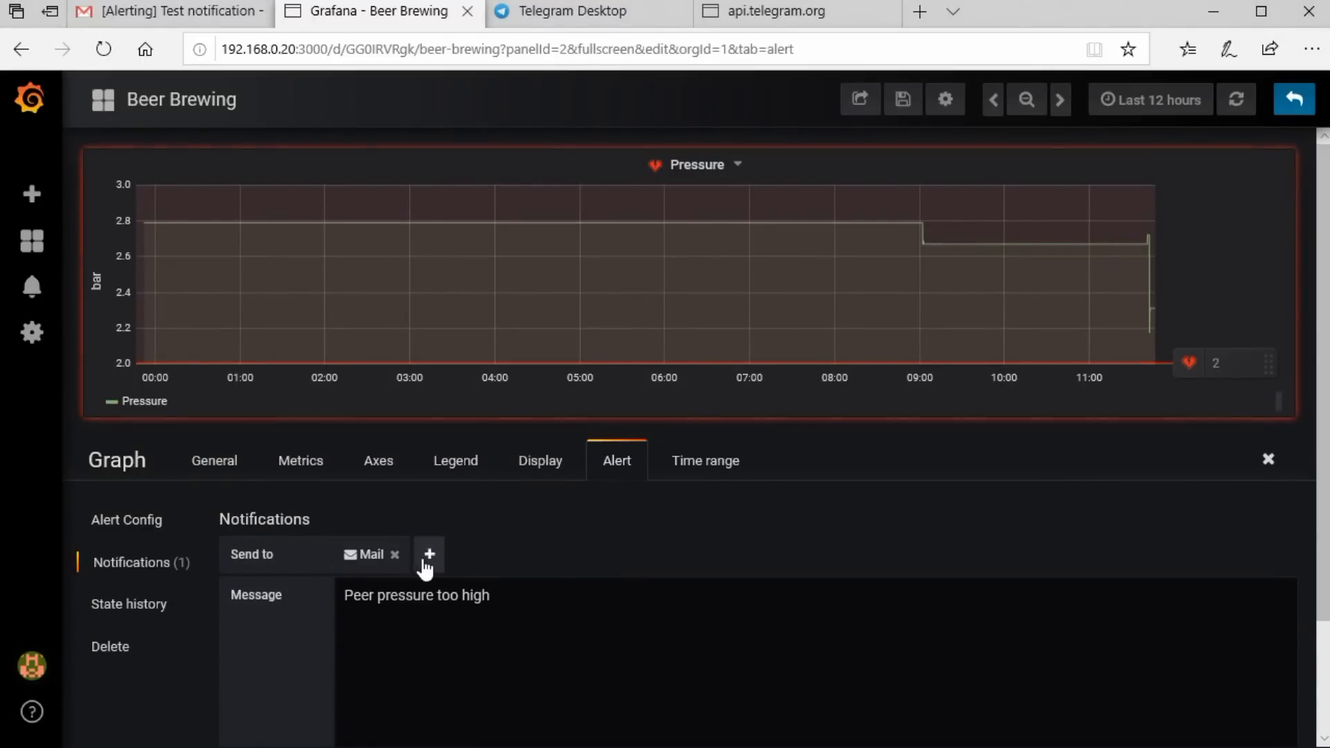
pyautogui.click(428, 554)
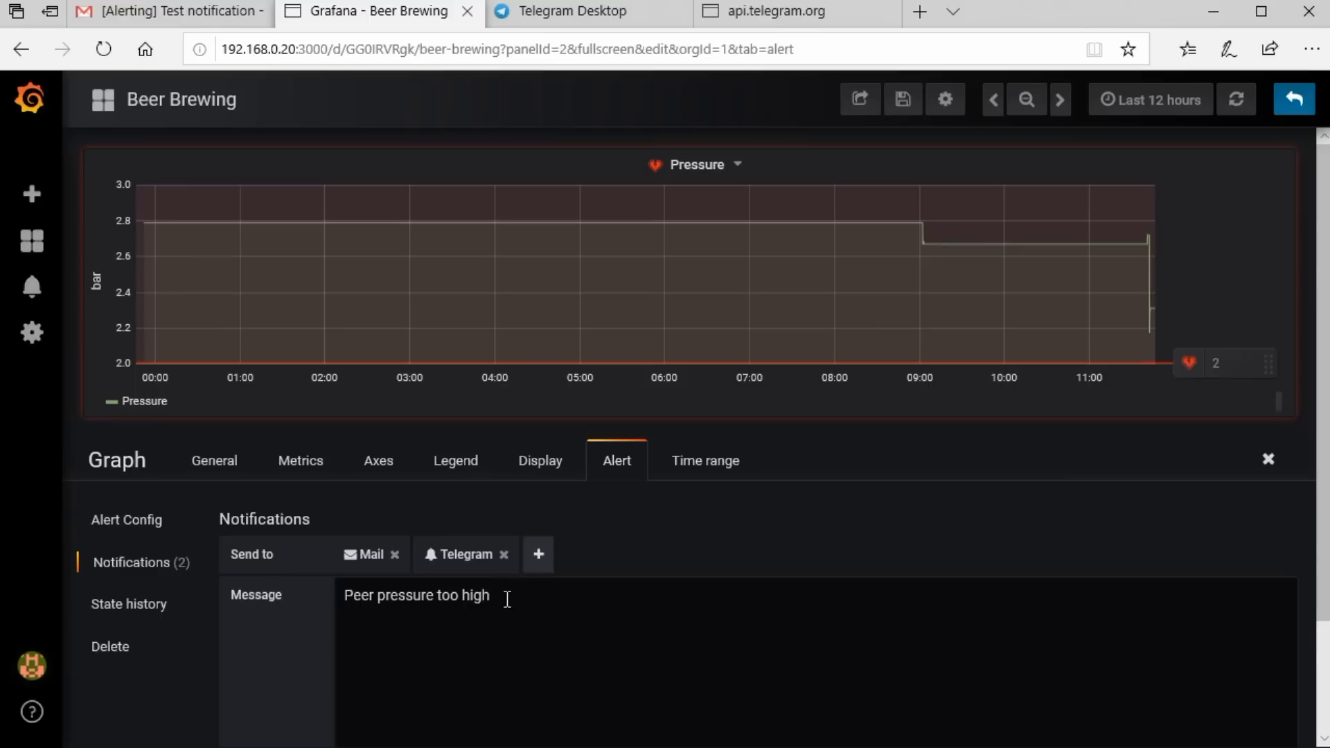